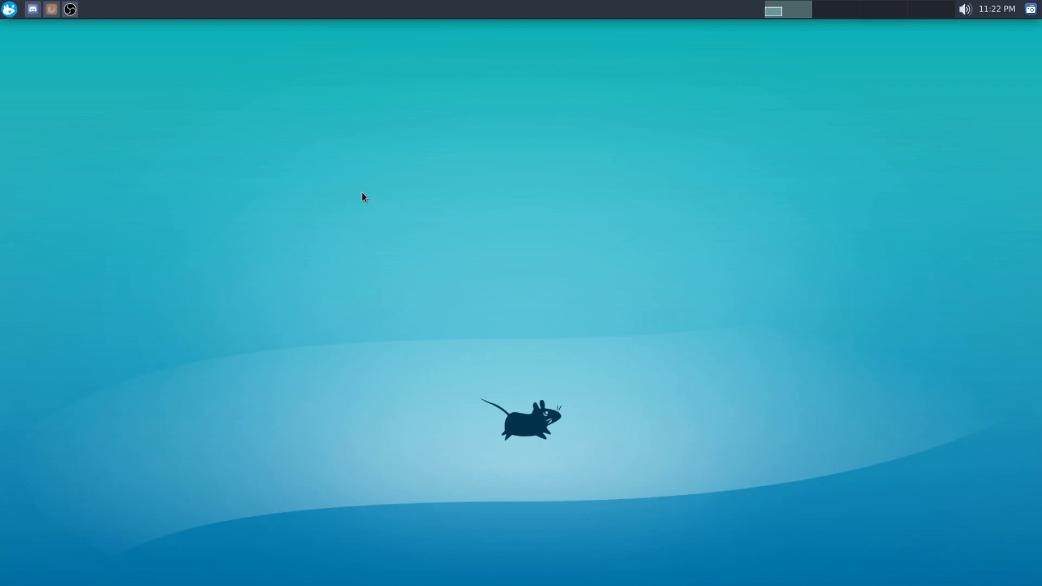
mouse_move(466, 206)
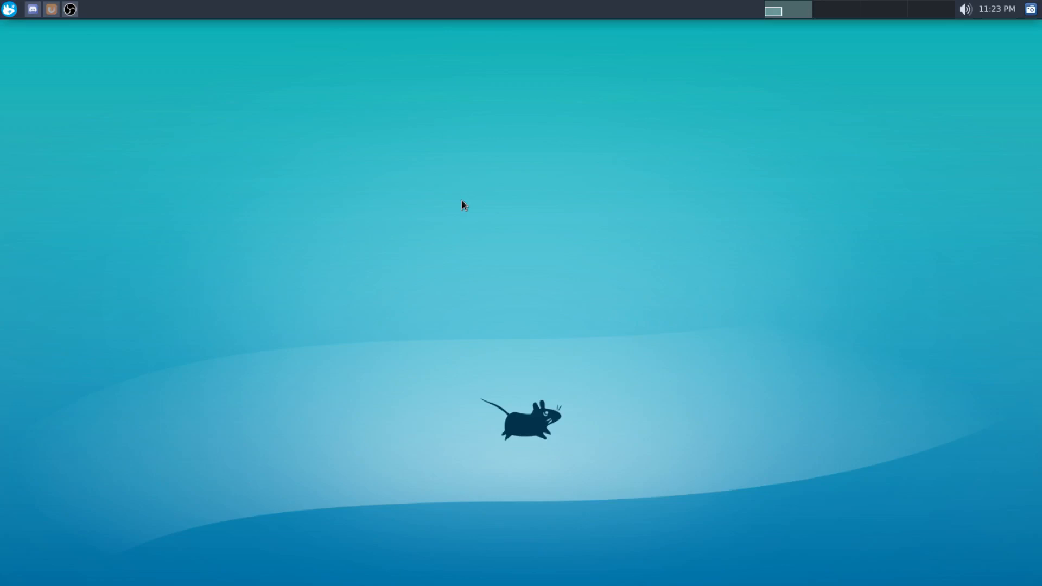
mouse_move(410, 201)
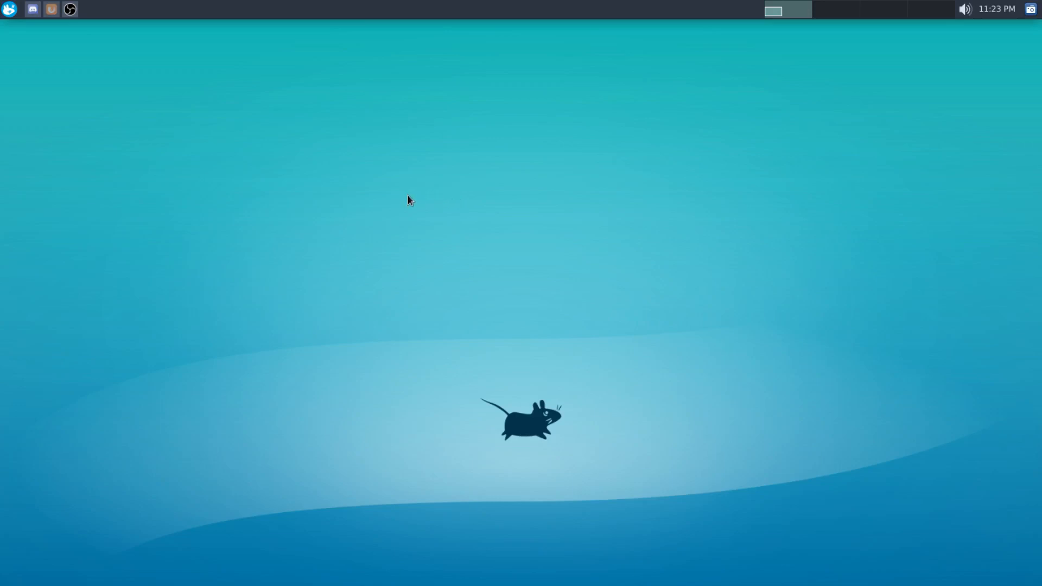
mouse_move(375, 174)
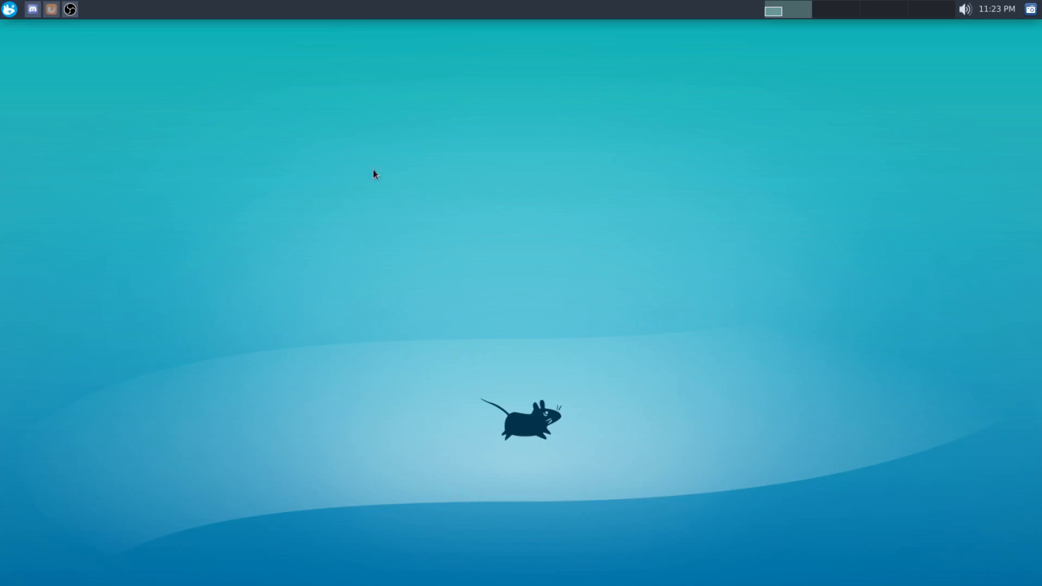
mouse_move(221, 20)
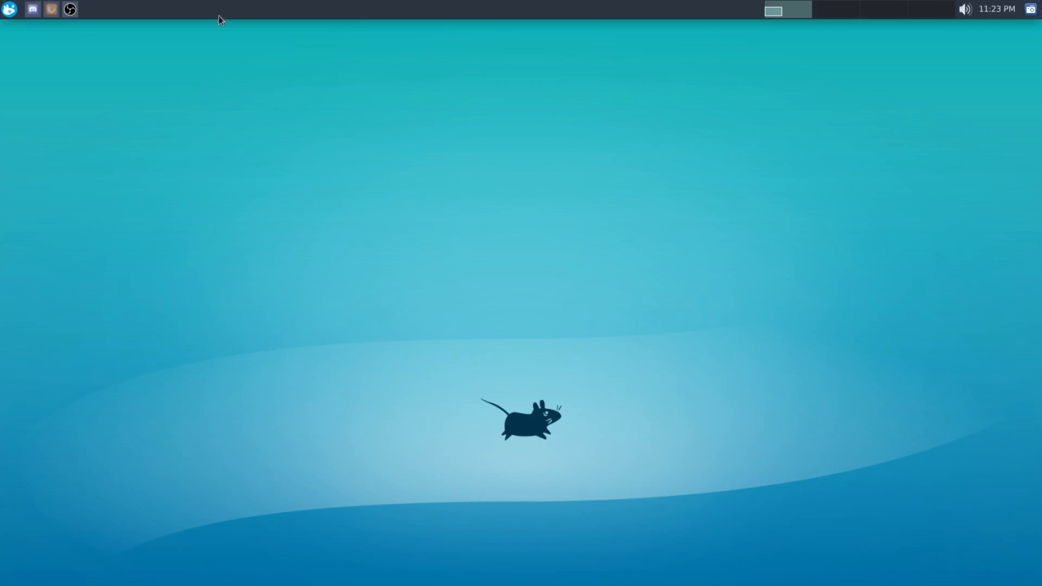
mouse_move(675, 19)
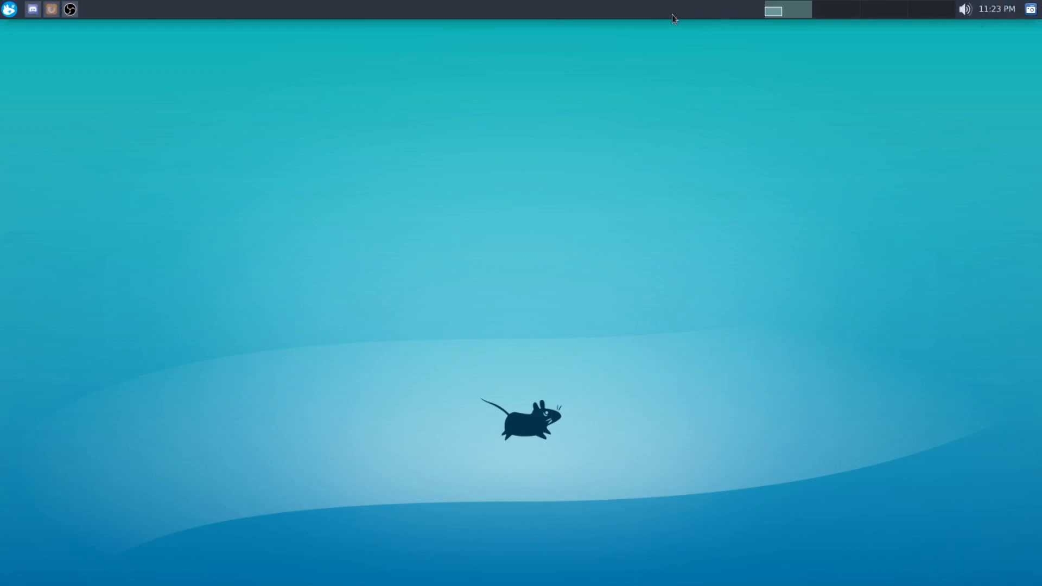
mouse_move(818, 174)
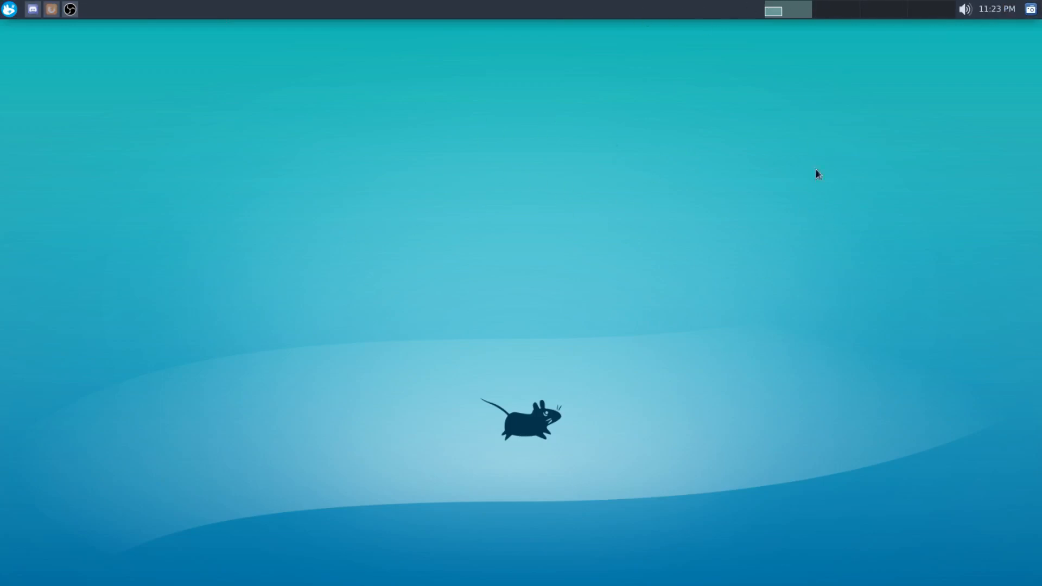
mouse_move(1005, 28)
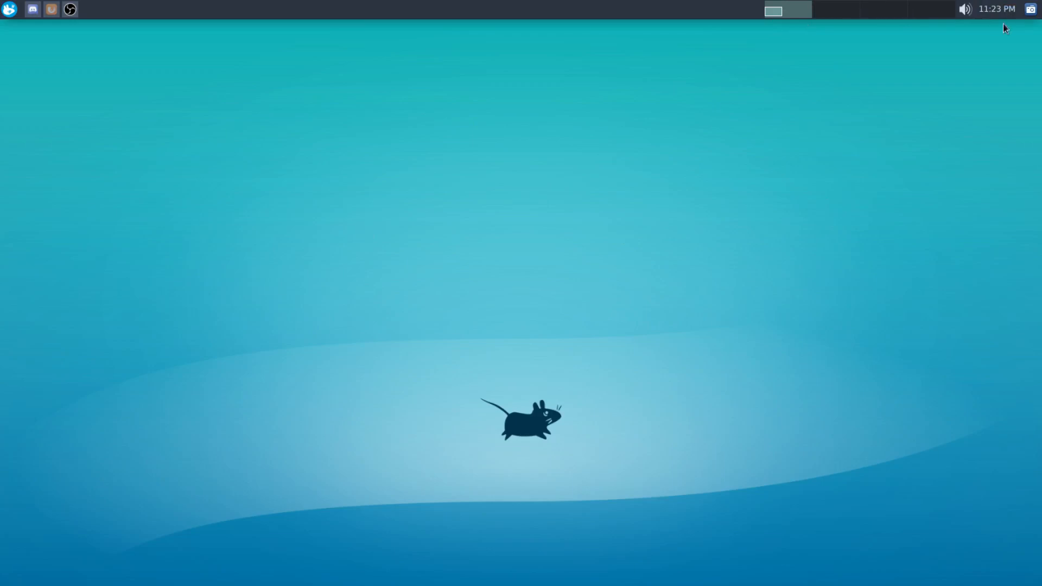
mouse_move(654, 206)
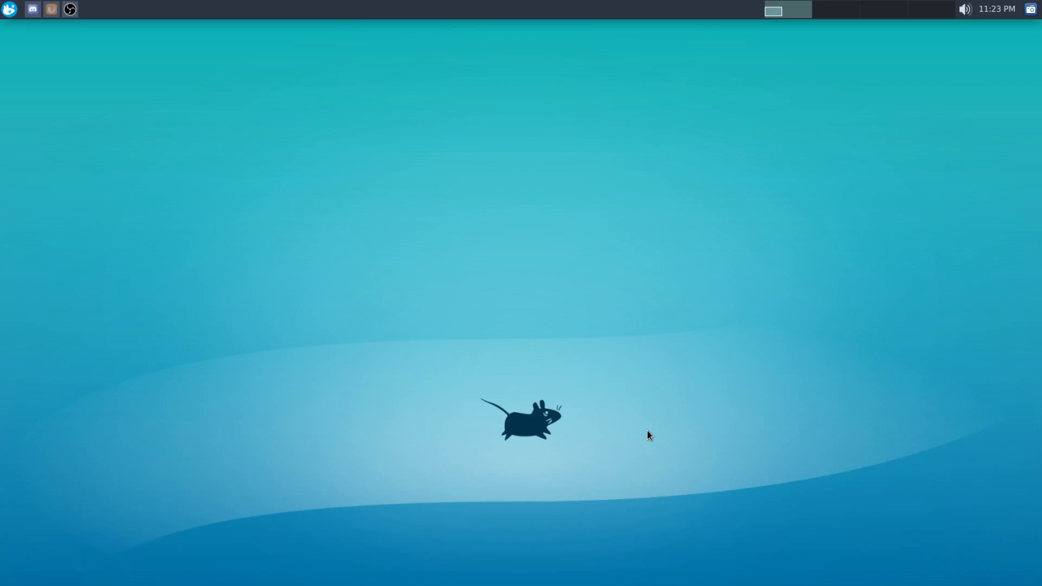
mouse_move(549, 430)
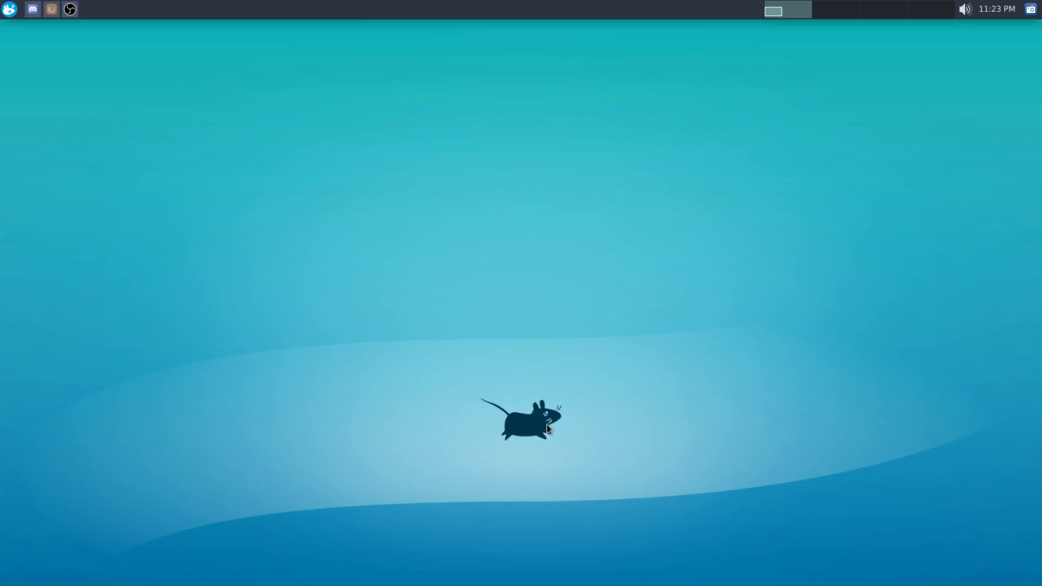
mouse_move(577, 348)
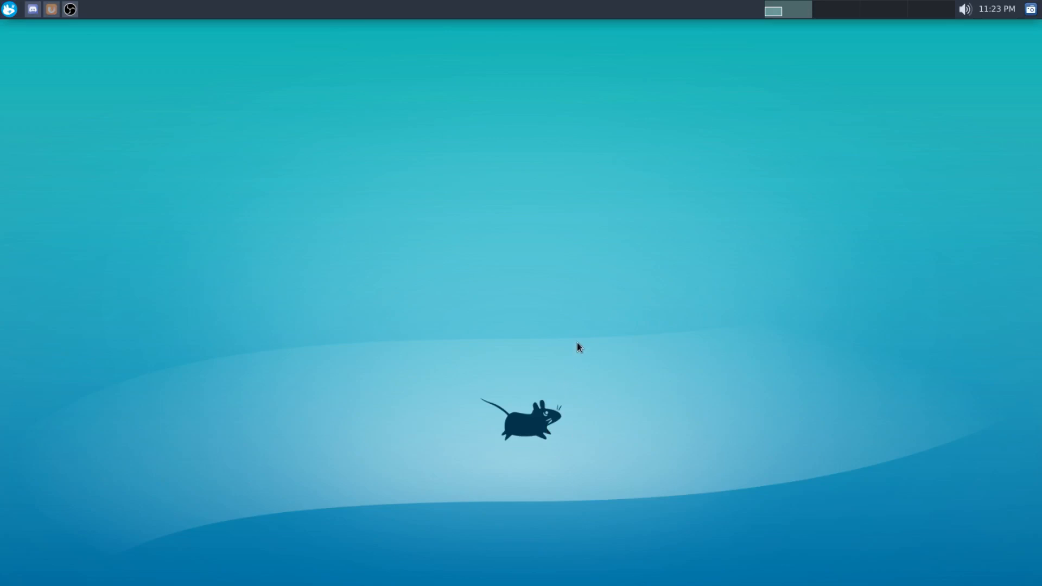
mouse_move(455, 239)
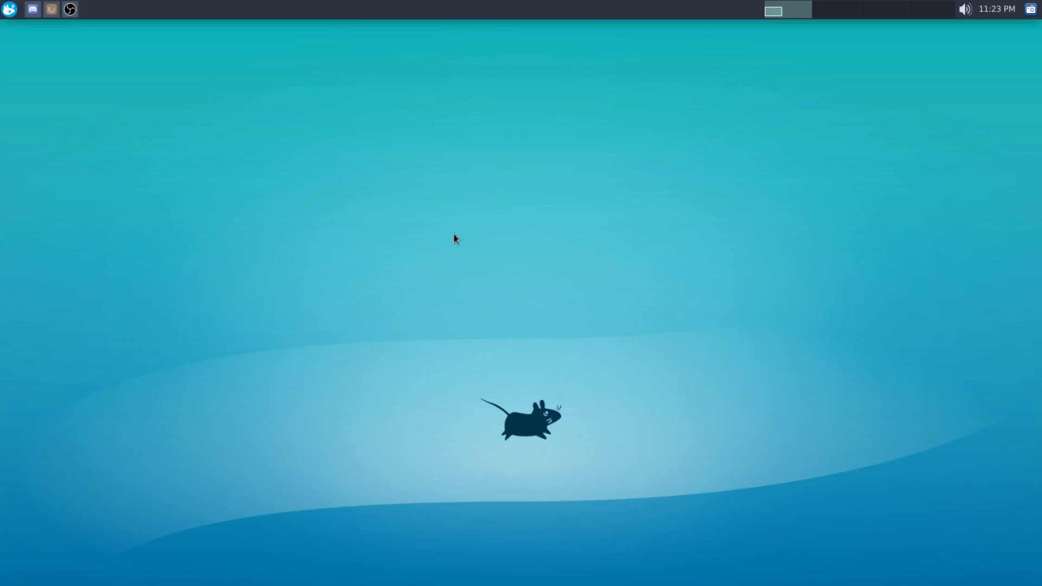
mouse_move(330, 117)
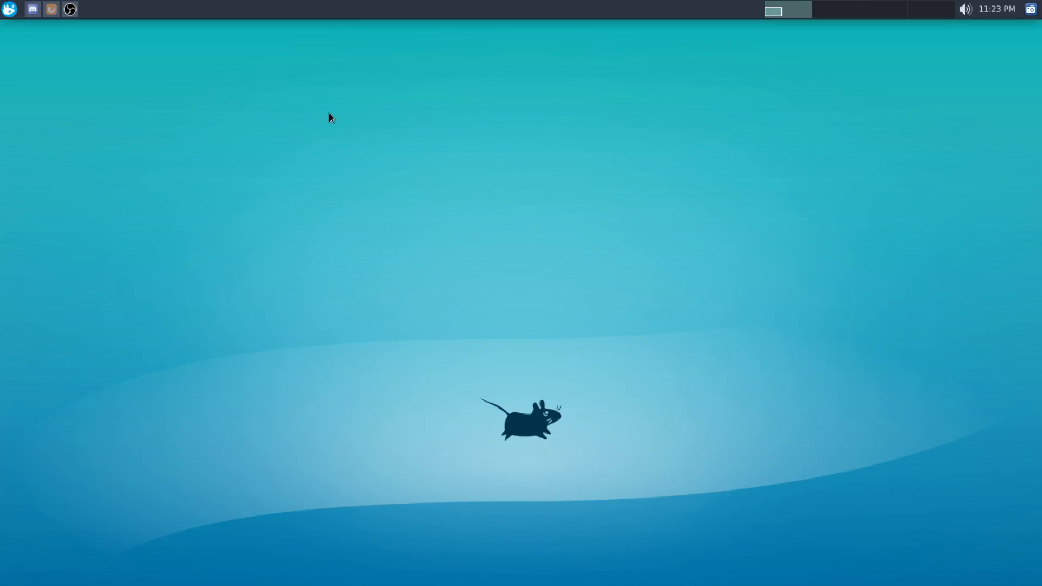
Launch the Thunar file manager from the applications menu onto the home folder
left_click(10, 8)
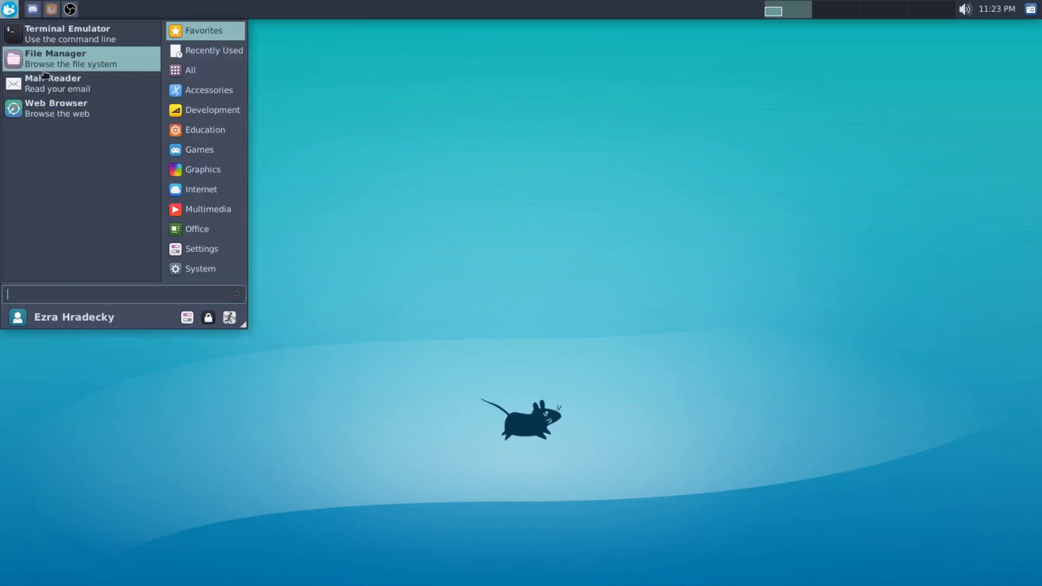
left_click(70, 59)
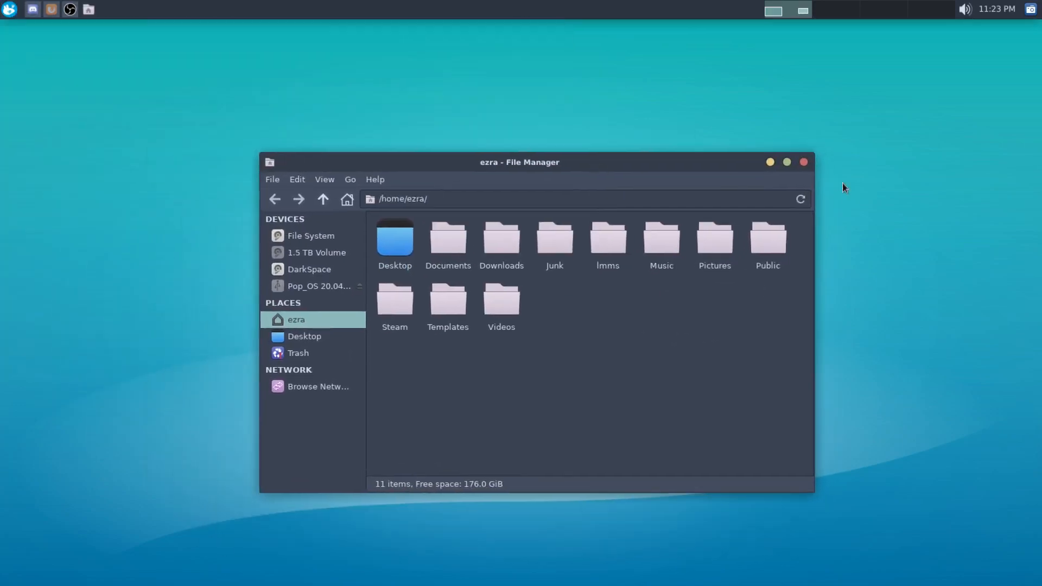
mouse_move(778, 172)
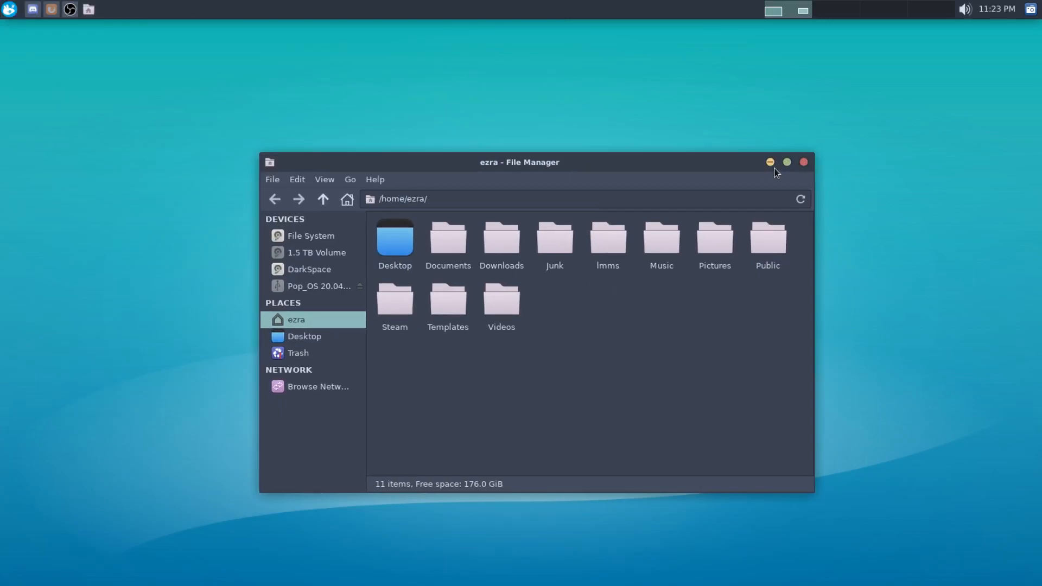
mouse_move(588, 184)
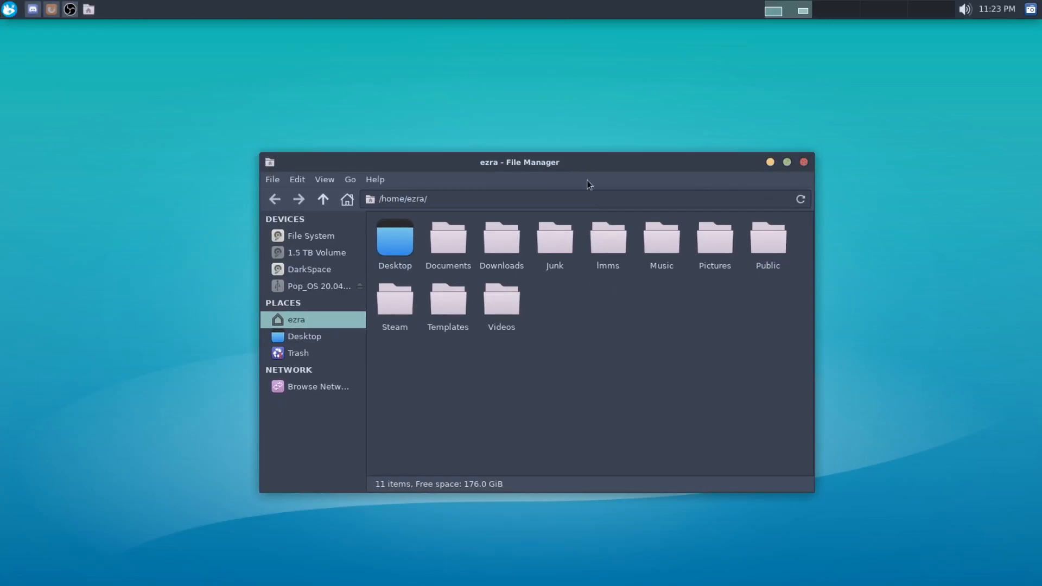
mouse_move(587, 401)
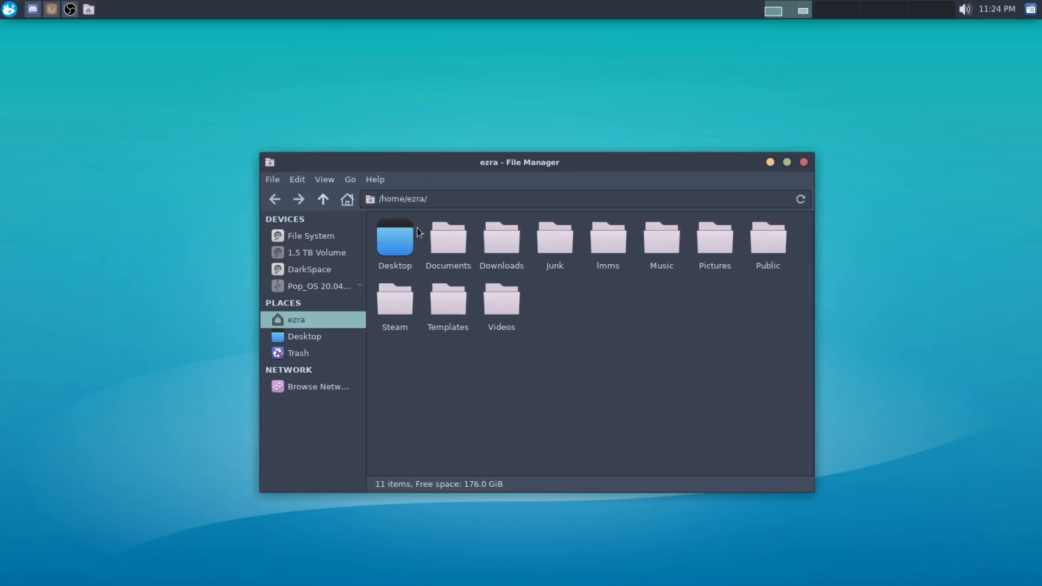
mouse_move(720, 311)
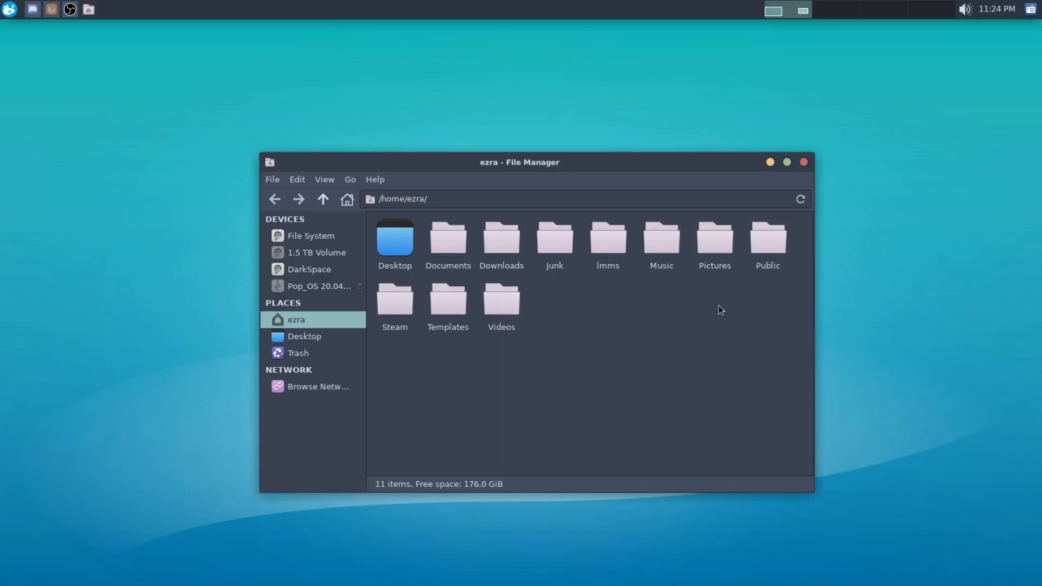
mouse_move(791, 350)
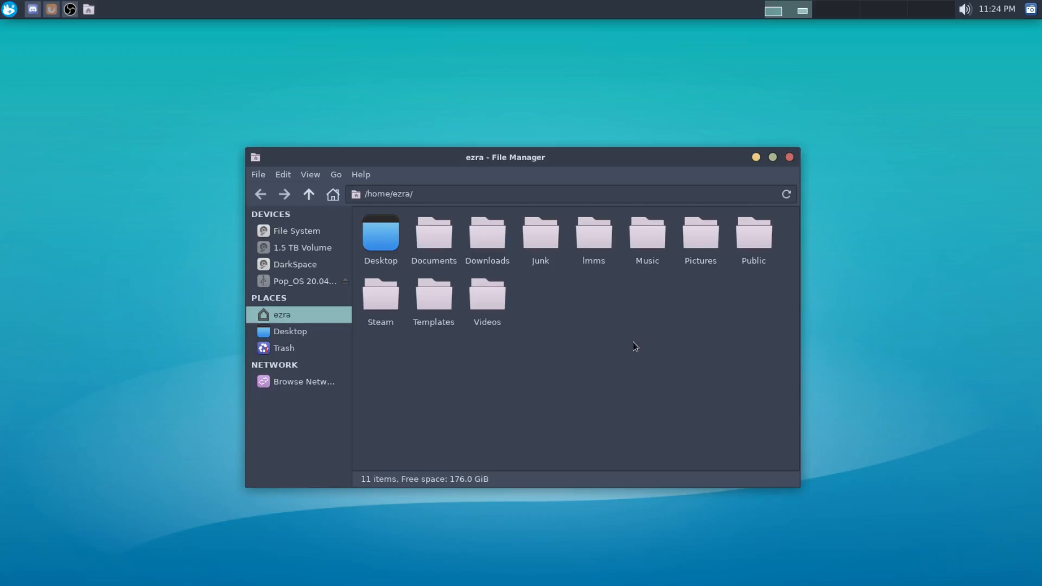
mouse_move(714, 296)
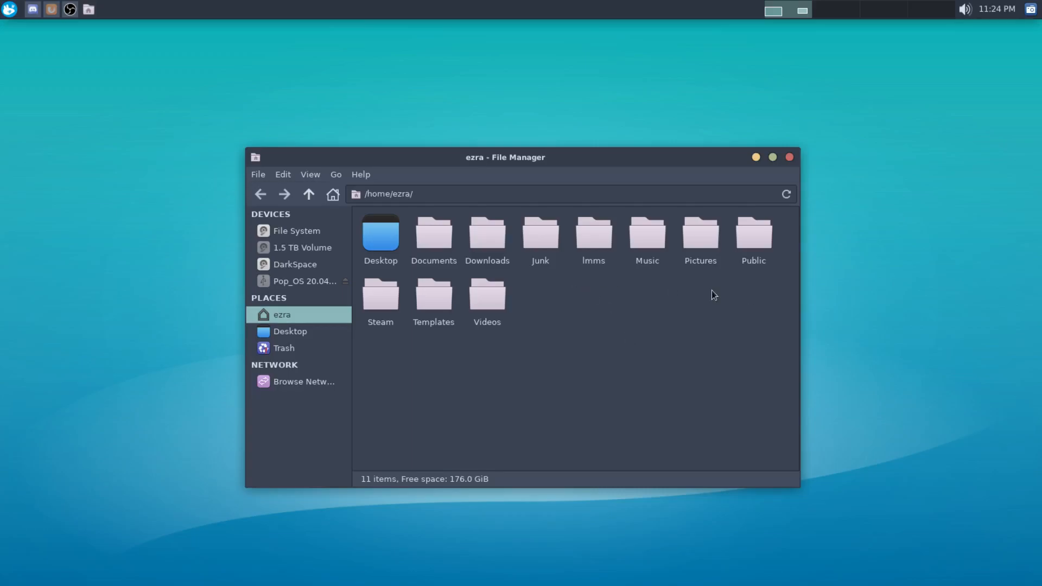
mouse_move(569, 352)
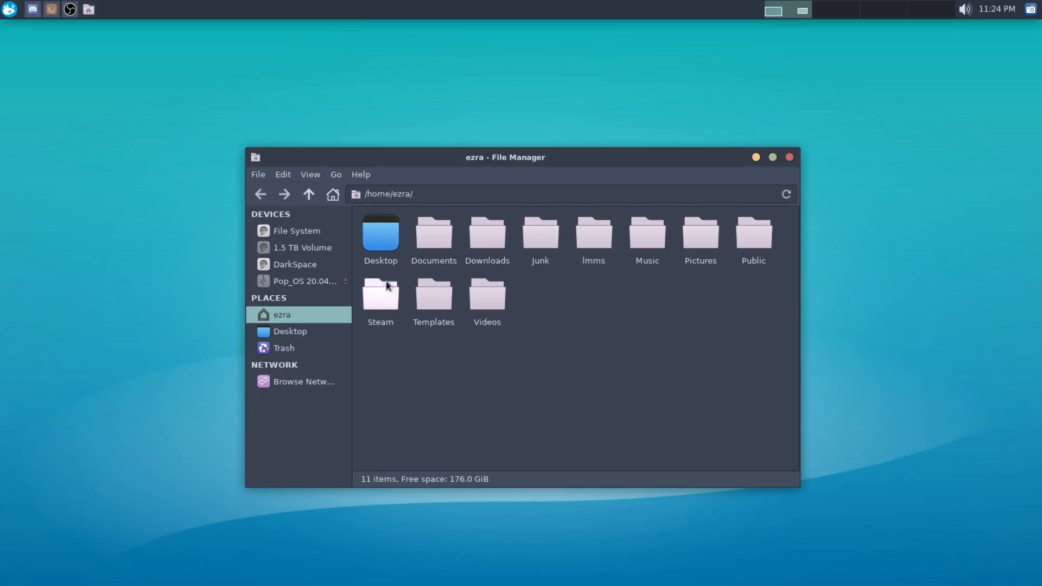
mouse_move(675, 267)
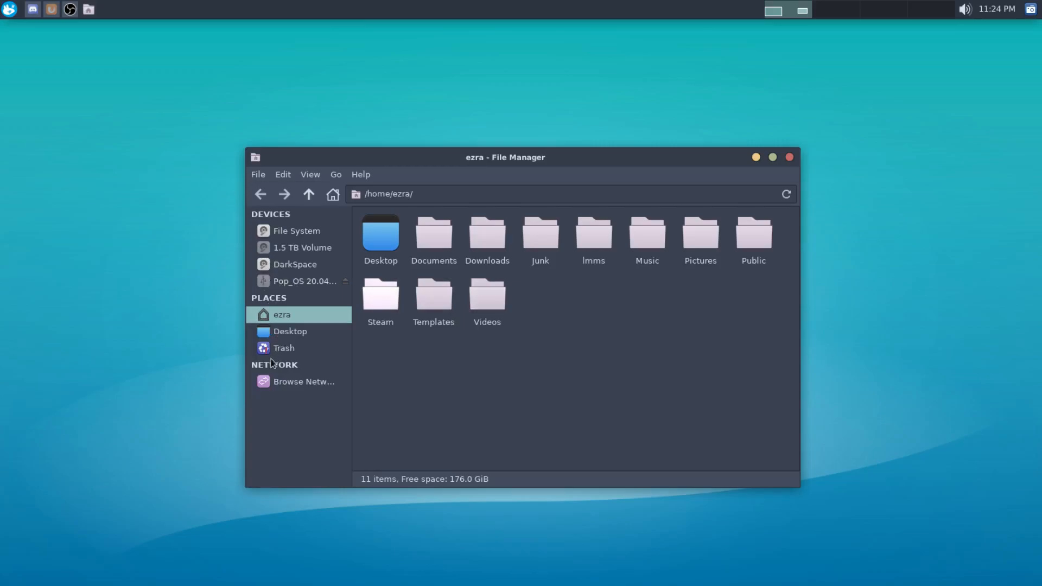
mouse_move(265, 363)
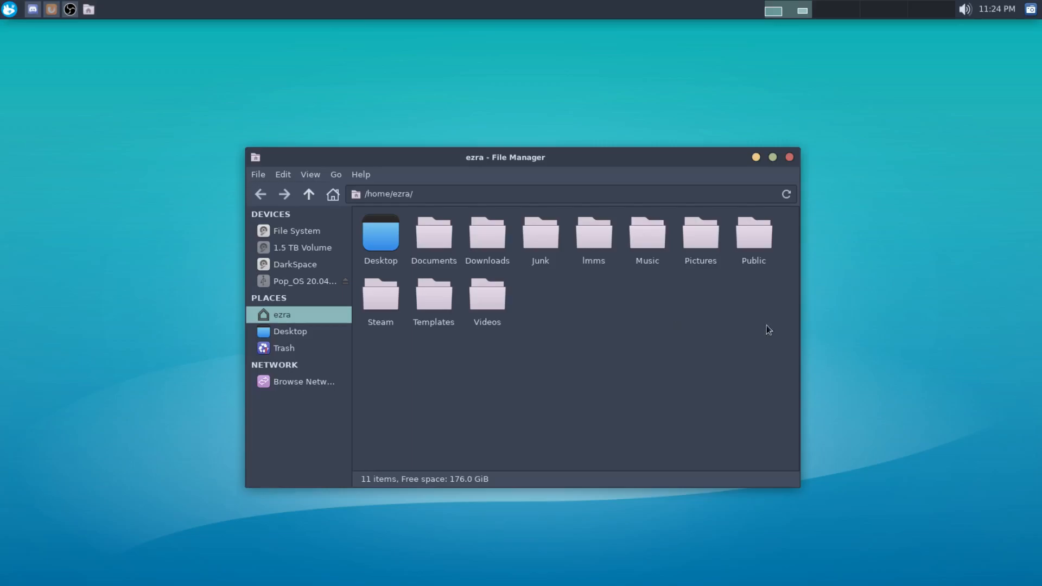
mouse_move(326, 135)
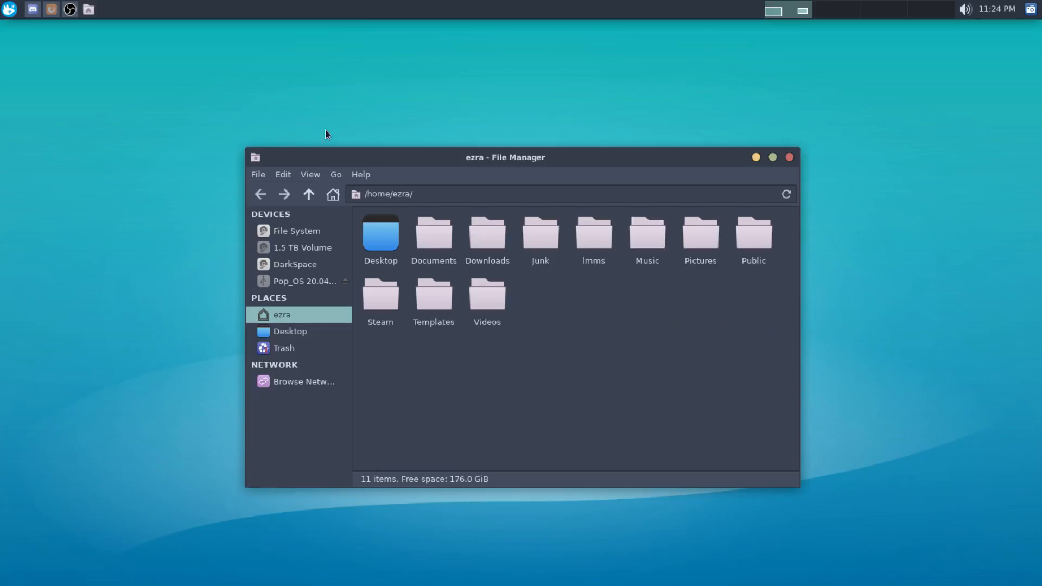
Reposition the Thunar window around the desktop by its title bar
left_click_drag(505, 157, 593, 207)
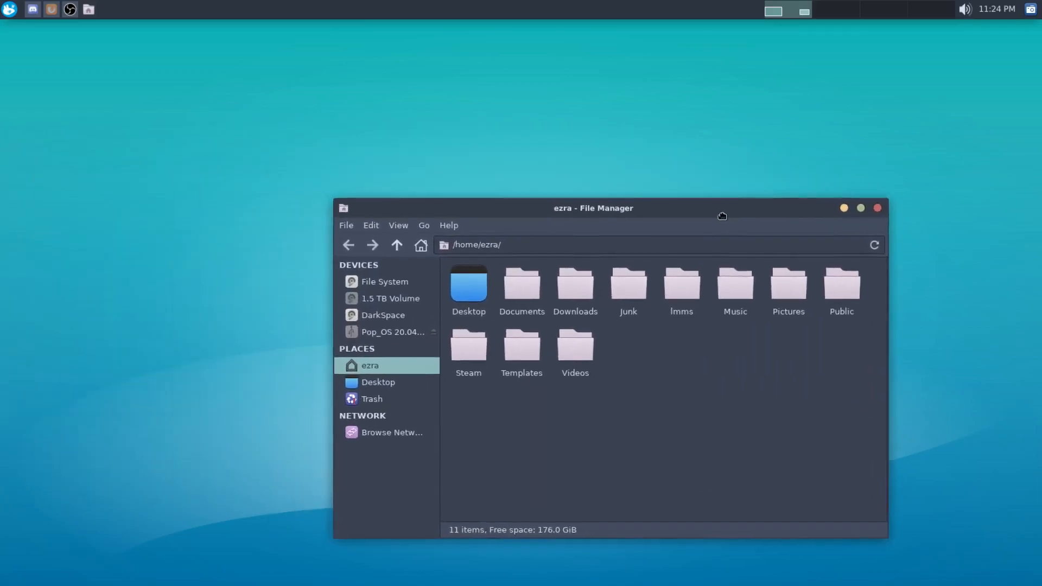
left_click_drag(722, 216, 748, 217)
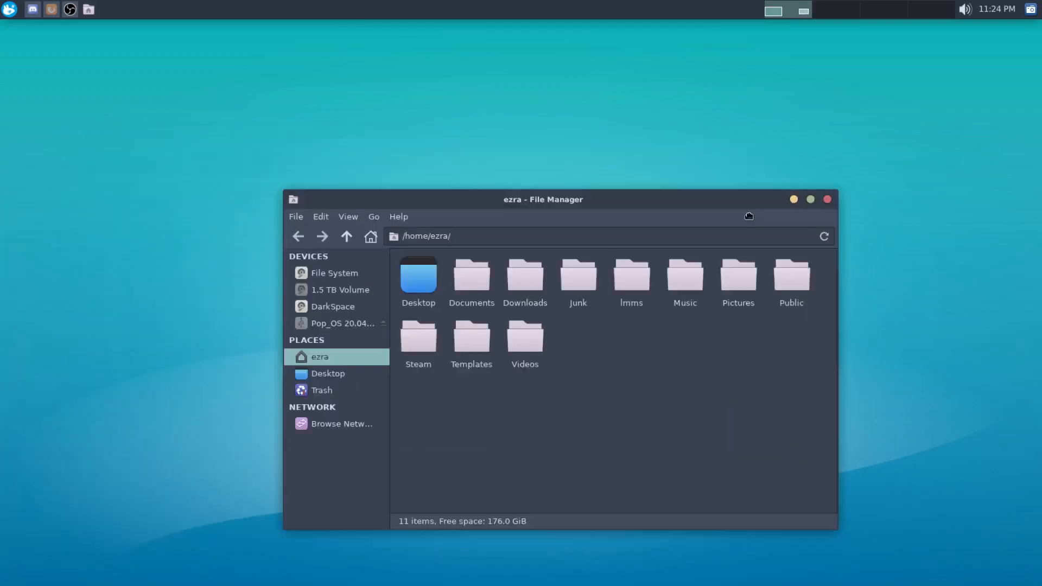
left_click_drag(543, 200, 196, 306)
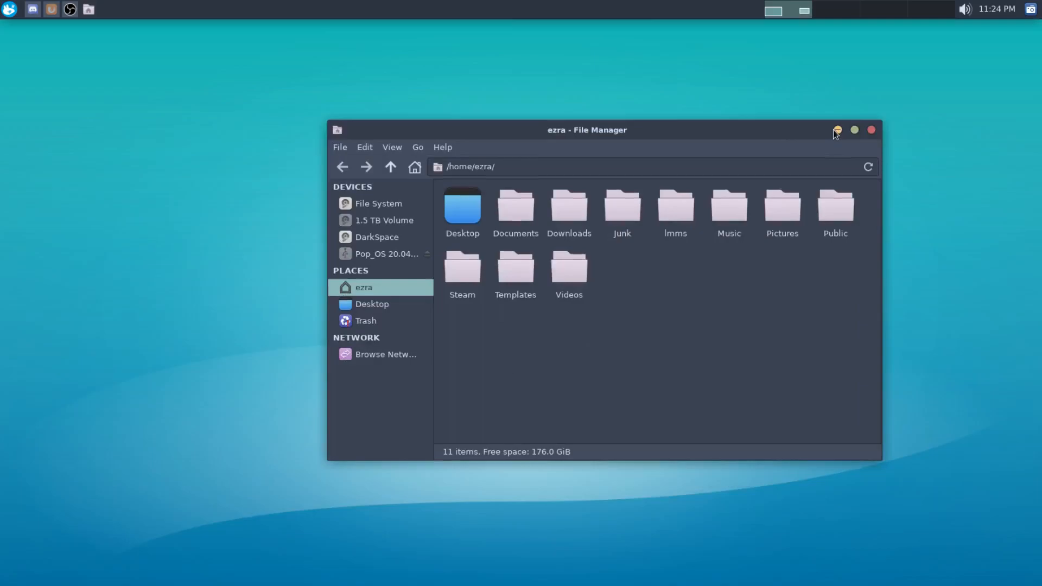
mouse_move(196, 131)
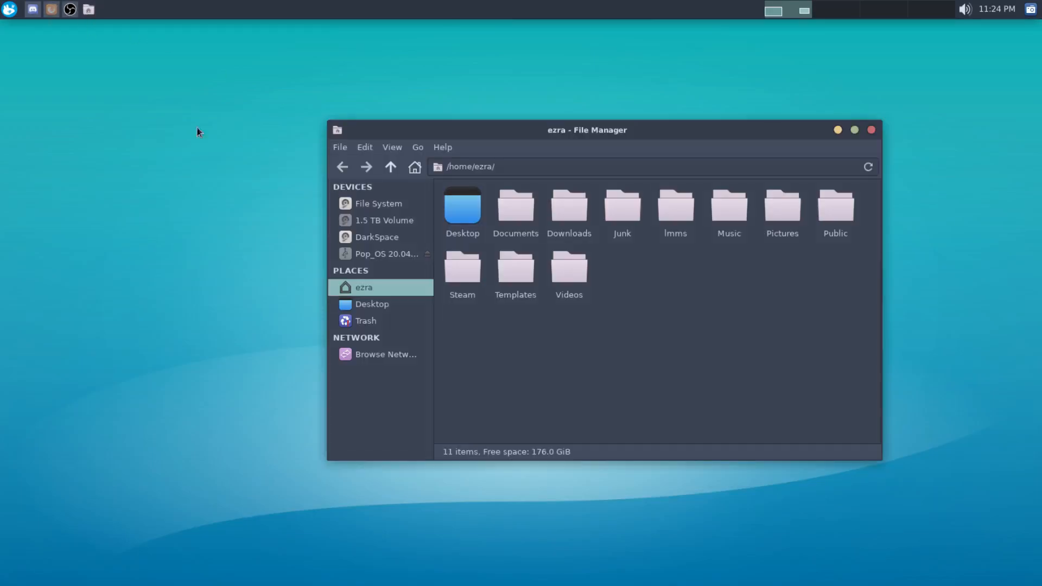
Minimize the Thunar window, leaving the empty desktop with its mouse wallpaper
left_click(871, 129)
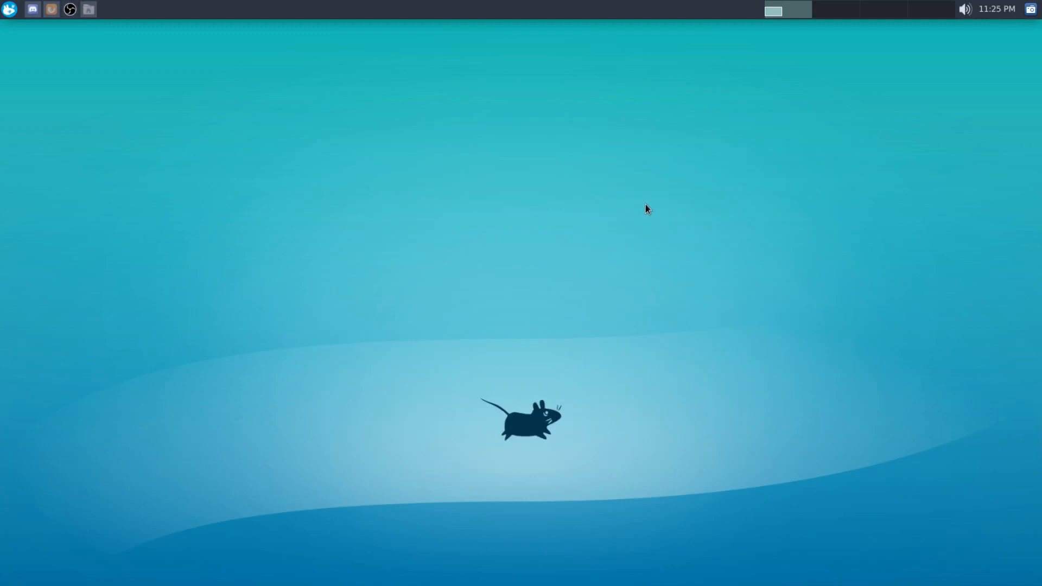
mouse_move(632, 247)
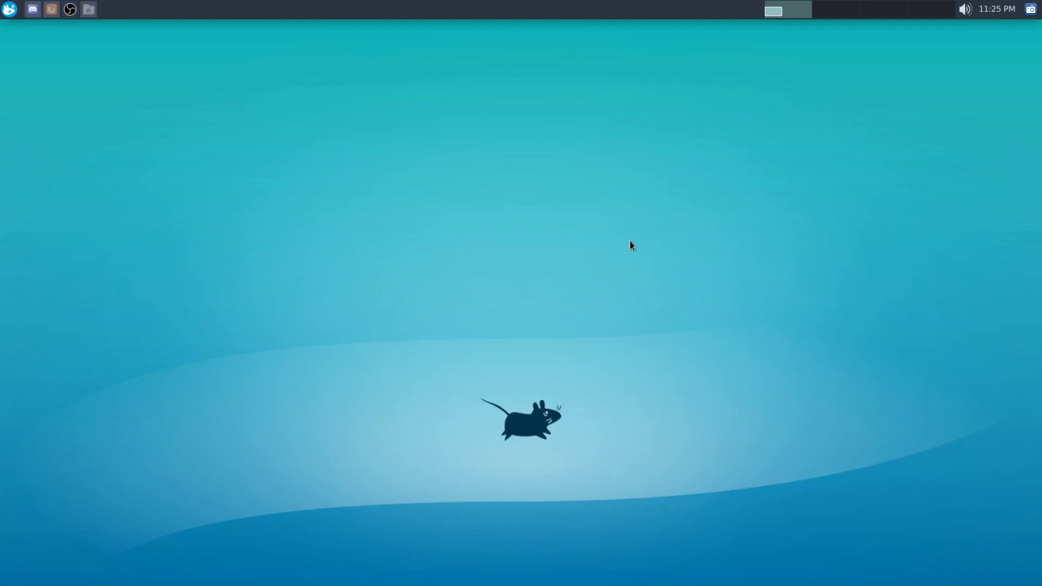
mouse_move(598, 209)
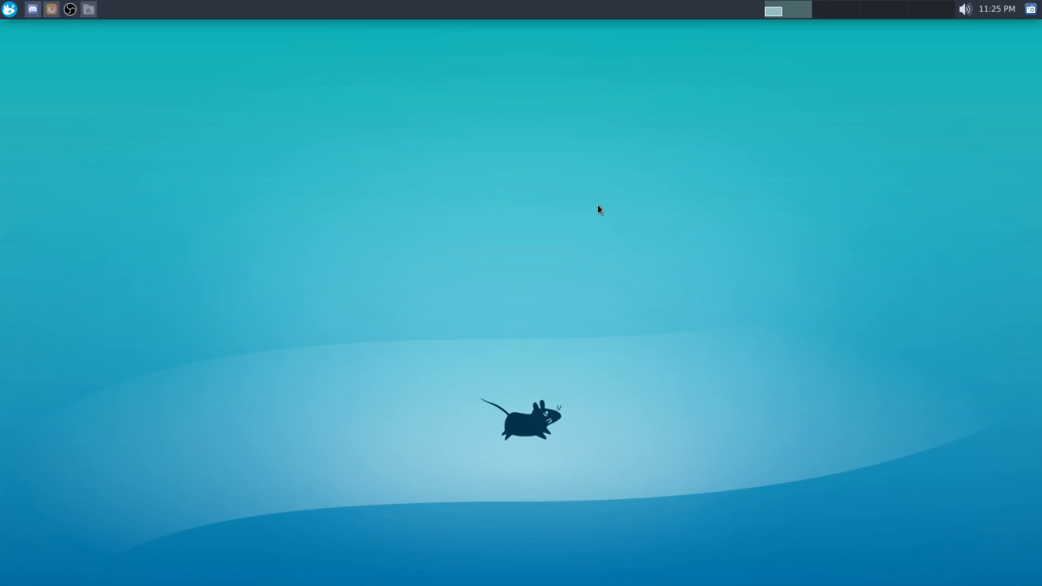
mouse_move(391, 211)
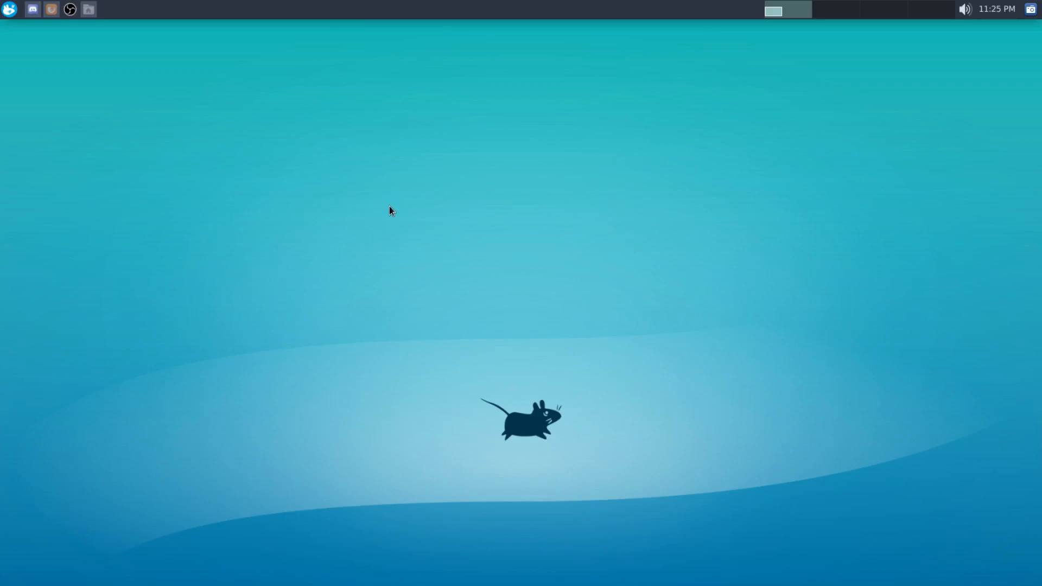
mouse_move(656, 244)
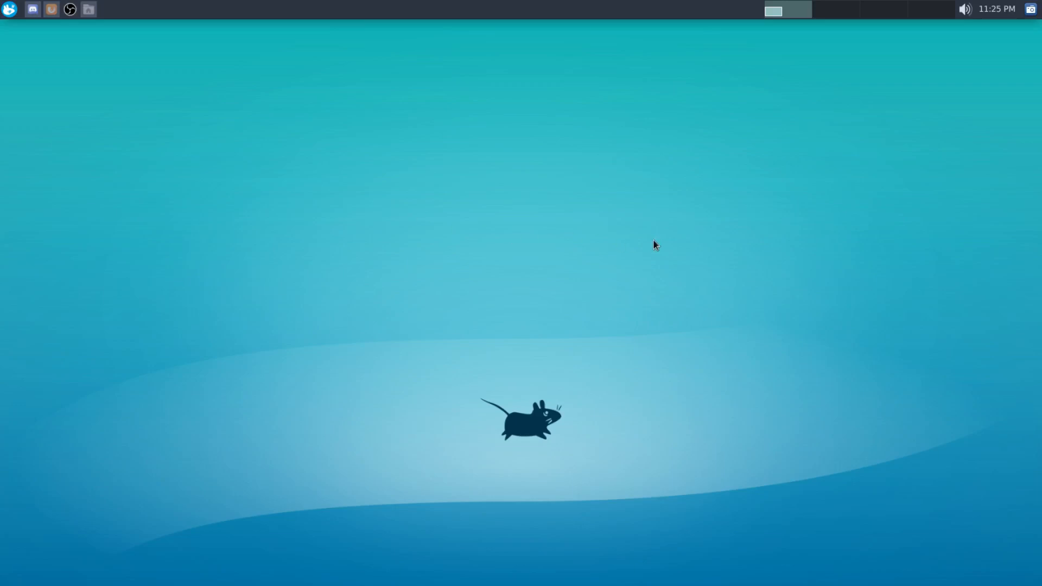
mouse_move(419, 262)
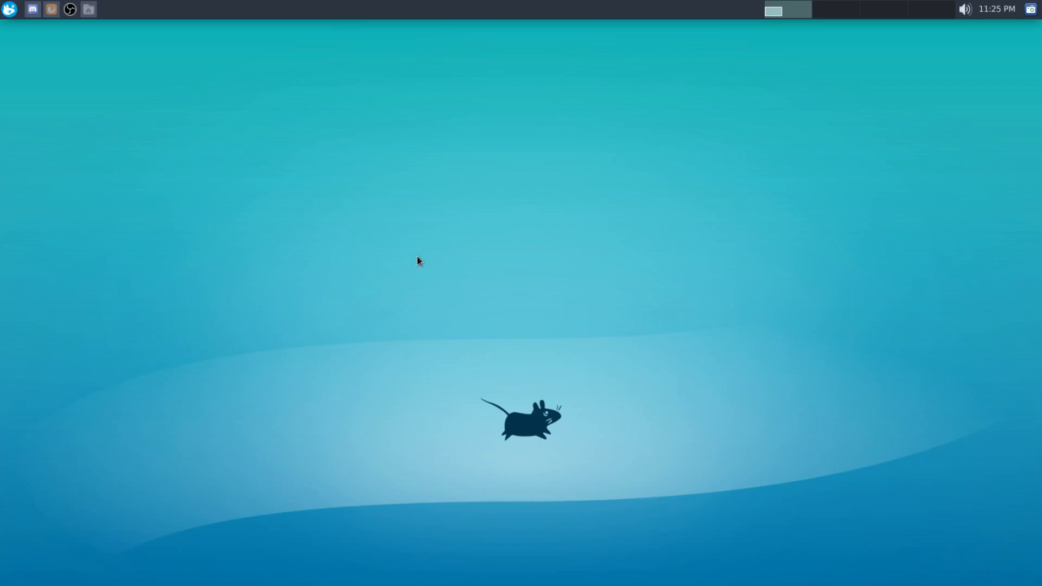
mouse_move(413, 259)
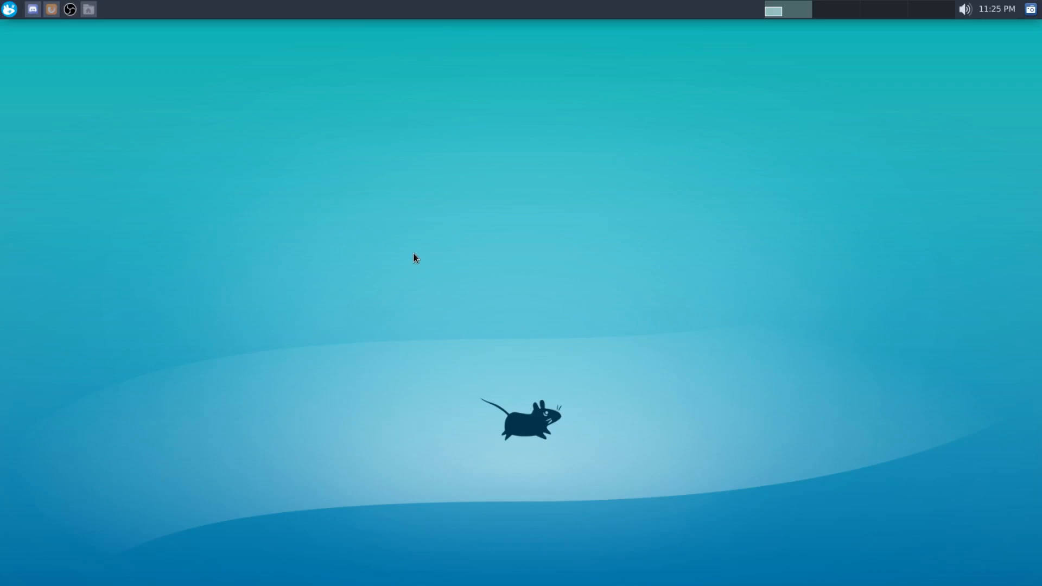
mouse_move(467, 394)
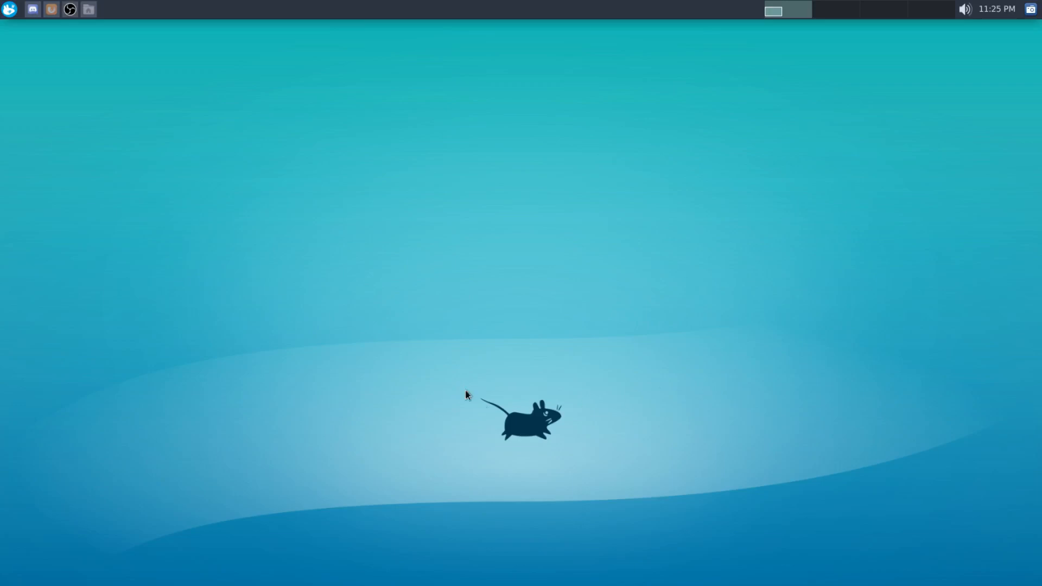
mouse_move(667, 212)
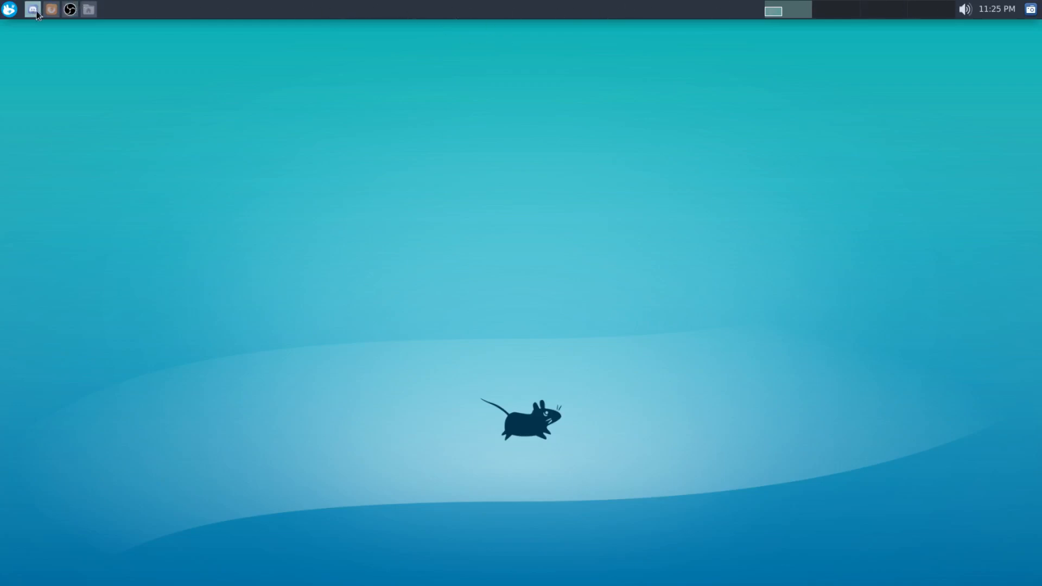
left_click(9, 8)
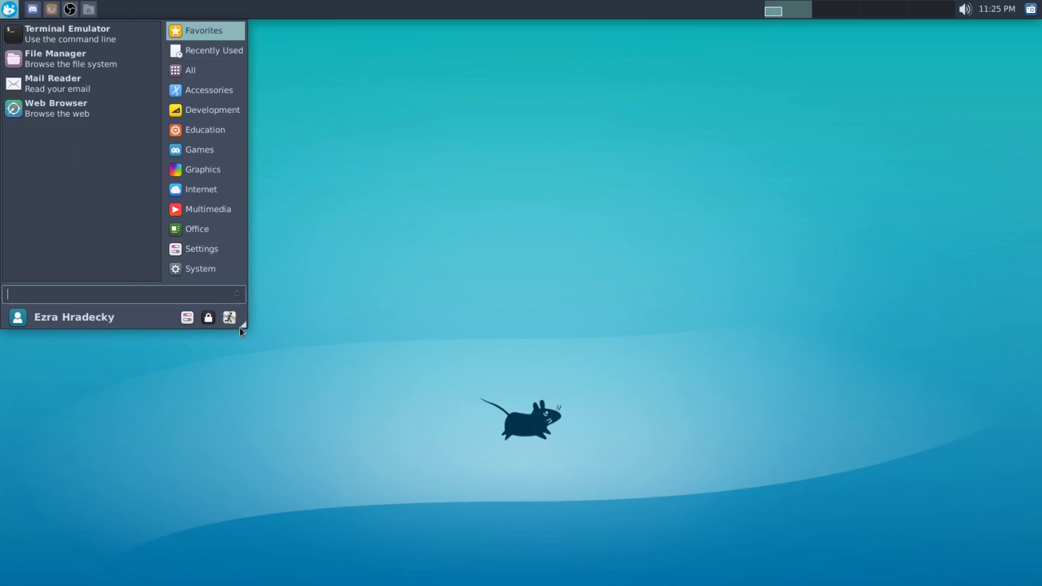
mouse_move(9, 10)
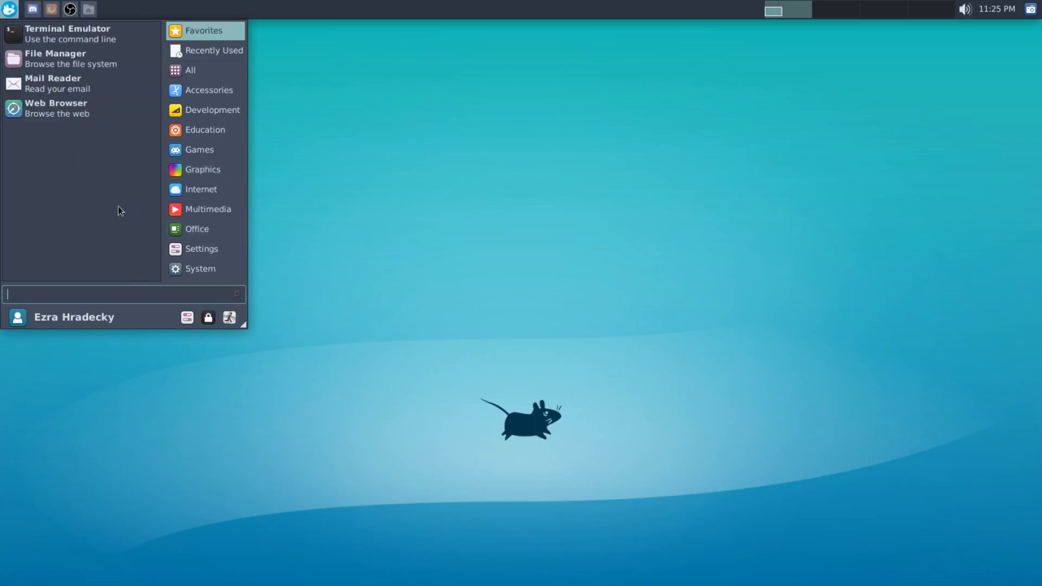
mouse_move(285, 188)
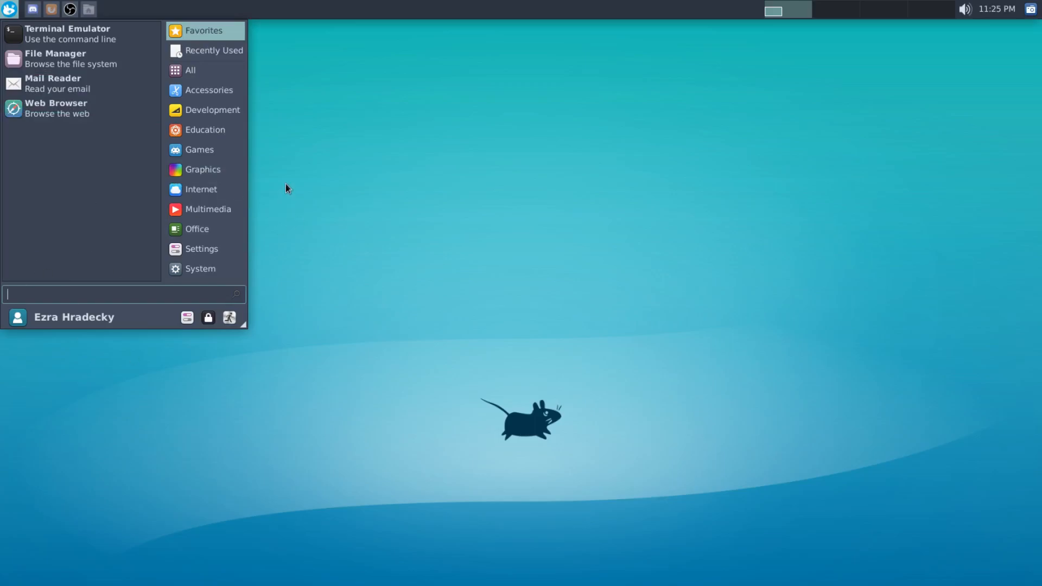
mouse_move(390, 189)
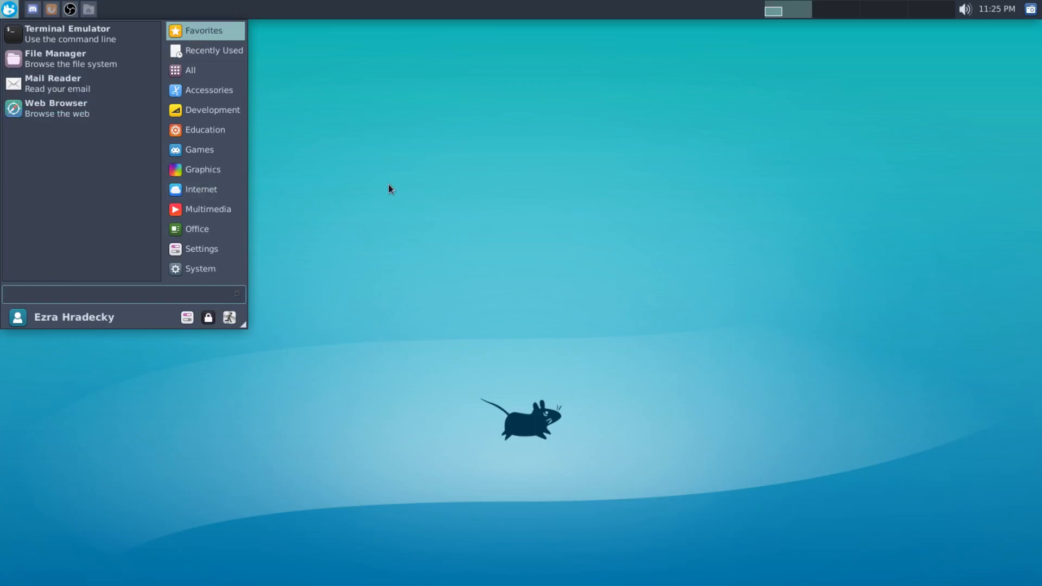
left_click(9, 9)
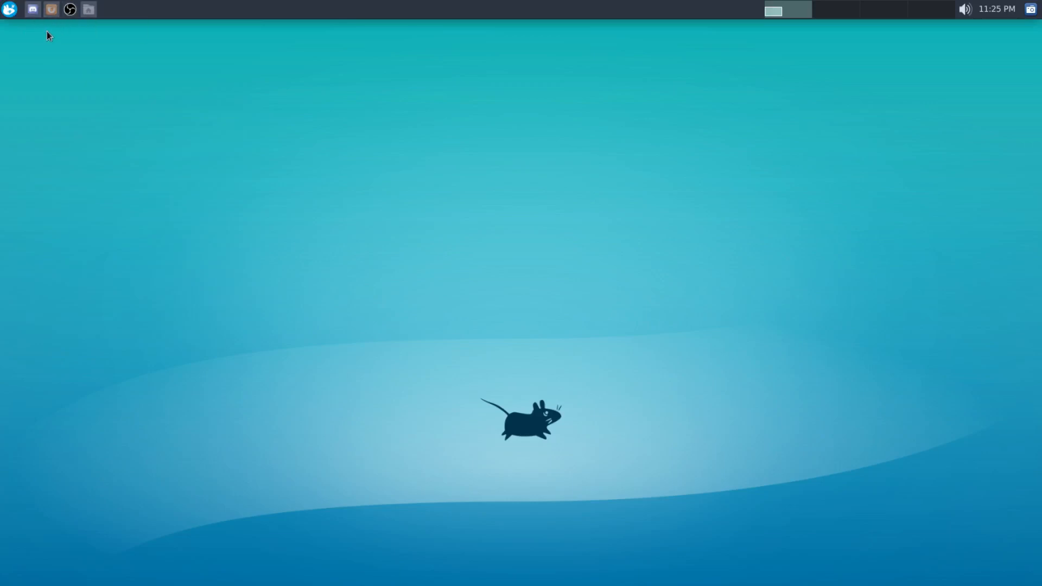
mouse_move(72, 51)
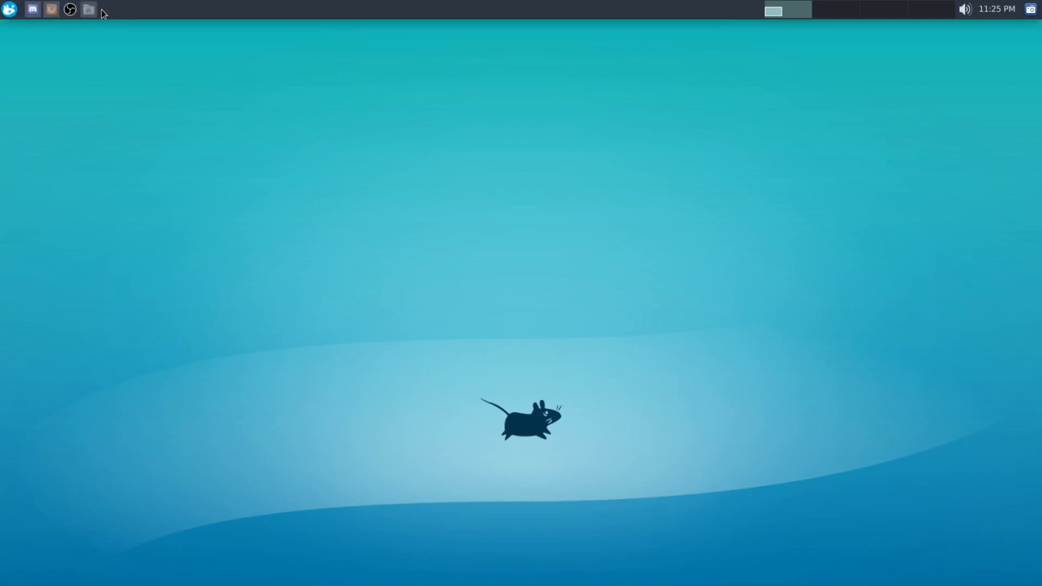
mouse_move(669, 25)
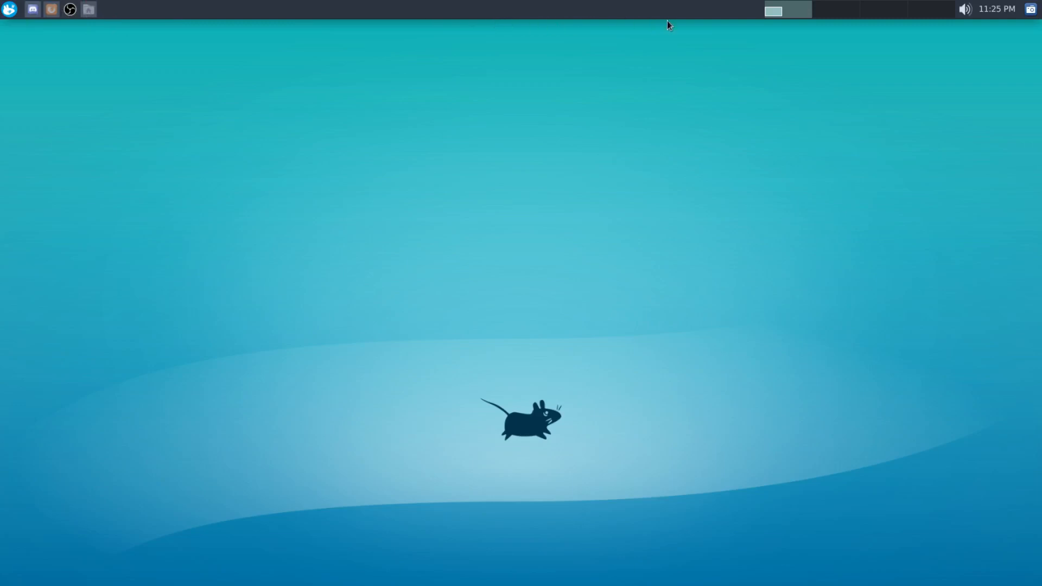
mouse_move(528, 252)
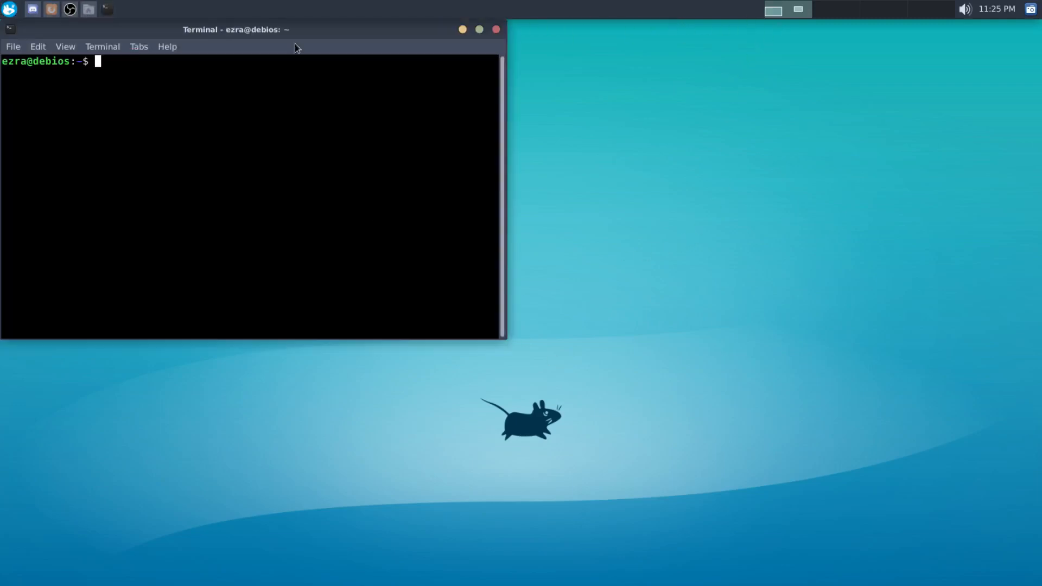
Start entering the neofetch command to show Debian system information in the terminal
type("neo")
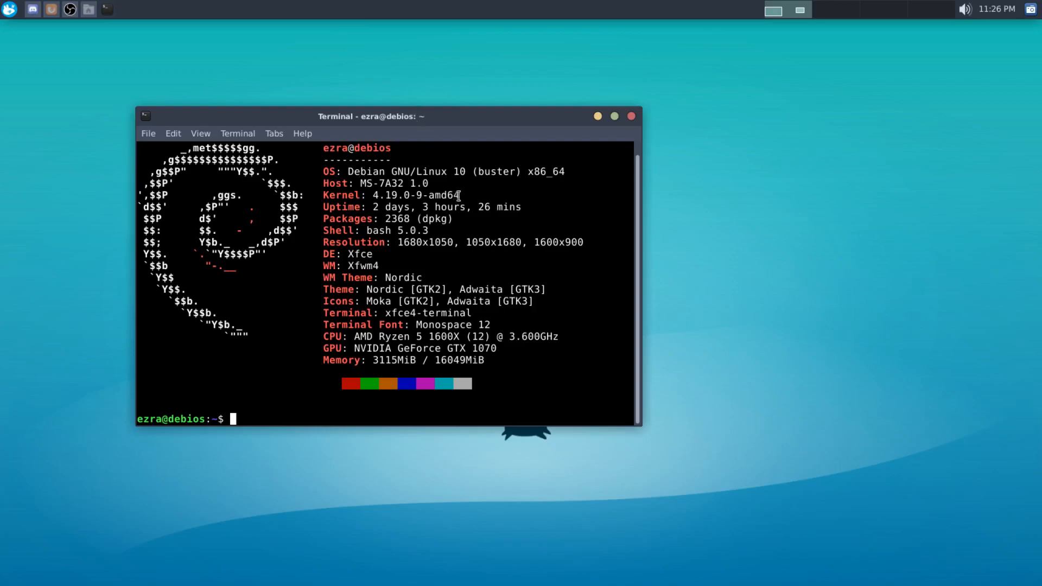
Select the 16049MiB memory value in the neofetch output and nudge the terminal down and right
double_click(497, 171)
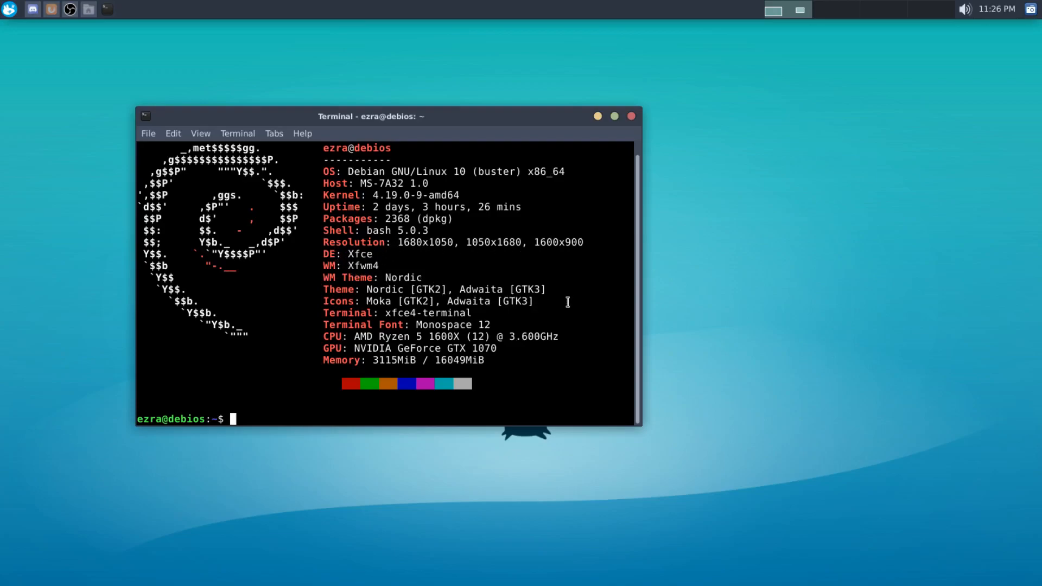
mouse_move(489, 359)
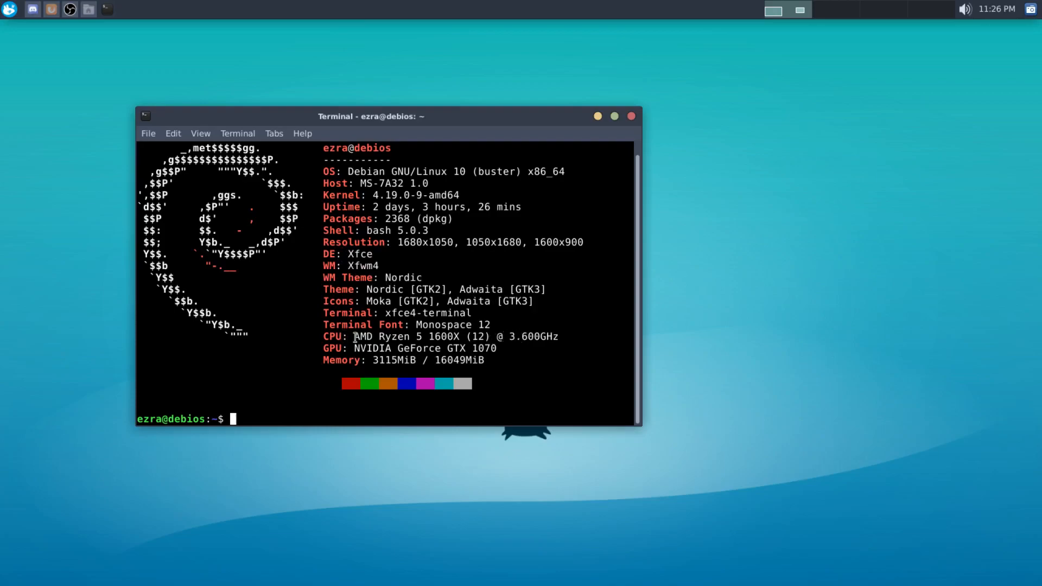
left_click_drag(354, 336, 559, 336)
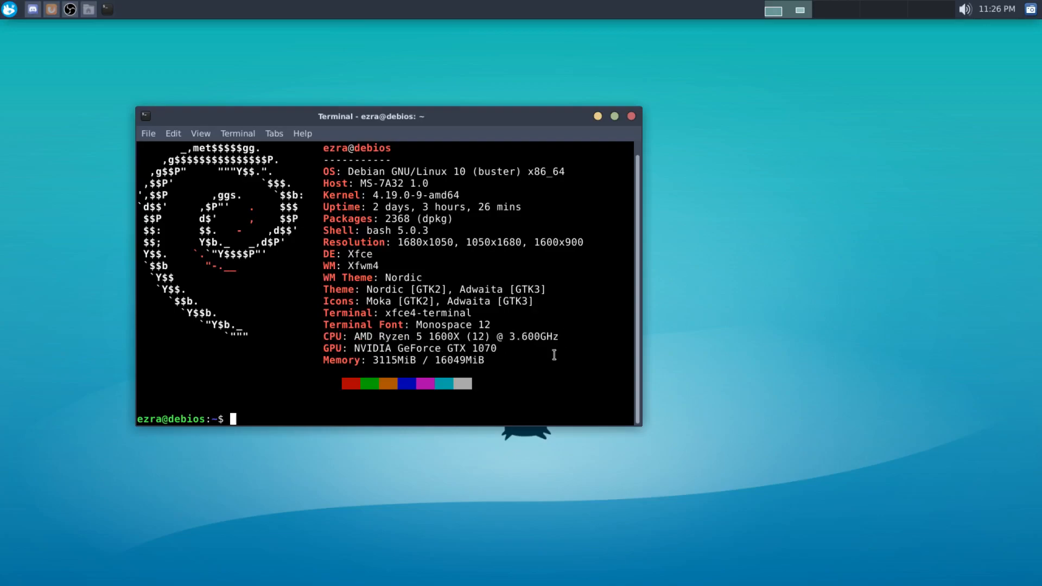
mouse_move(349, 345)
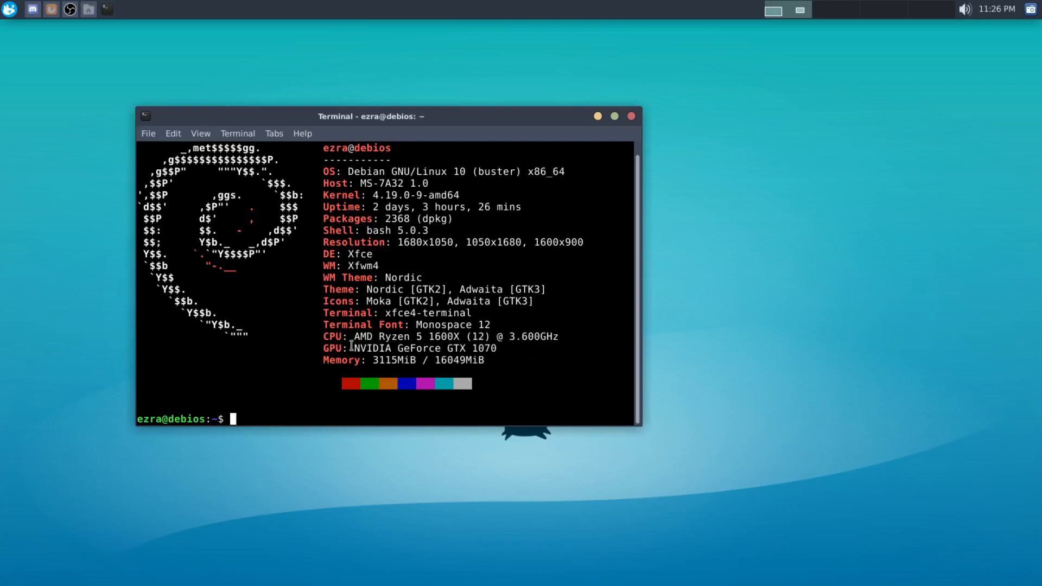
mouse_move(539, 354)
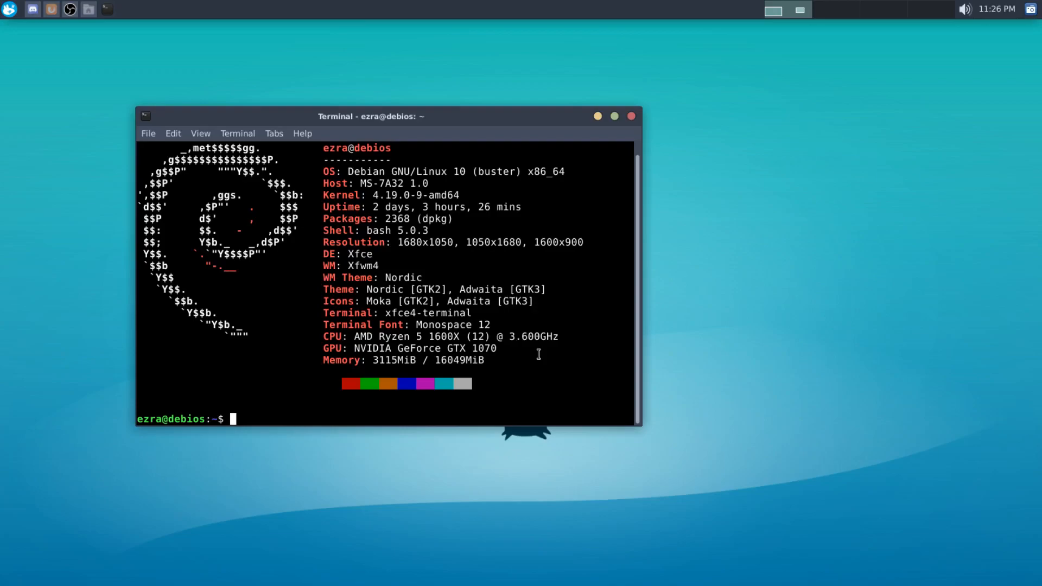
mouse_move(538, 336)
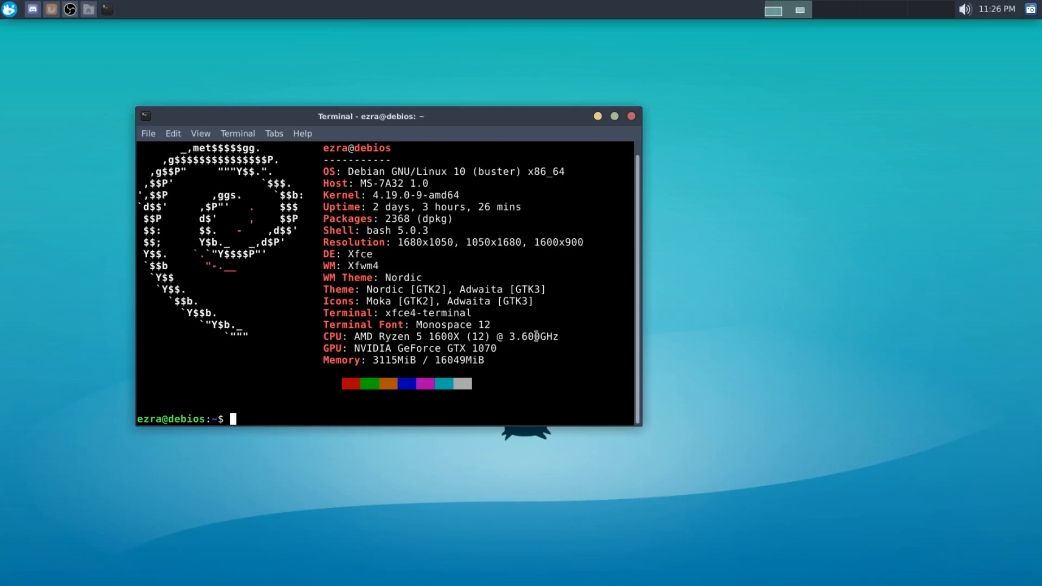
mouse_move(429, 364)
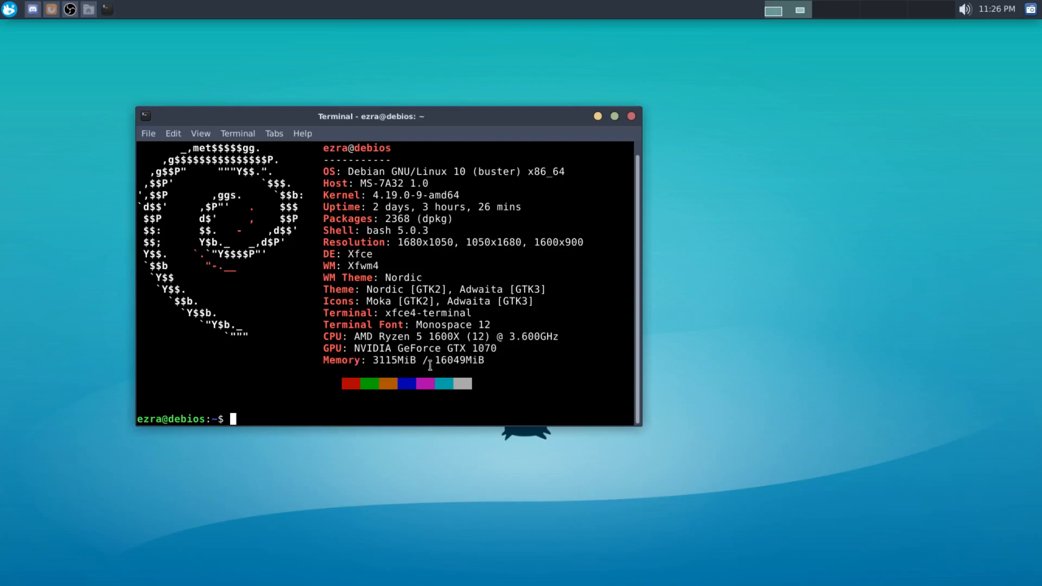
double_click(460, 359)
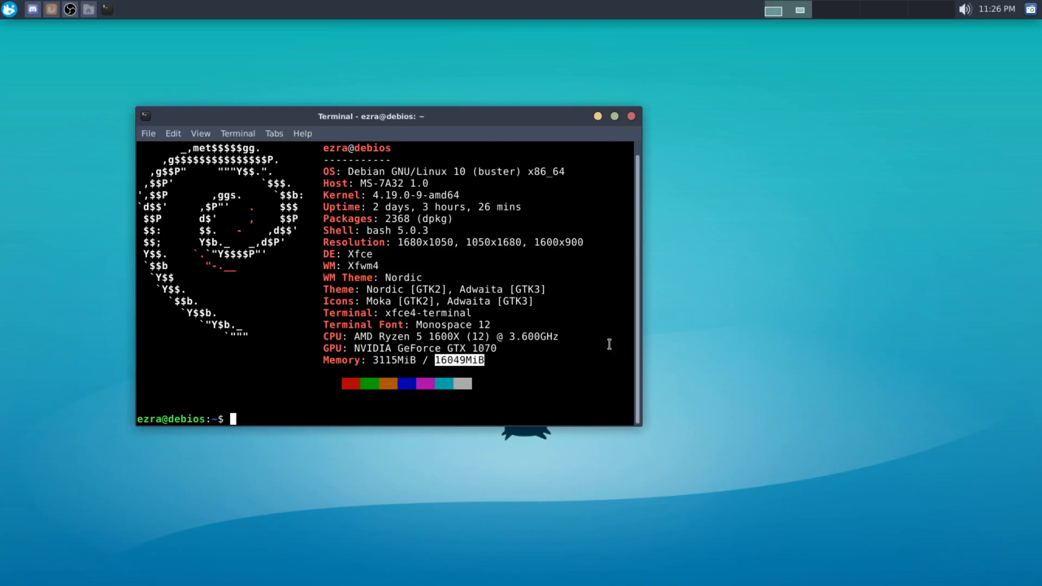
mouse_move(609, 344)
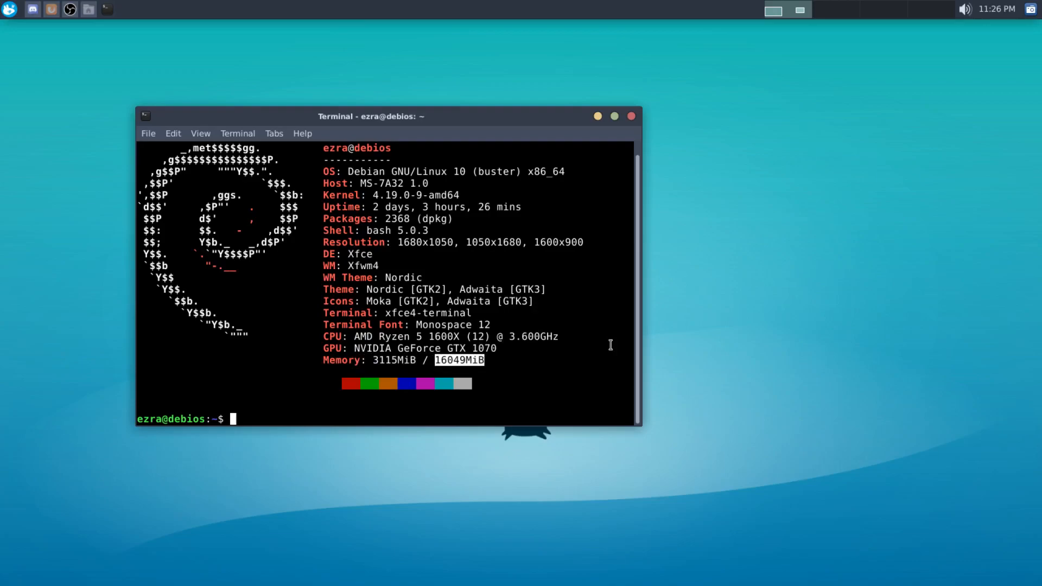
mouse_move(793, 271)
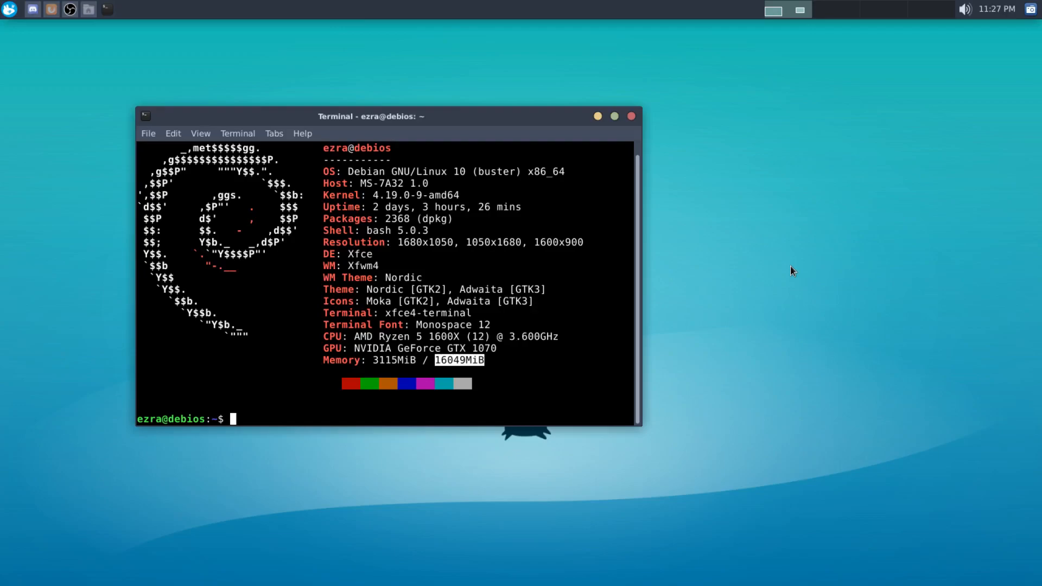
mouse_move(728, 230)
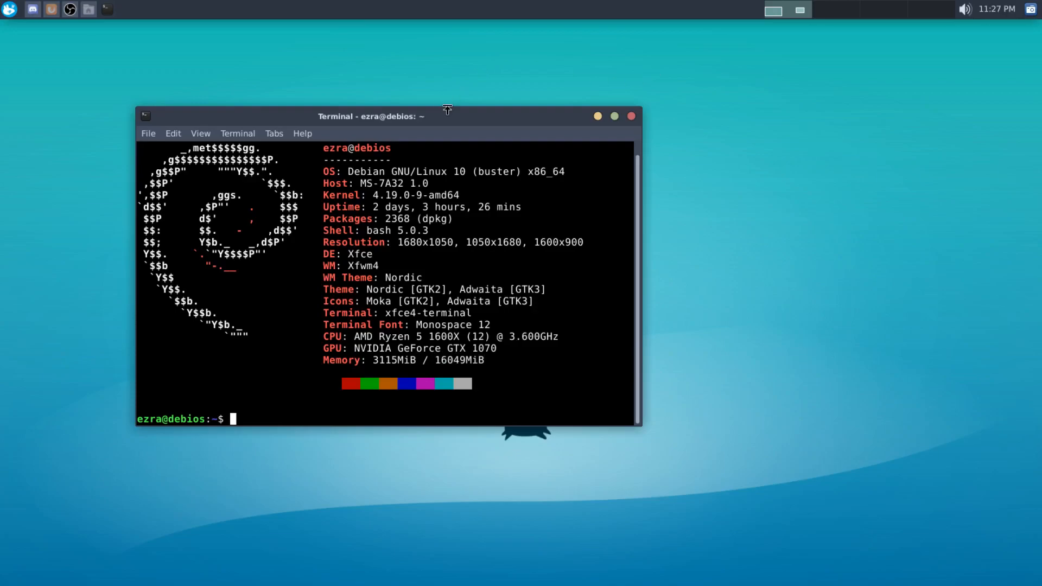
mouse_move(630, 100)
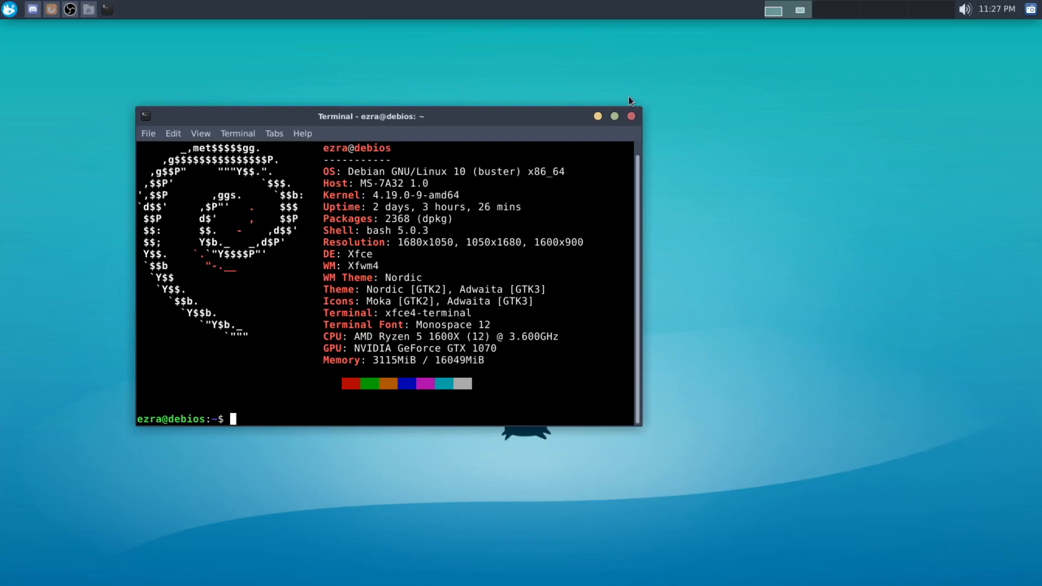
mouse_move(630, 95)
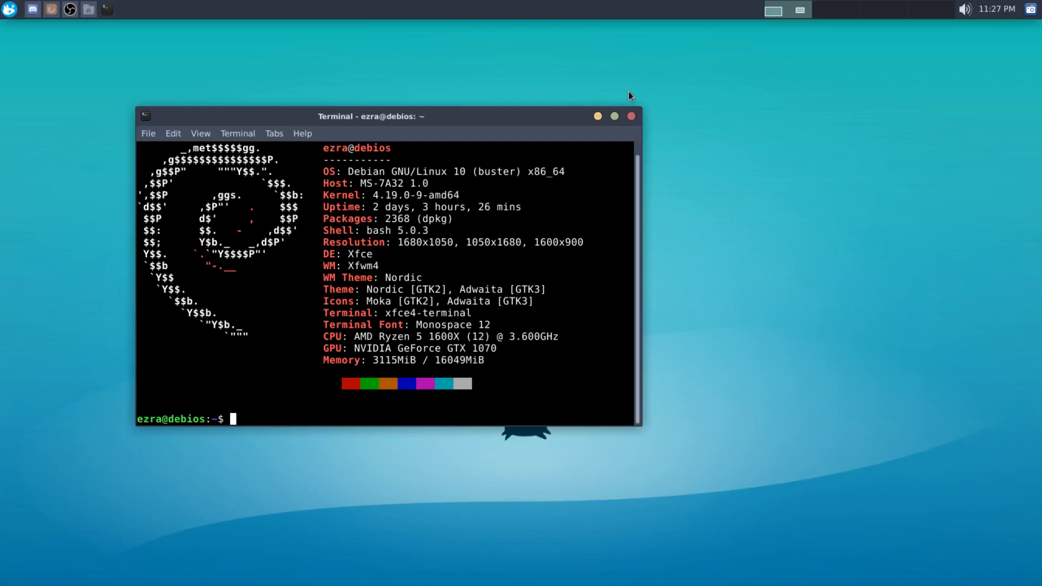
left_click_drag(372, 116, 398, 137)
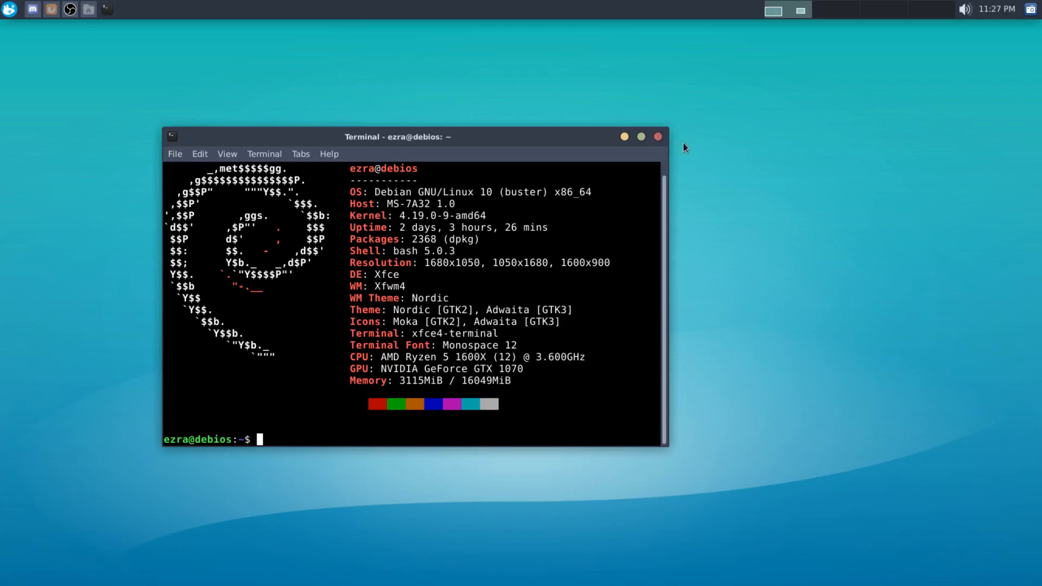
Run neofetch to print the Debian GNU/Linux 10 system summary again
type("neofetch")
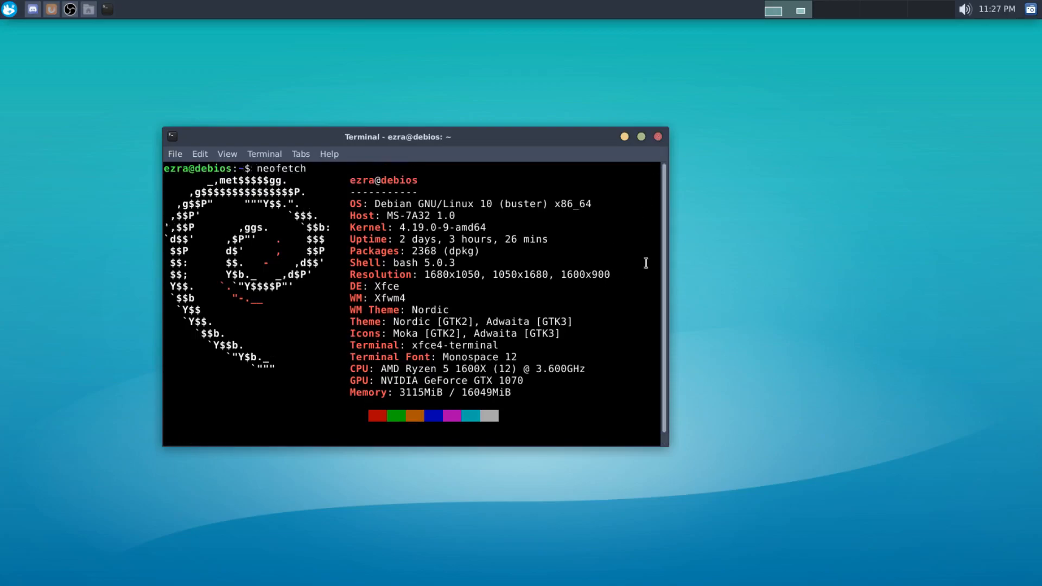
key("Return")
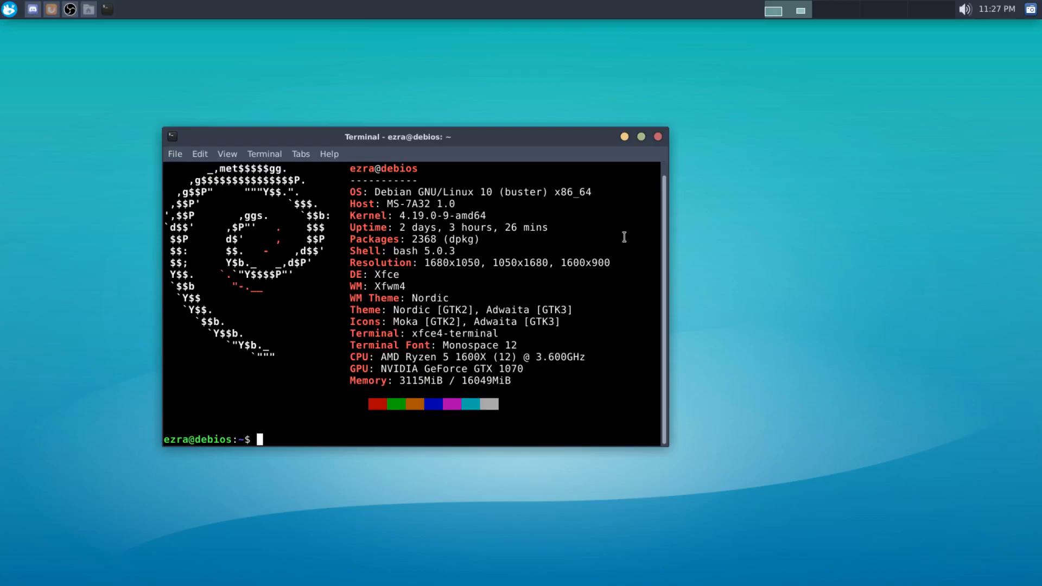
mouse_move(601, 162)
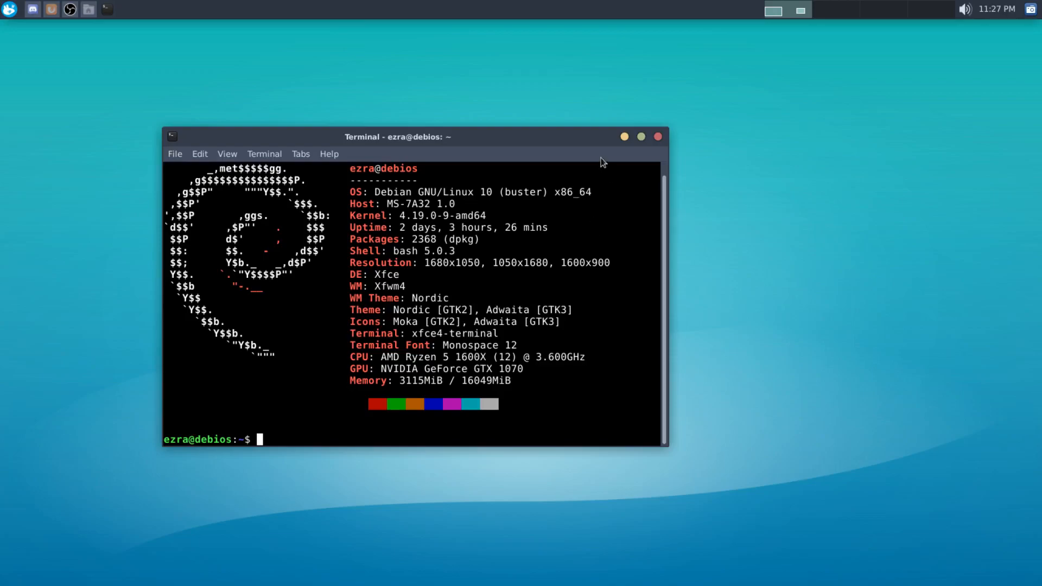
mouse_move(529, 173)
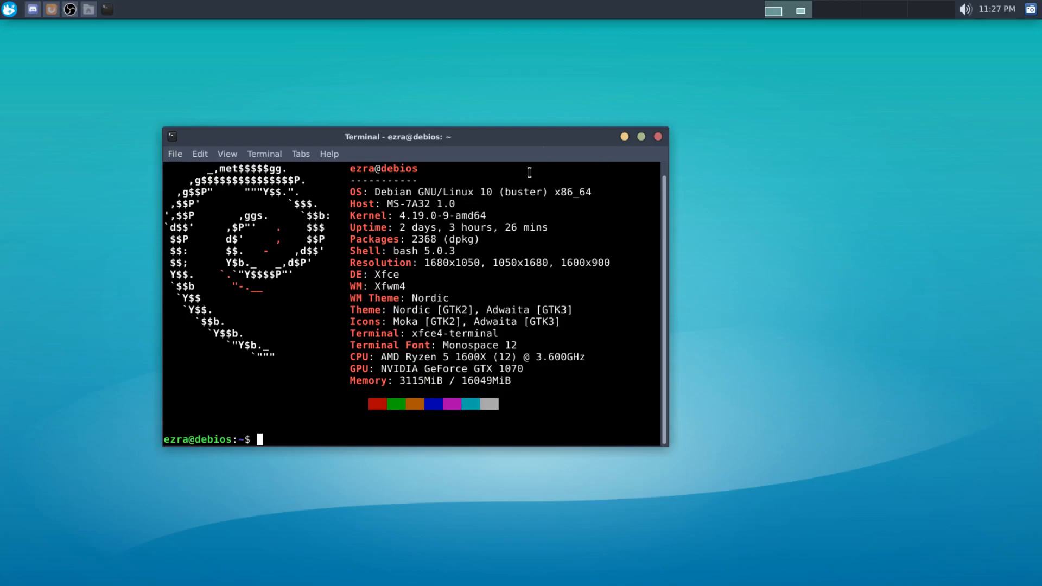
Enter neofetch again and begin the clear command to wipe the terminal
type("neofetch")
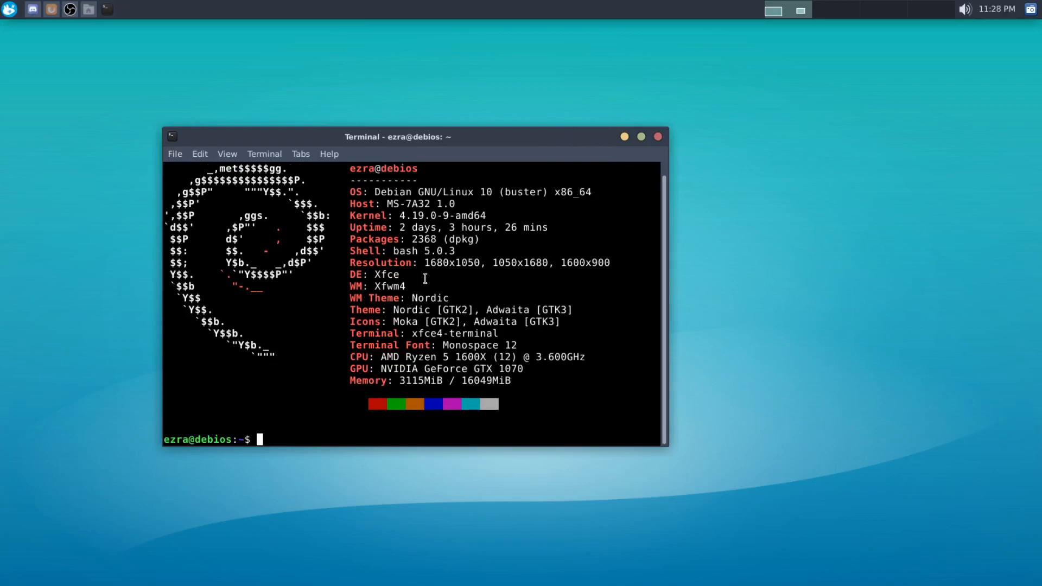
type("neofetch")
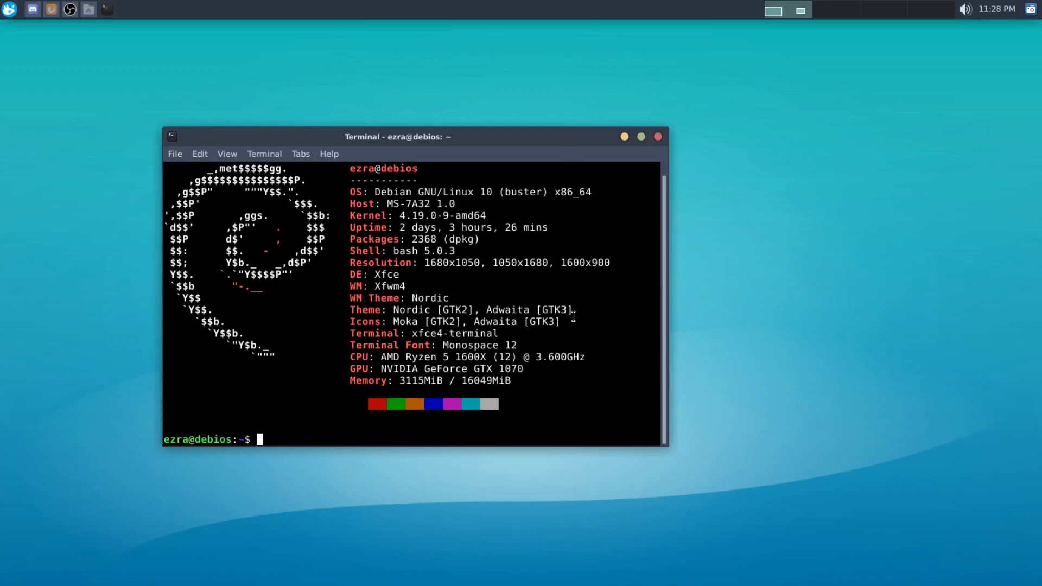
type("cle")
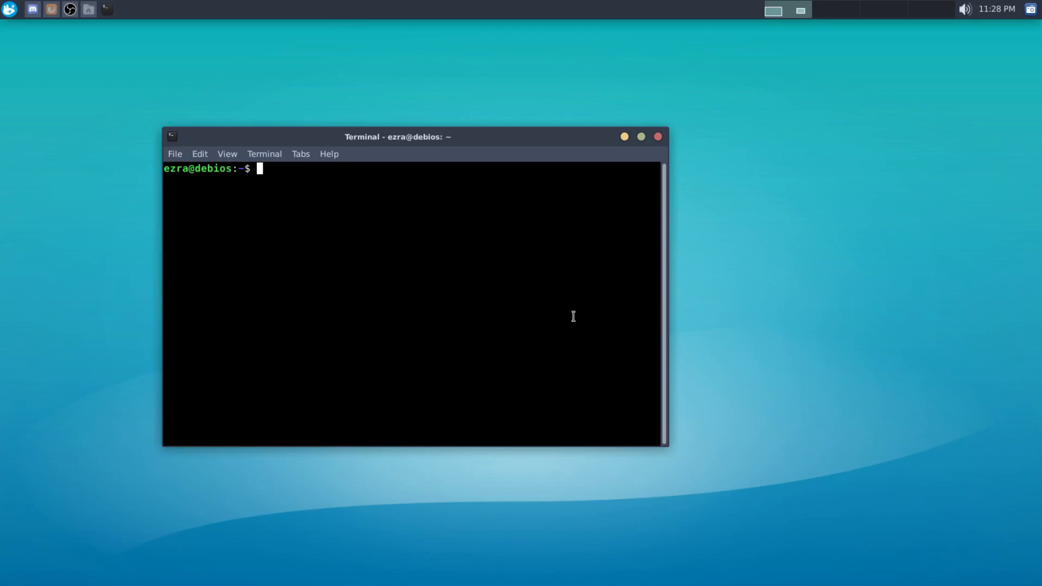
Enter gcc and make at the empty terminal prompt
type("gcc")
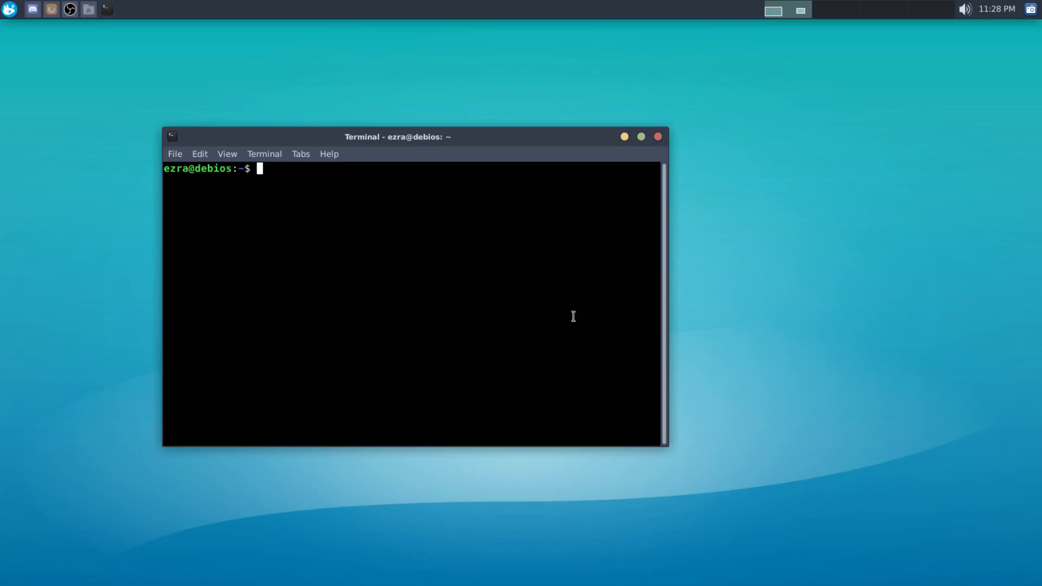
type("make")
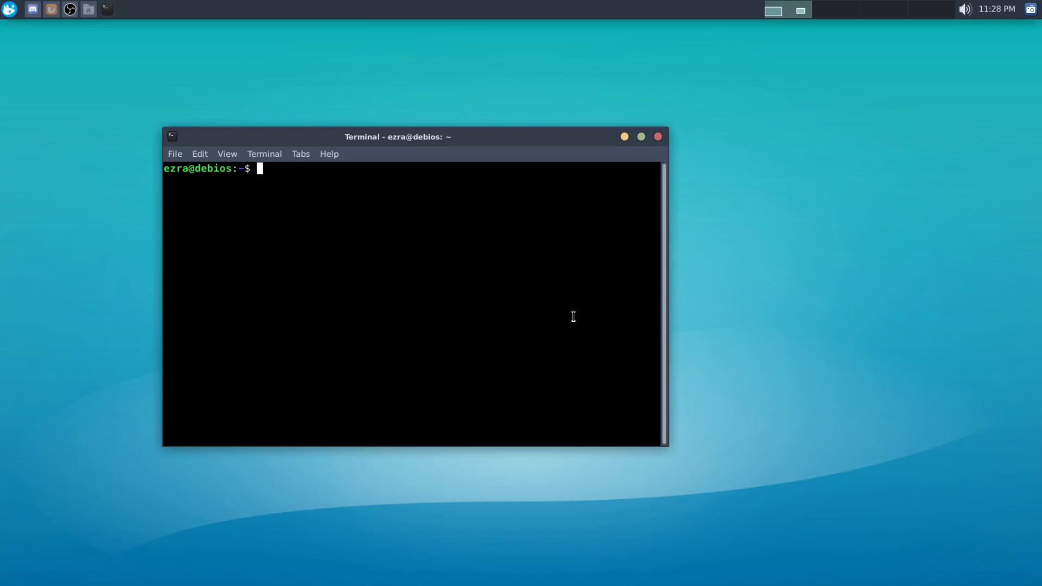
mouse_move(395, 137)
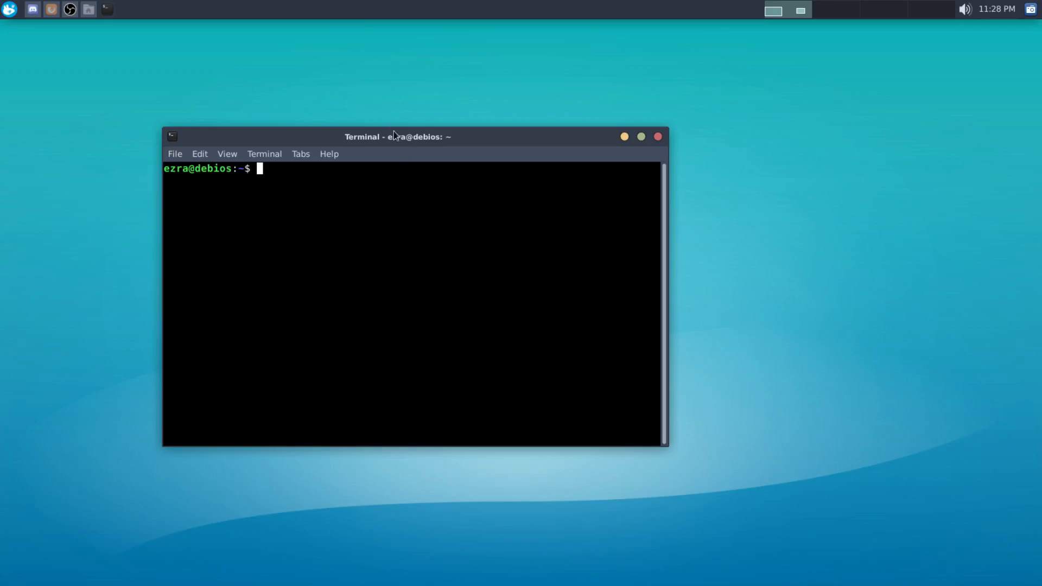
Move the terminal toward screen centre and close it, leaving the bare desktop
left_click_drag(397, 136, 480, 154)
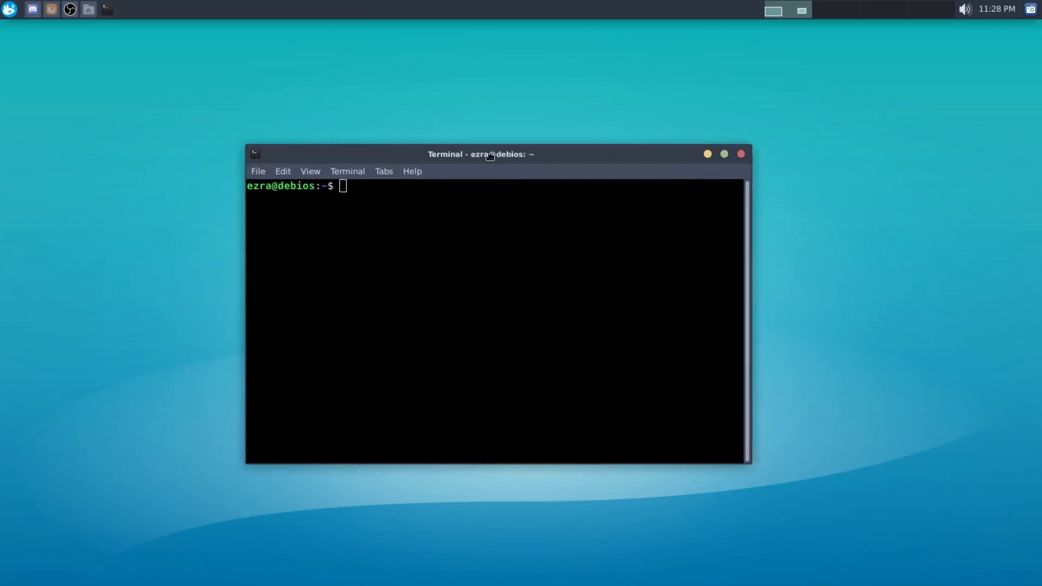
left_click_drag(481, 153, 461, 147)
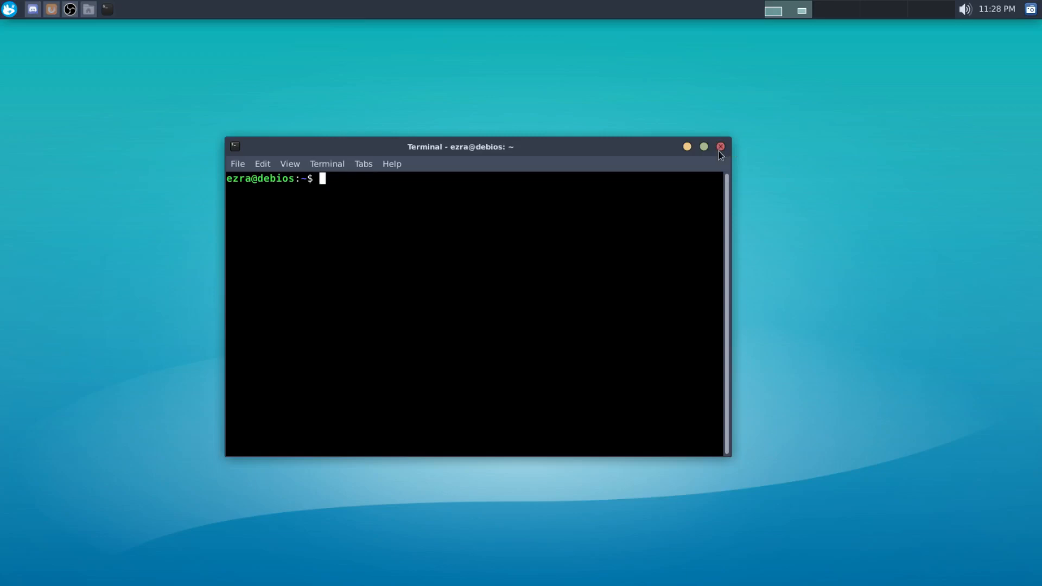
left_click(720, 147)
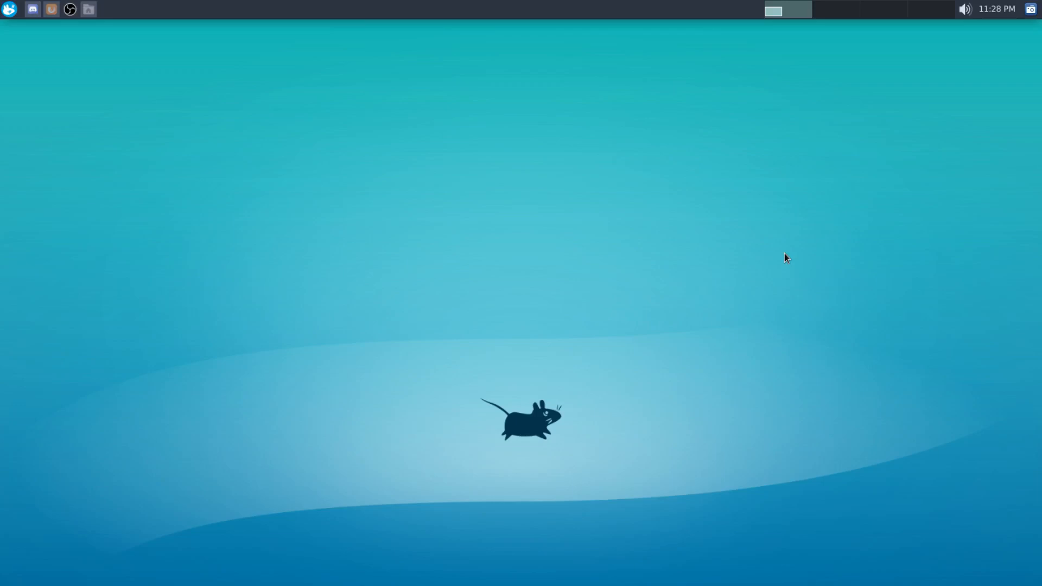
mouse_move(781, 262)
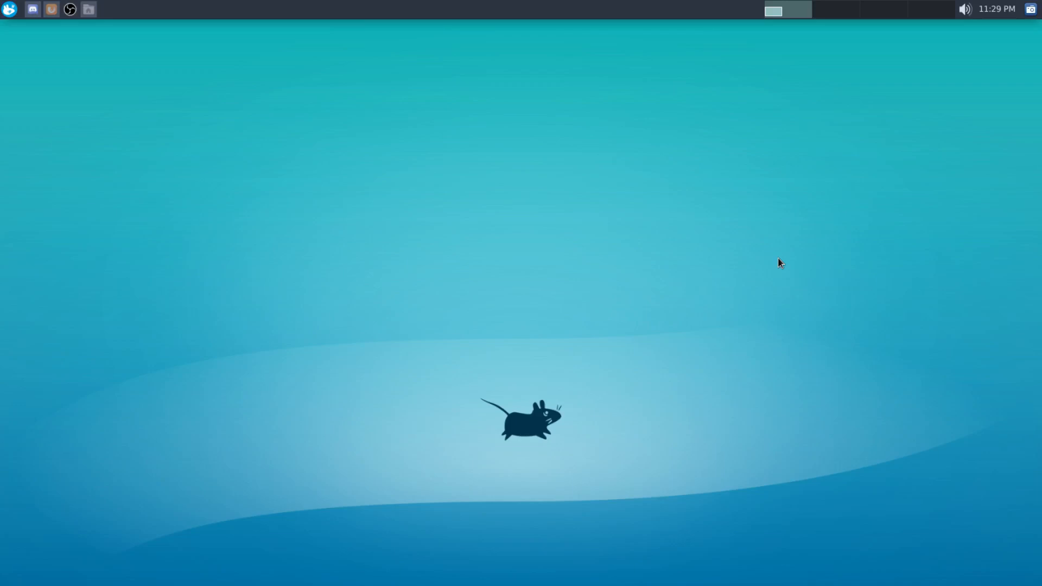
mouse_move(472, 184)
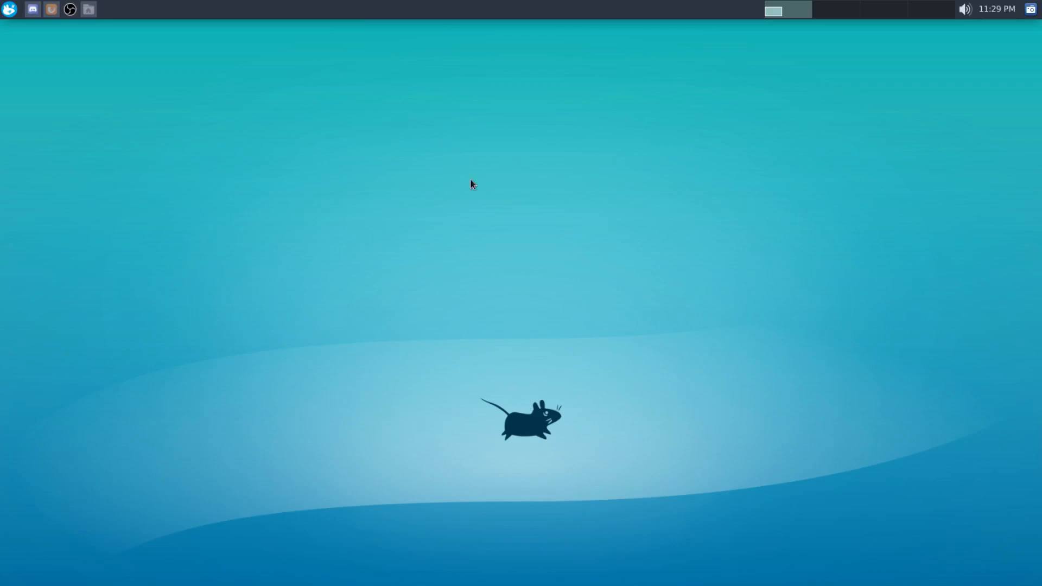
mouse_move(262, 134)
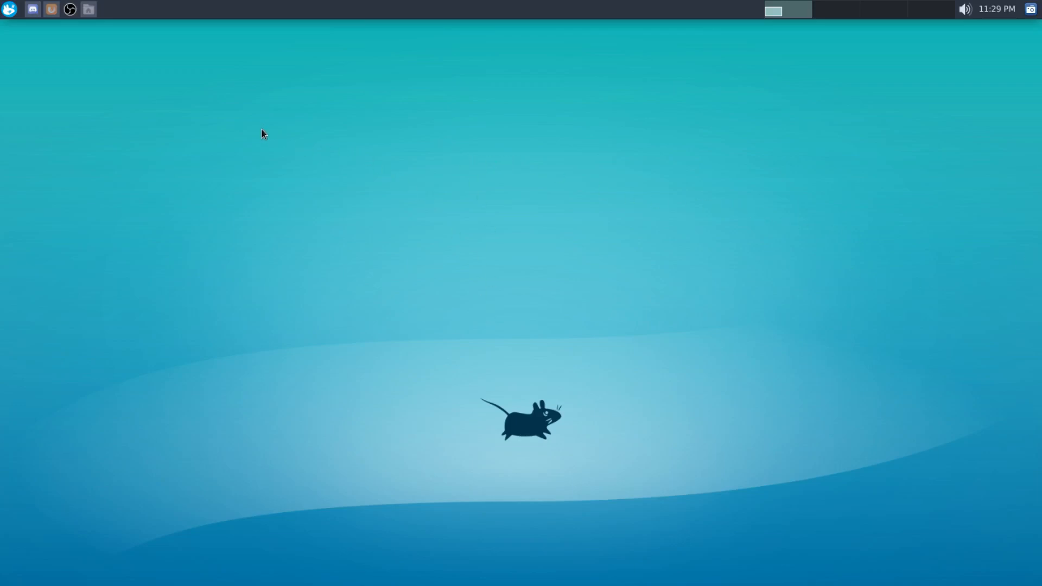
mouse_move(261, 119)
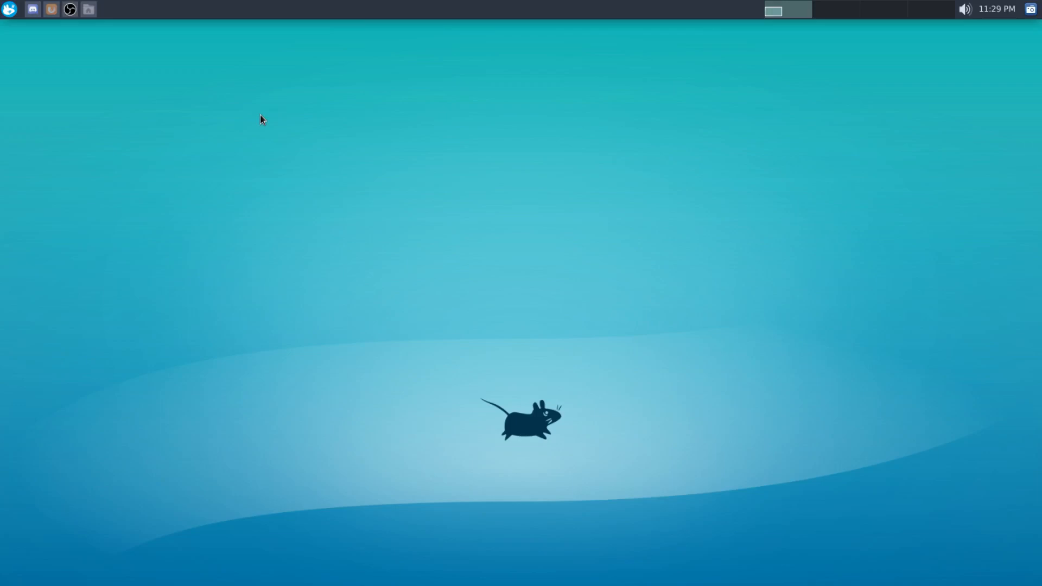
mouse_move(229, 126)
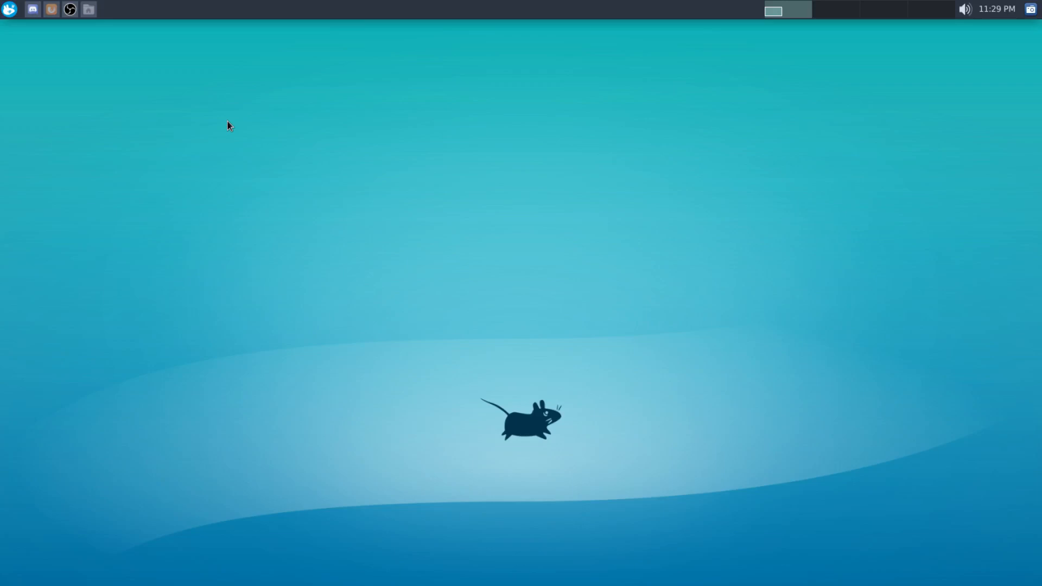
mouse_move(240, 6)
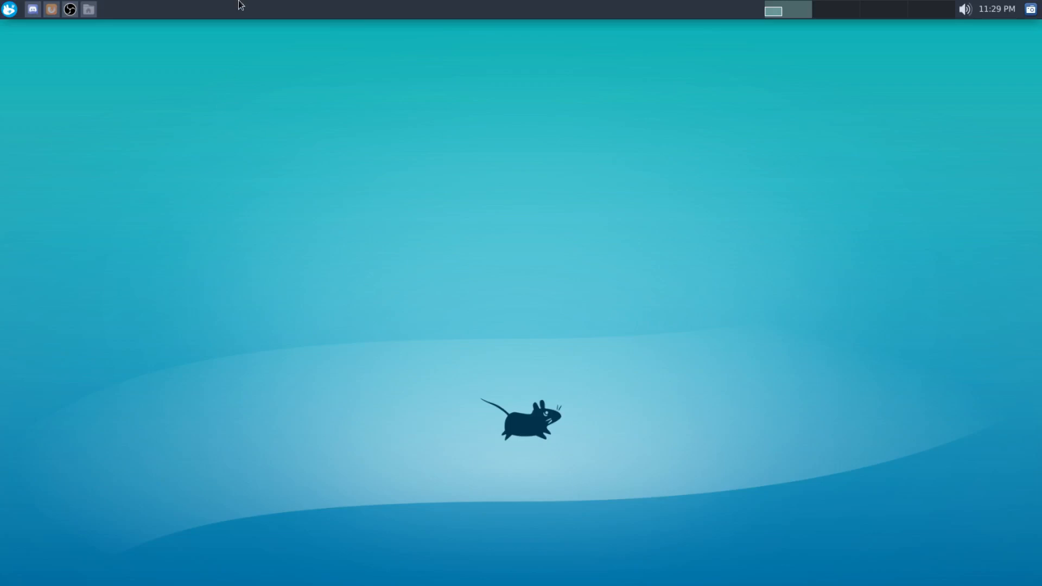
mouse_move(9, 26)
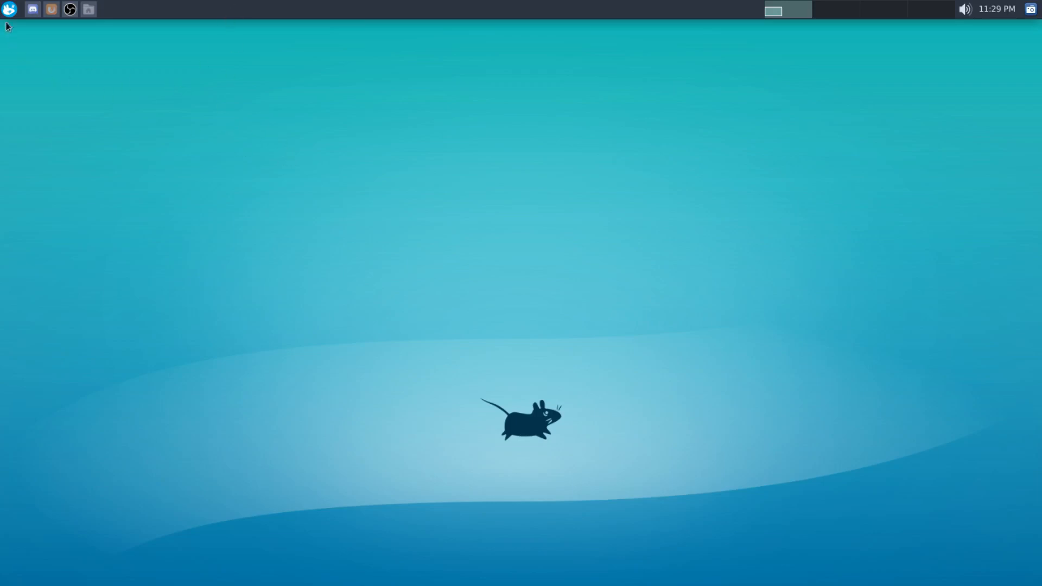
left_click(10, 10)
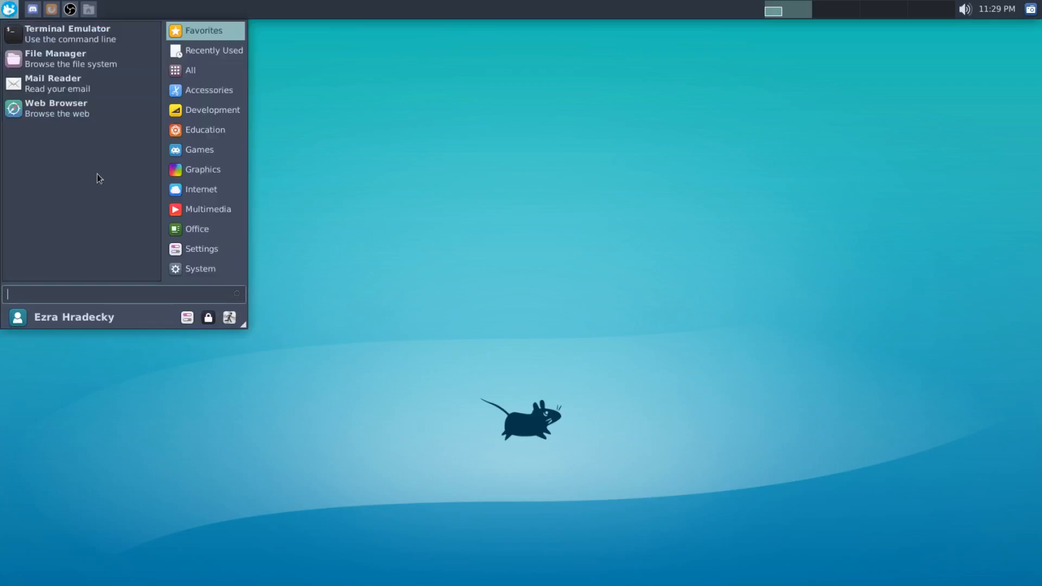
type("sof")
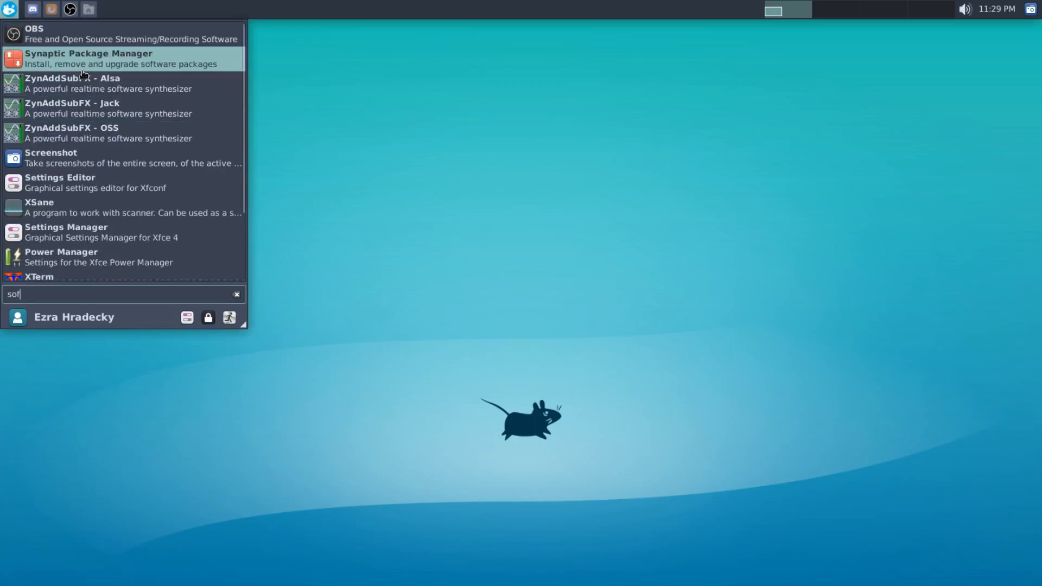
key("Escape")
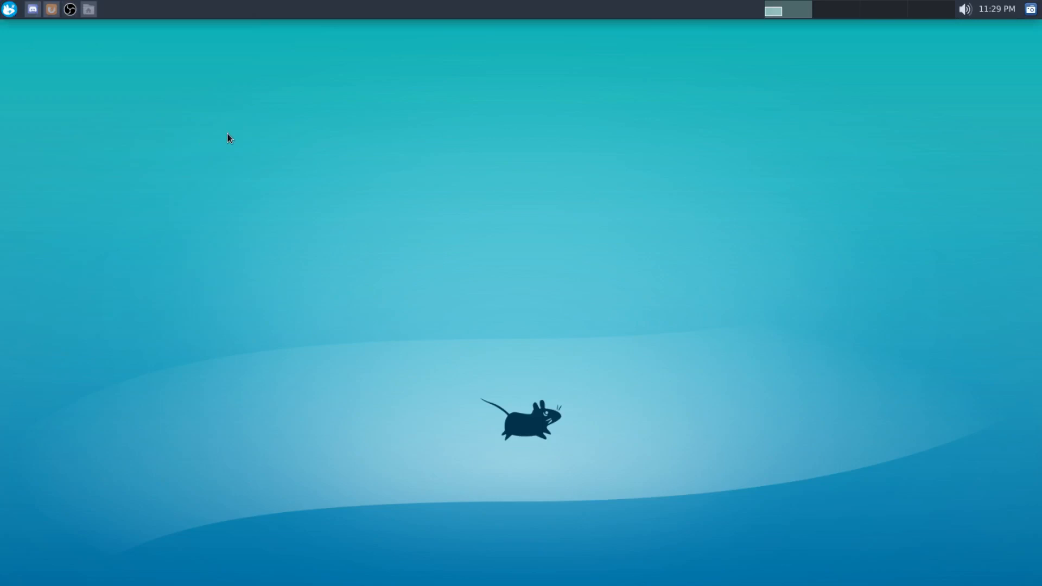
mouse_move(226, 225)
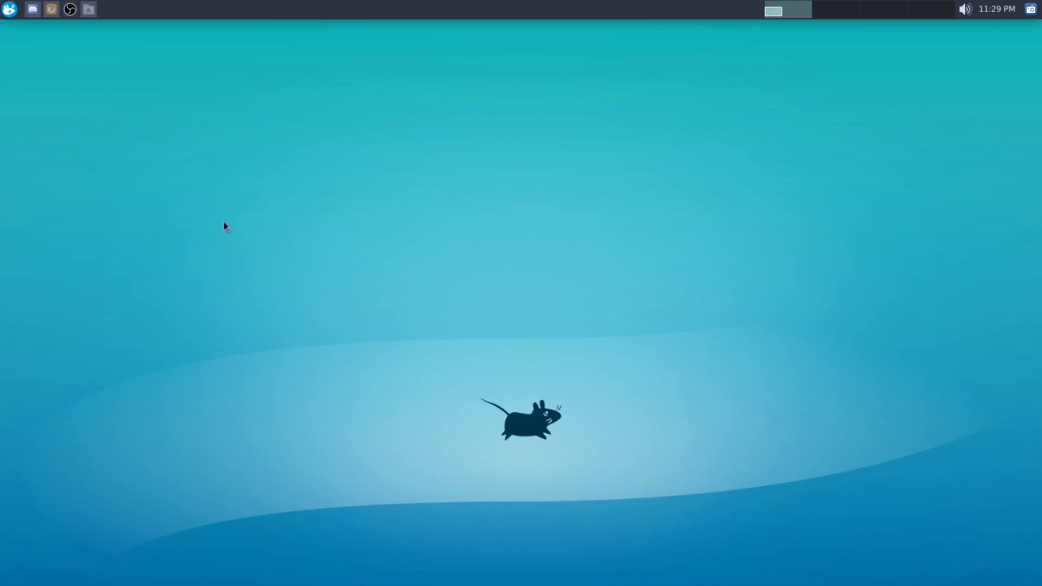
mouse_move(426, 158)
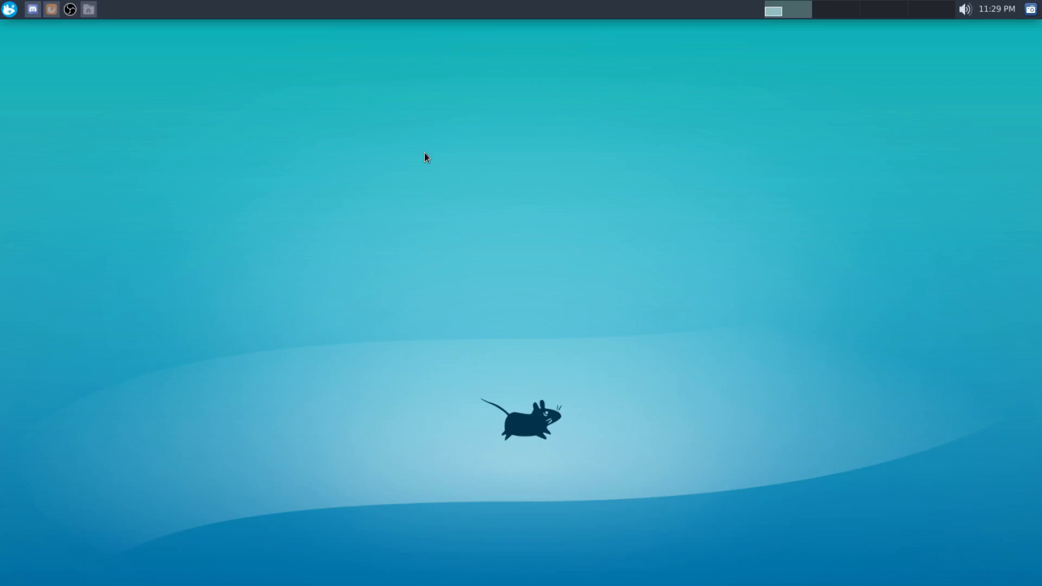
mouse_move(462, 157)
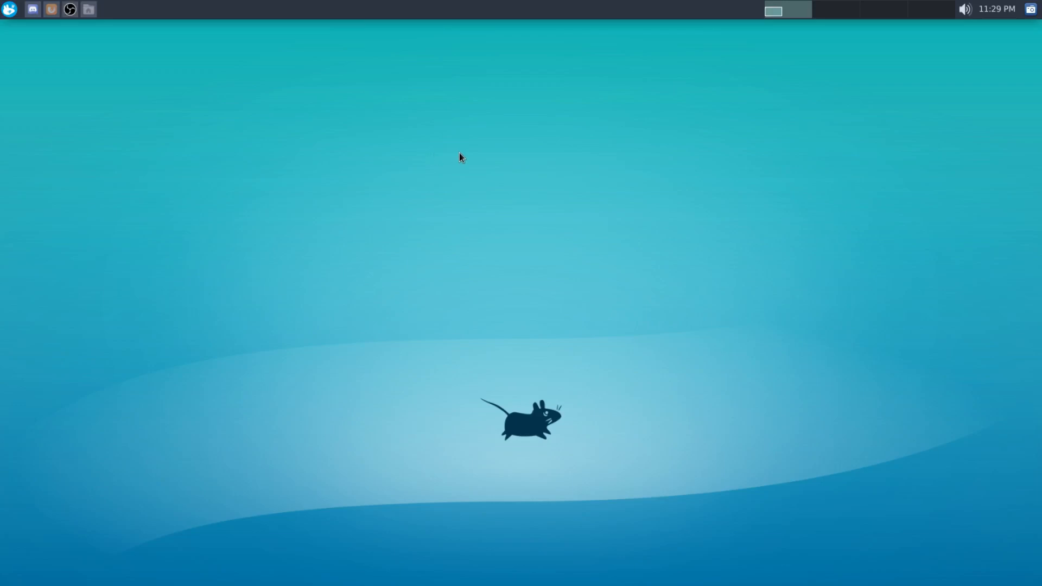
mouse_move(459, 143)
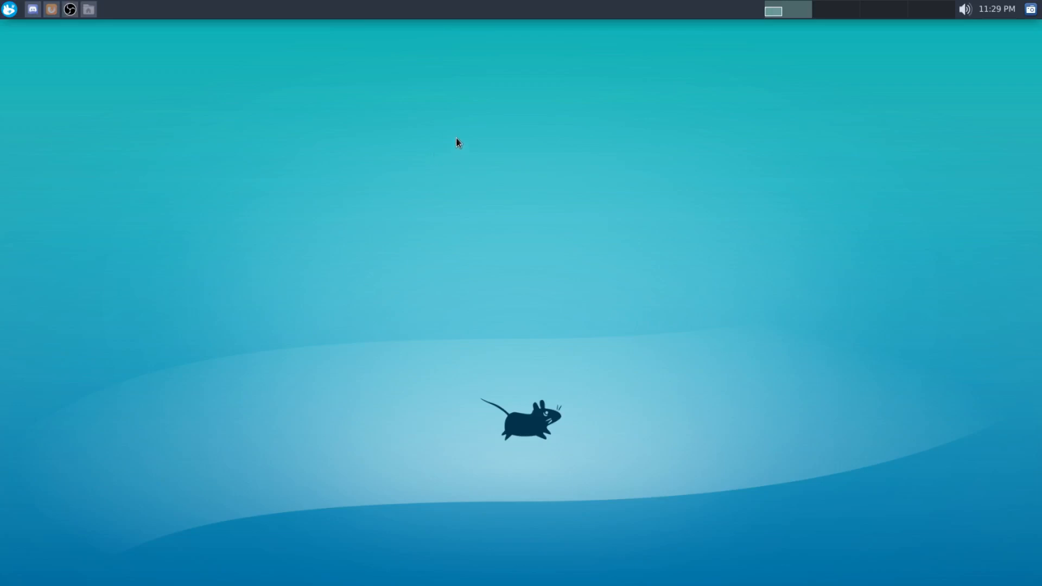
mouse_move(595, 189)
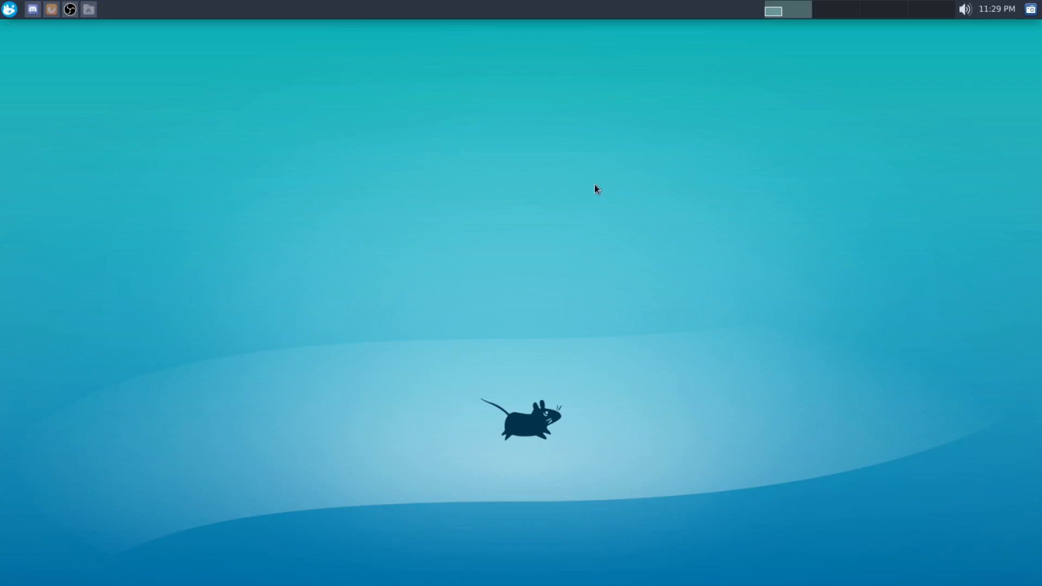
mouse_move(555, 190)
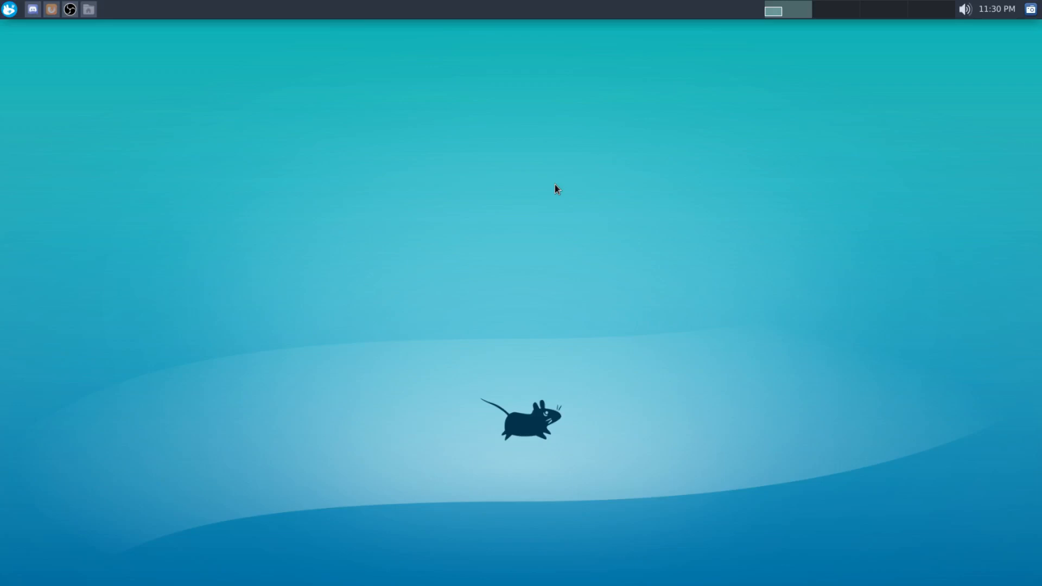
mouse_move(618, 306)
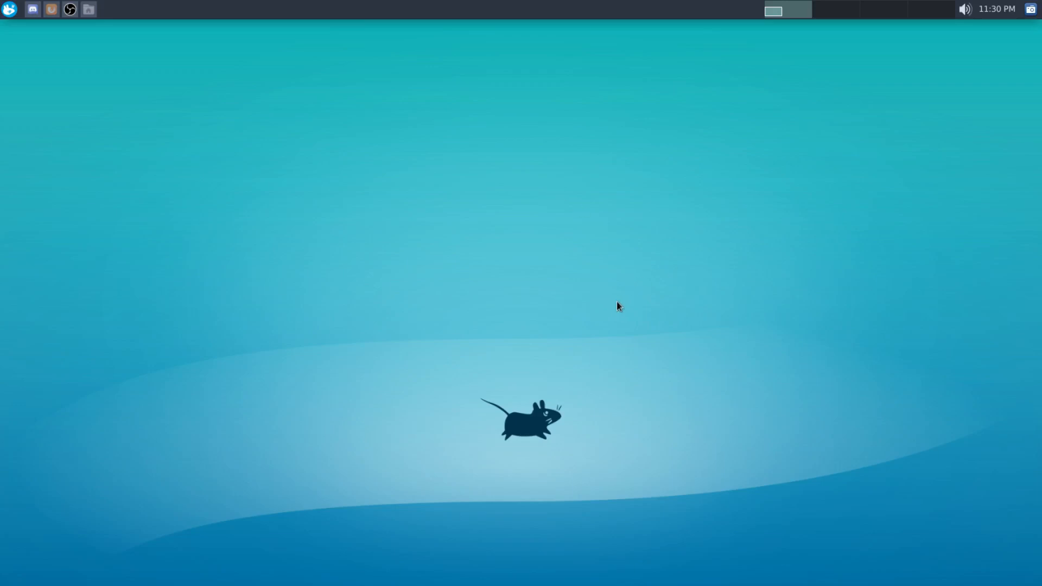
mouse_move(560, 334)
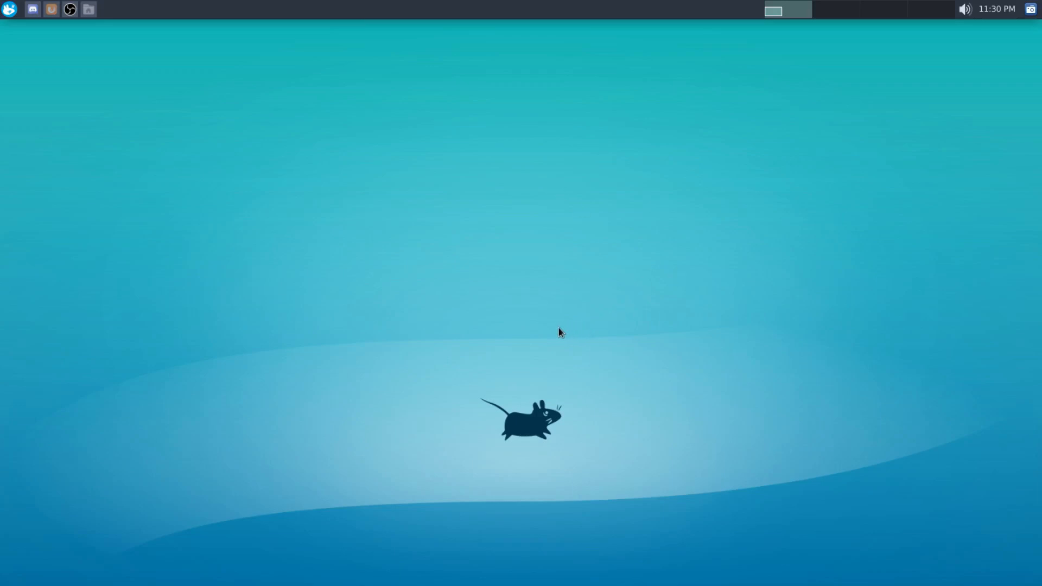
mouse_move(470, 371)
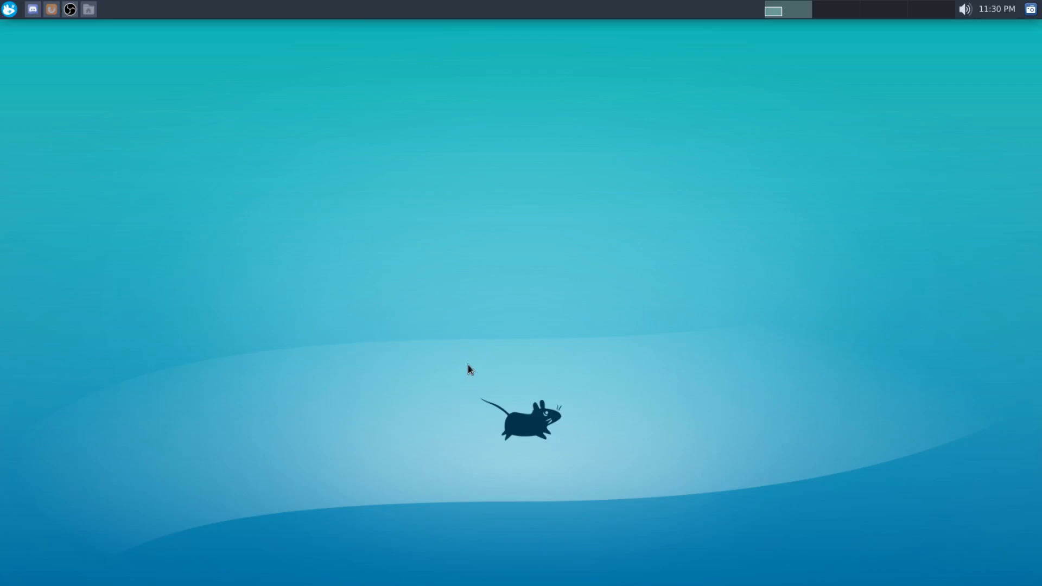
mouse_move(457, 365)
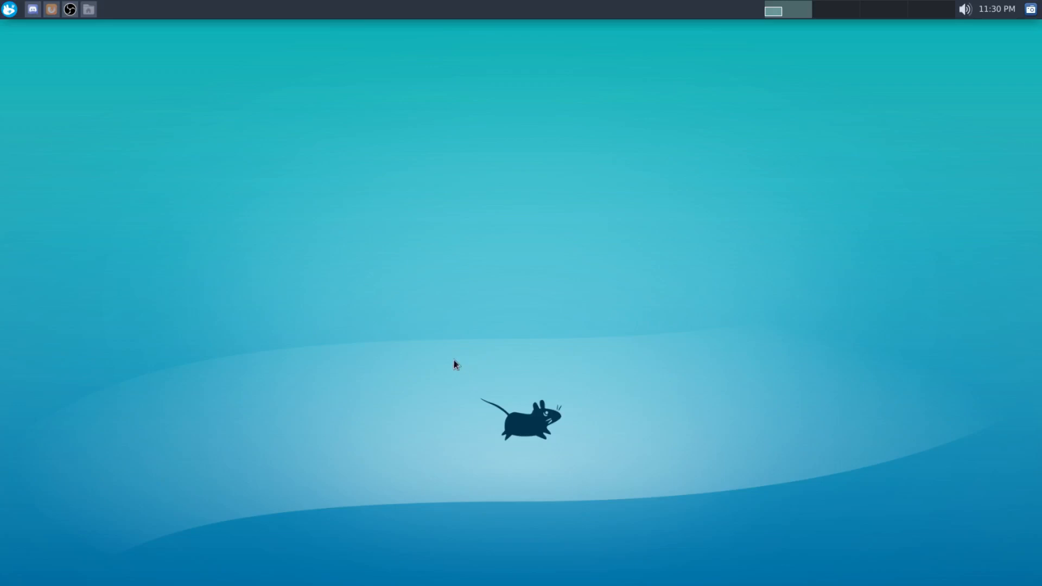
mouse_move(500, 377)
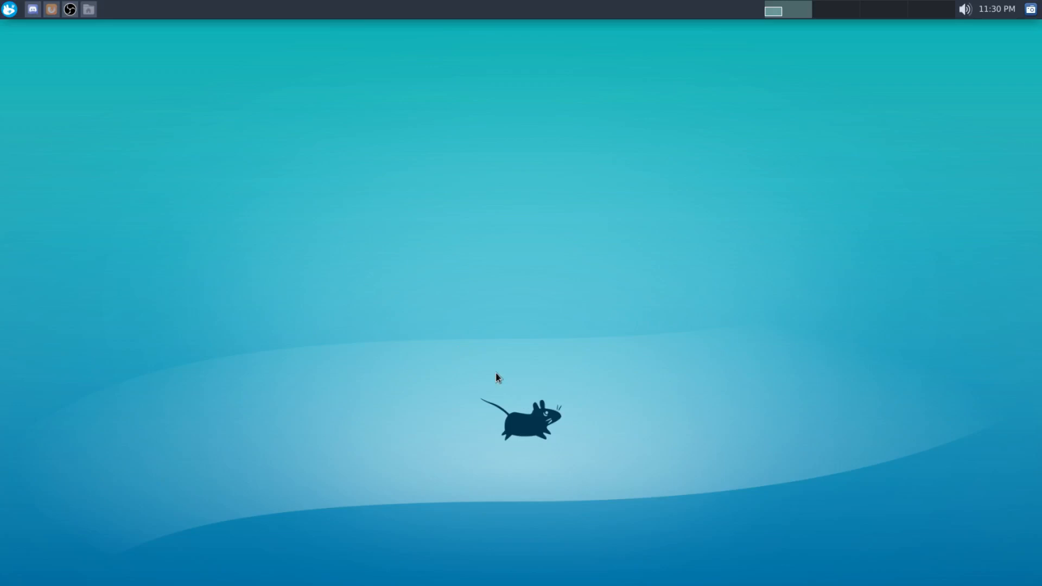
mouse_move(478, 155)
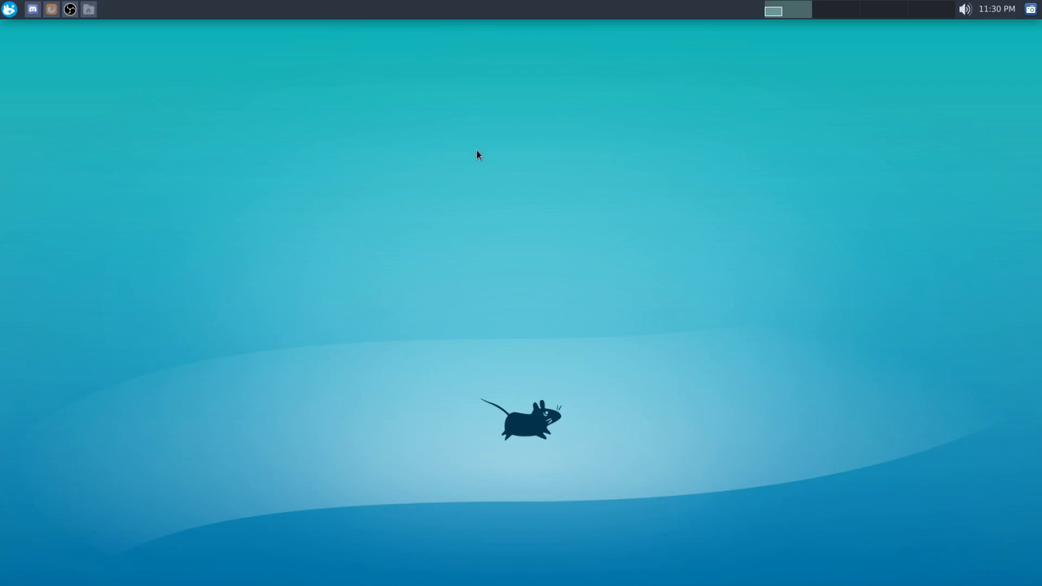
mouse_move(477, 160)
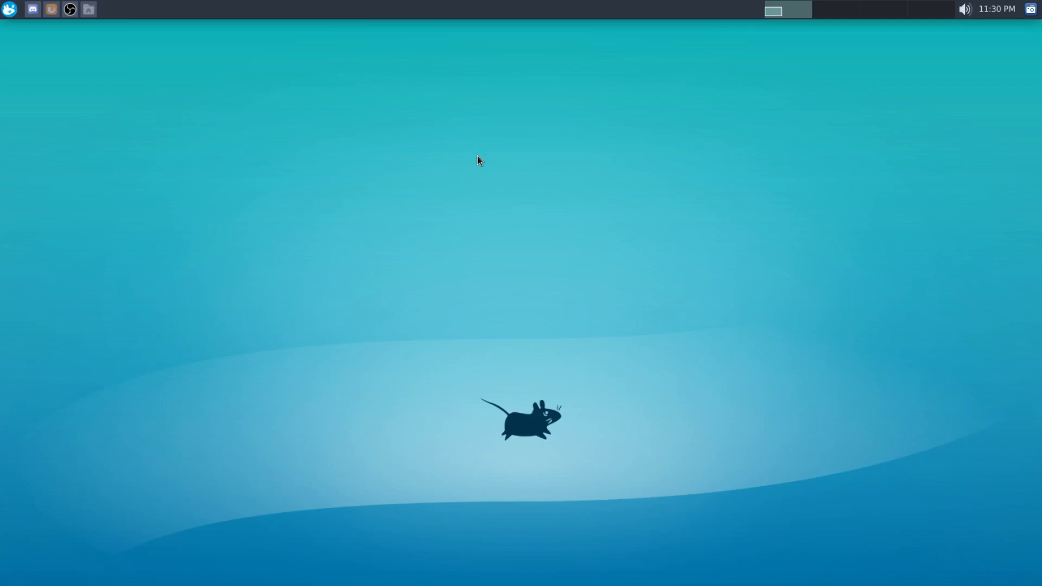
mouse_move(586, 208)
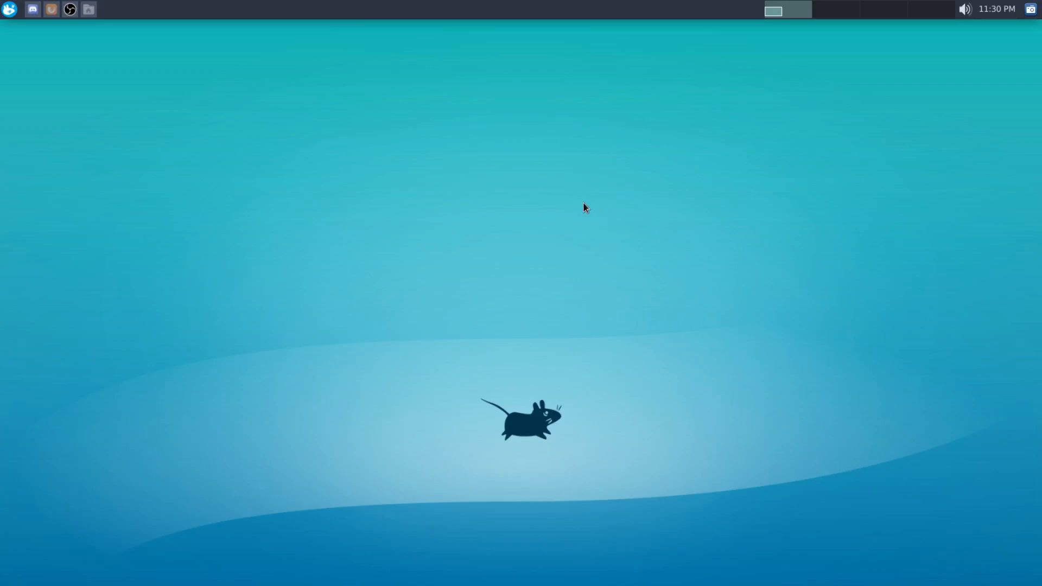
mouse_move(472, 258)
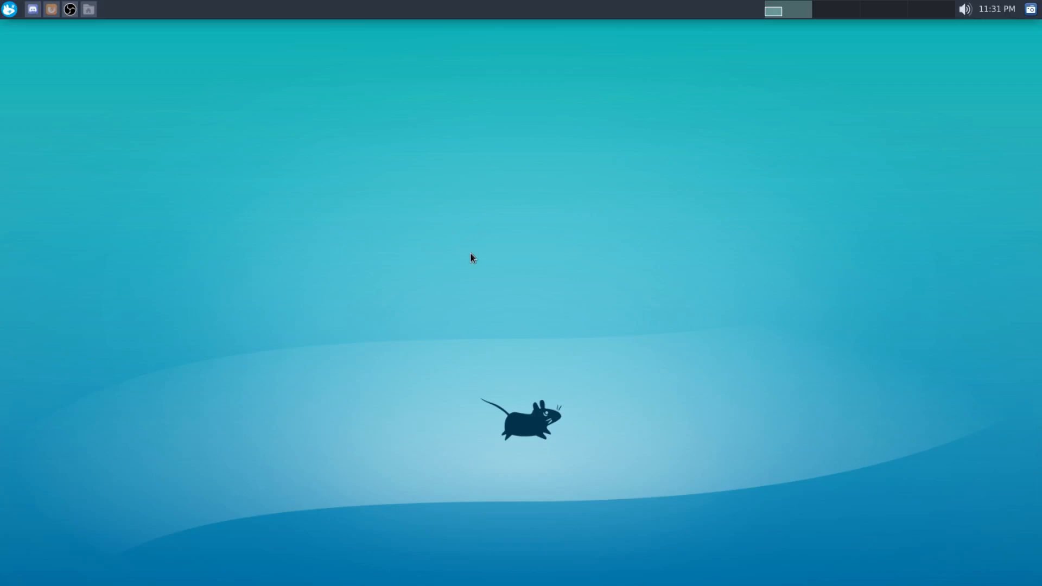
mouse_move(464, 243)
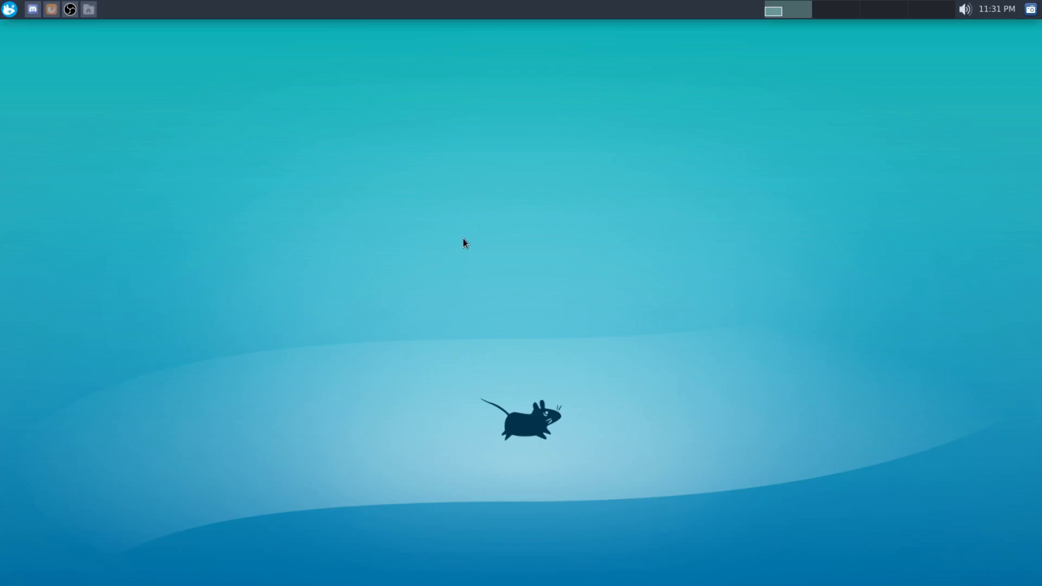
mouse_move(464, 244)
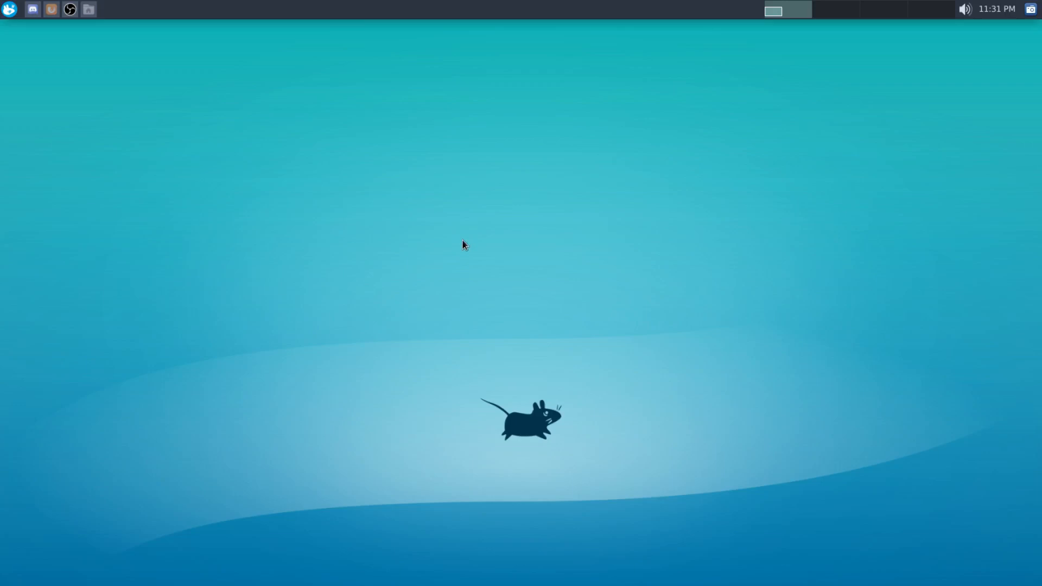
mouse_move(535, 138)
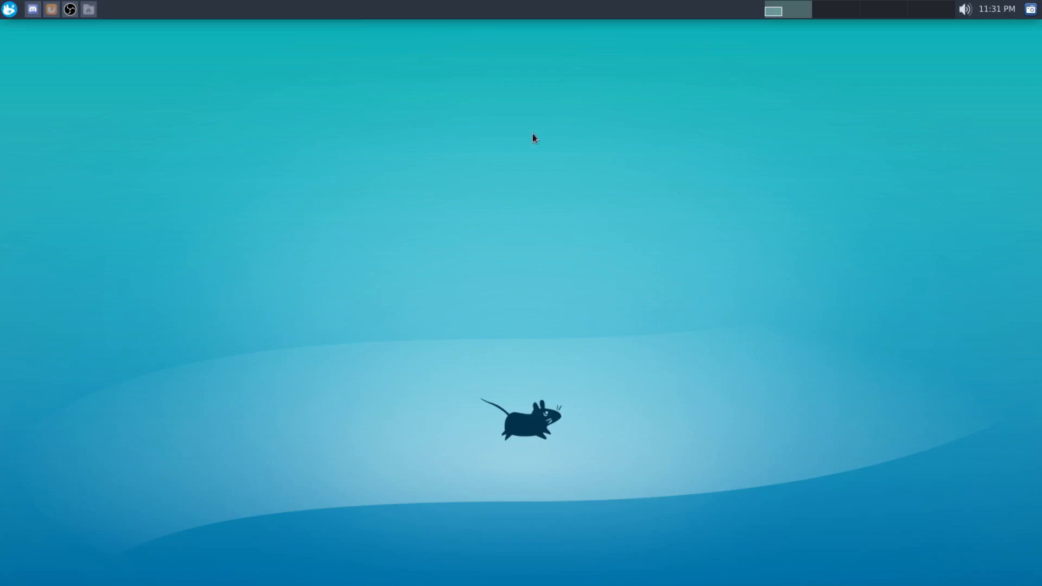
mouse_move(763, 5)
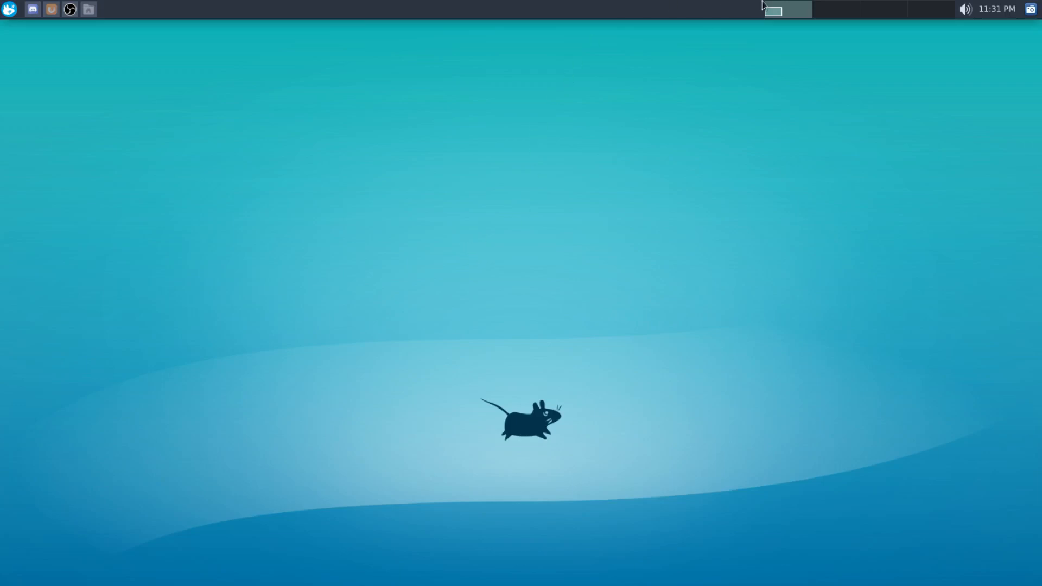
mouse_move(859, 96)
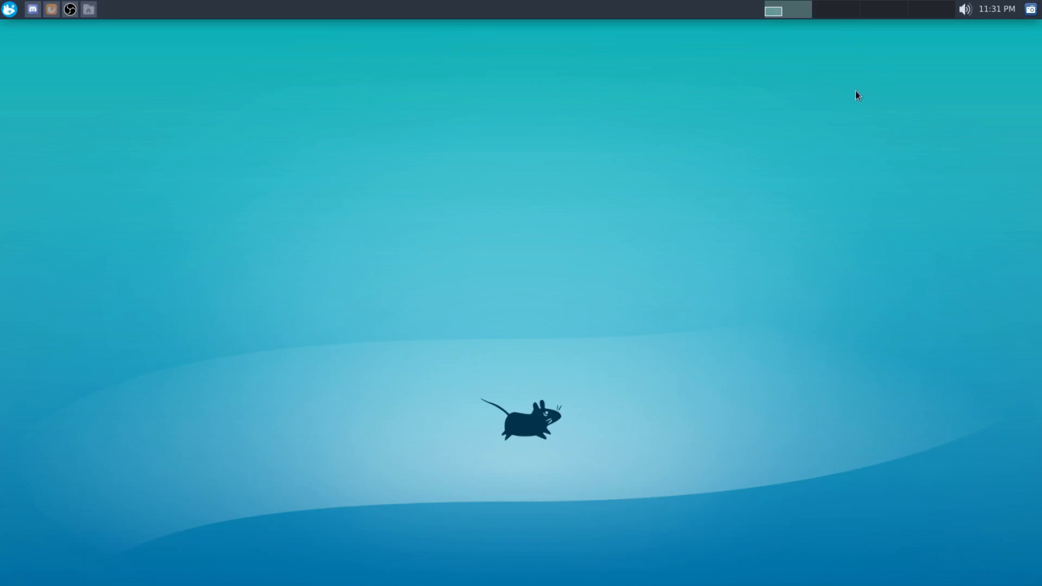
mouse_move(274, 175)
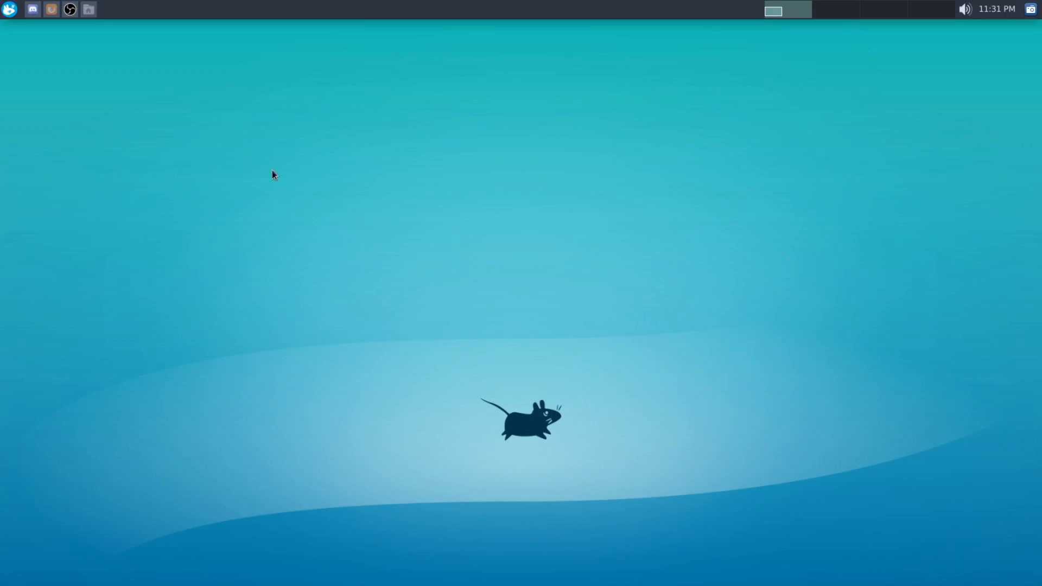
mouse_move(218, 147)
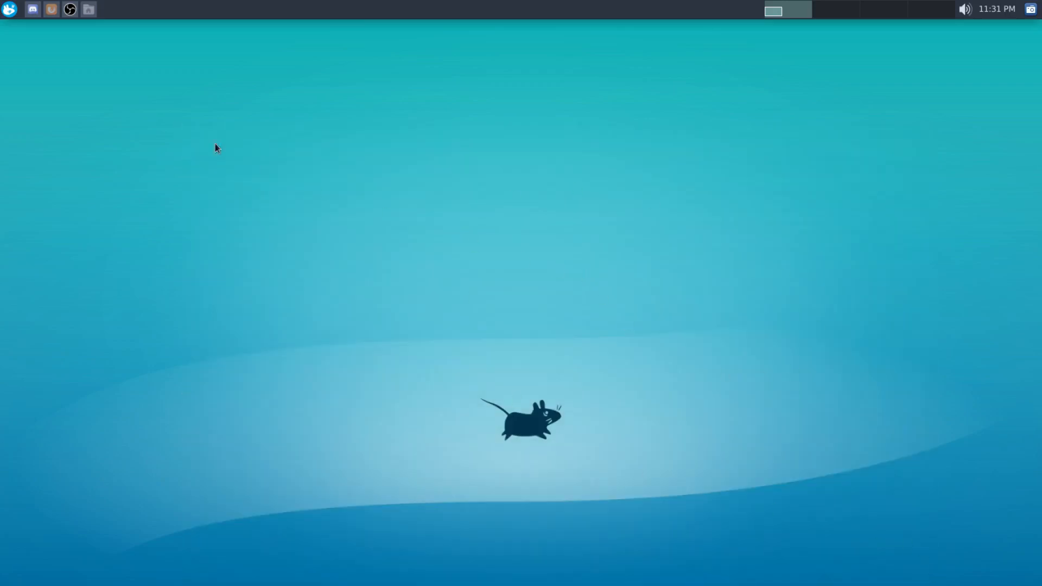
left_click(87, 8)
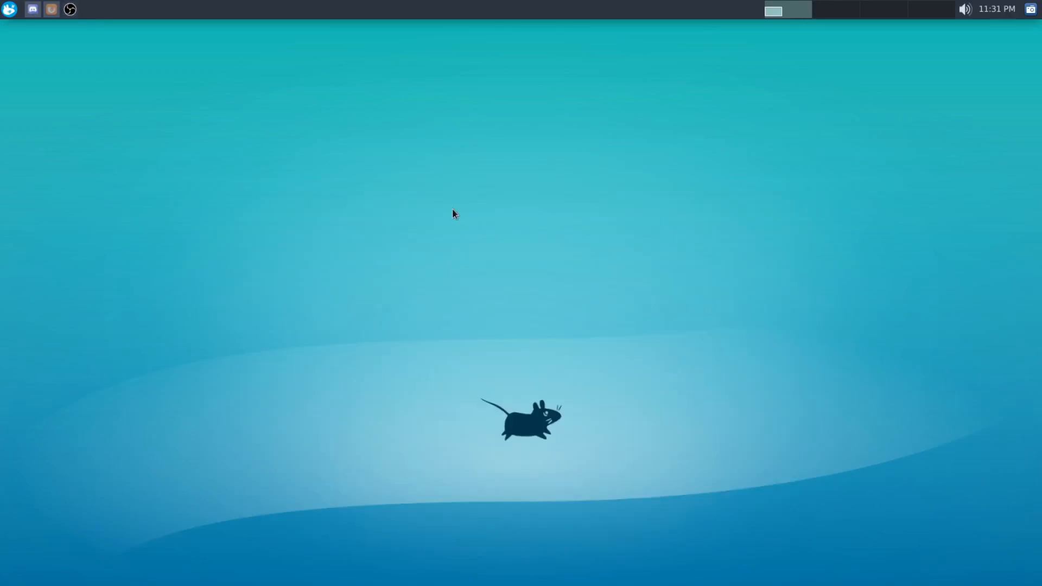
mouse_move(64, 34)
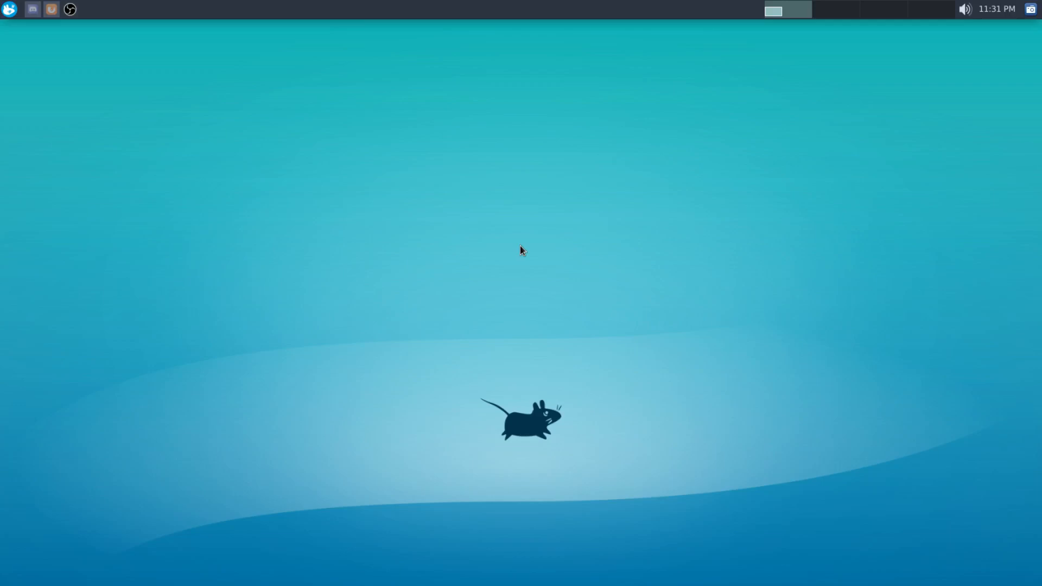
mouse_move(373, 190)
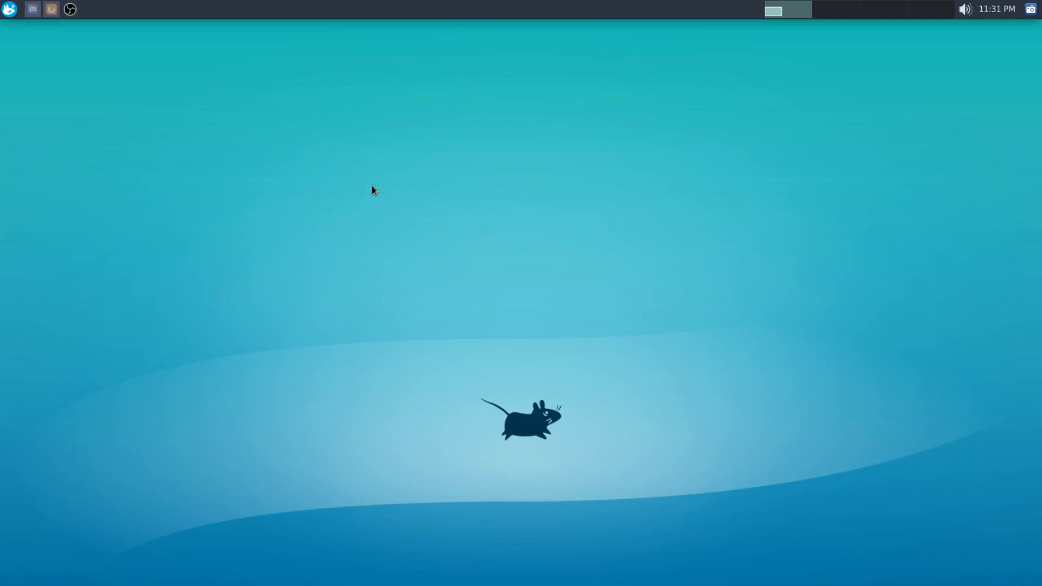
mouse_move(372, 190)
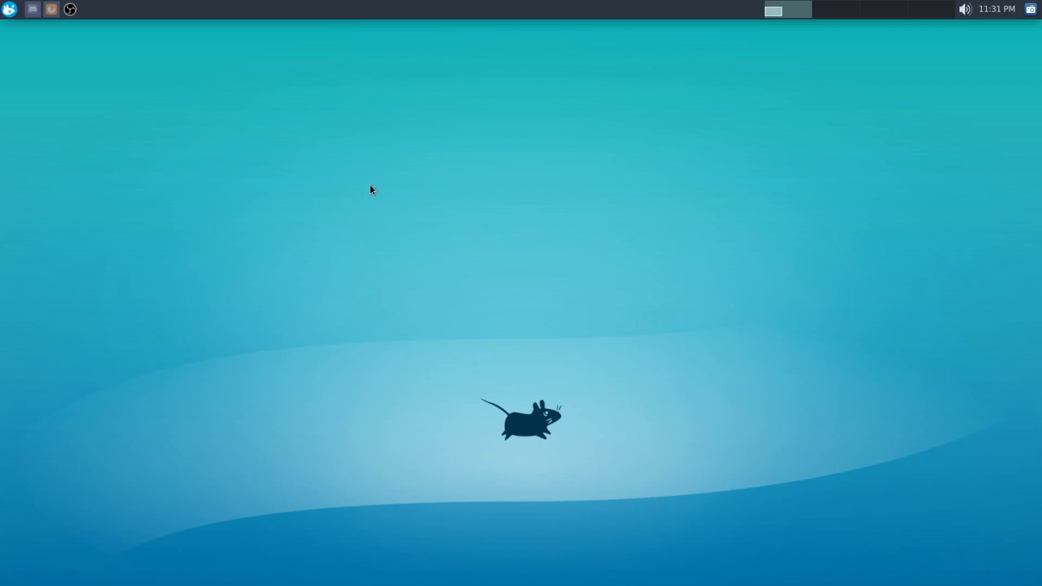
mouse_move(363, 191)
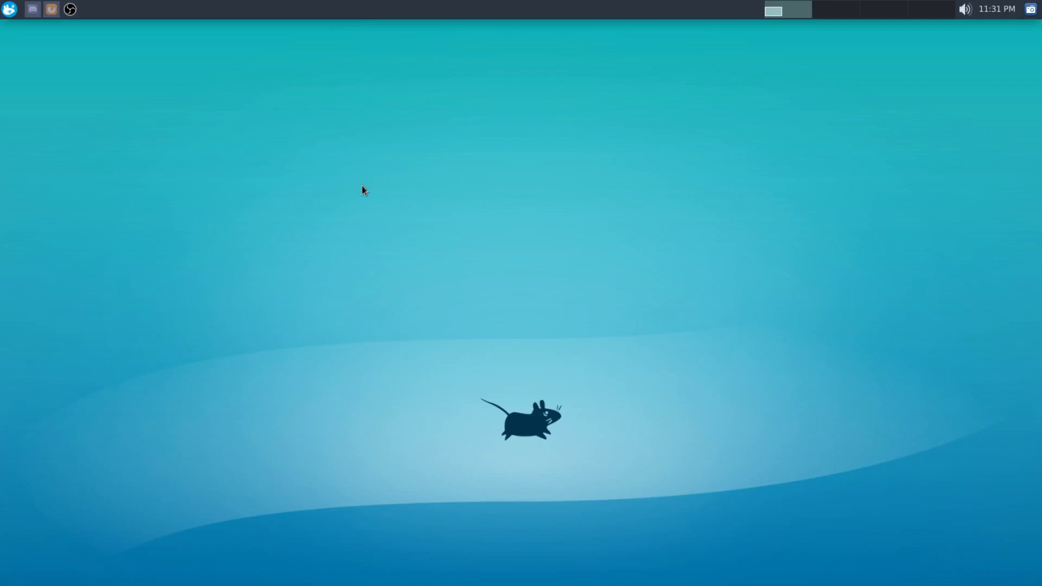
mouse_move(359, 180)
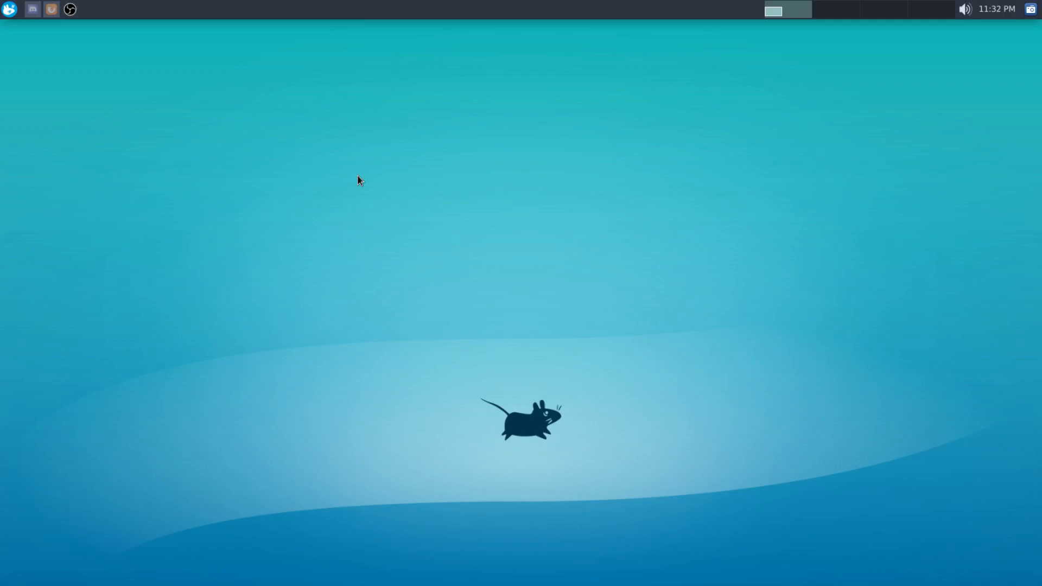
mouse_move(591, 101)
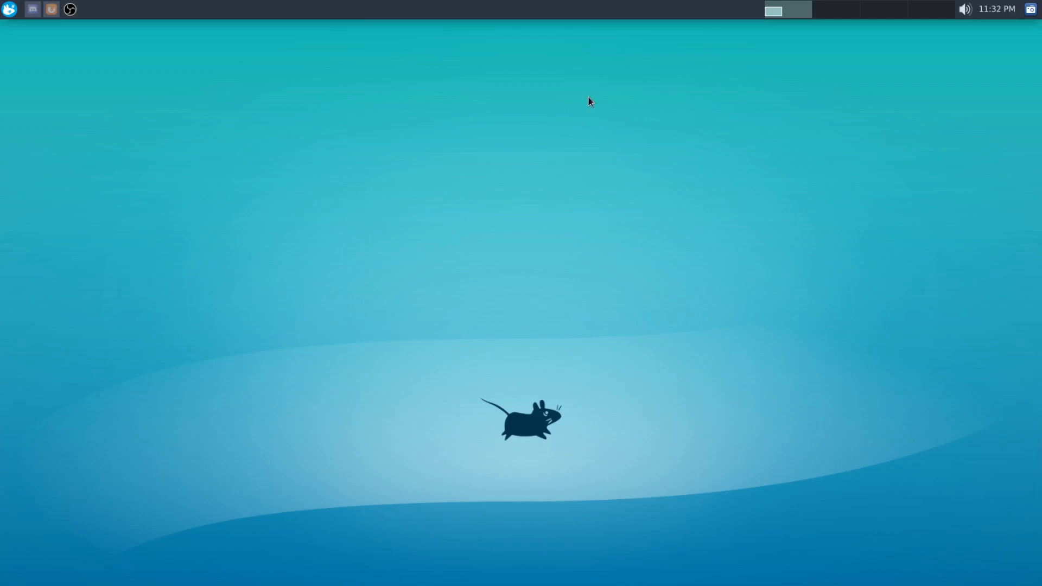
mouse_move(713, 273)
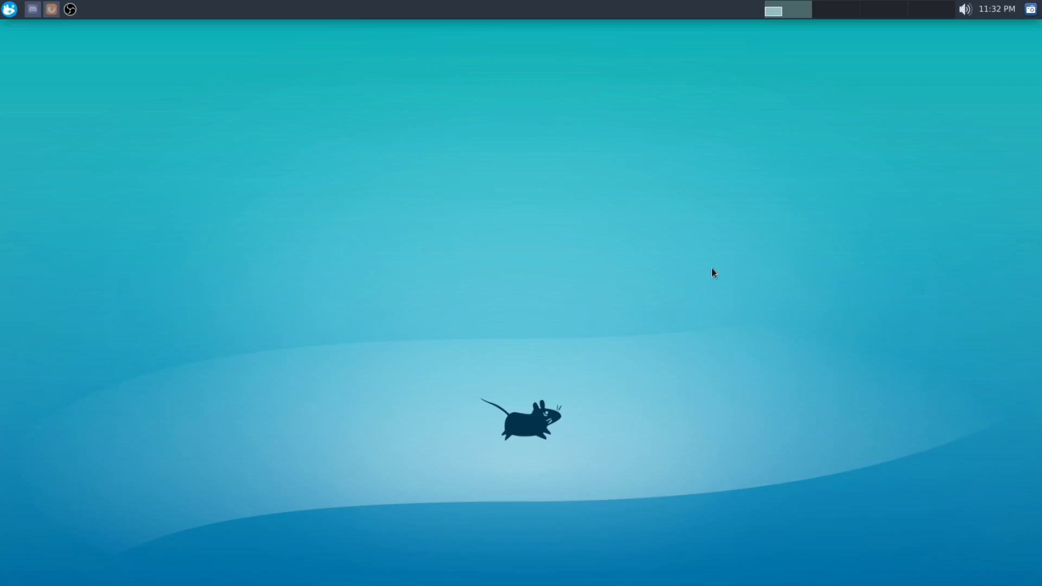
mouse_move(439, 265)
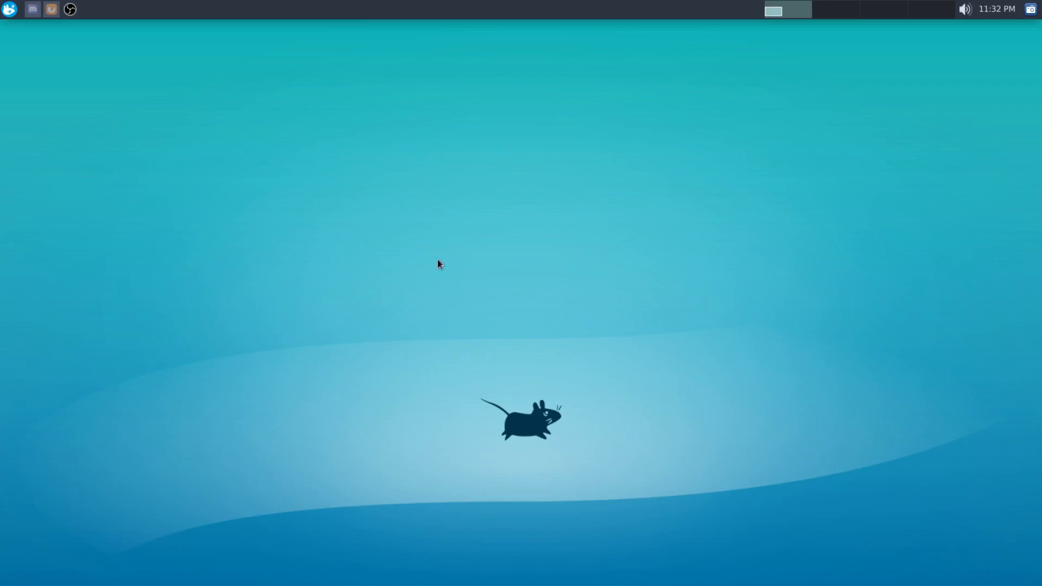
mouse_move(383, 199)
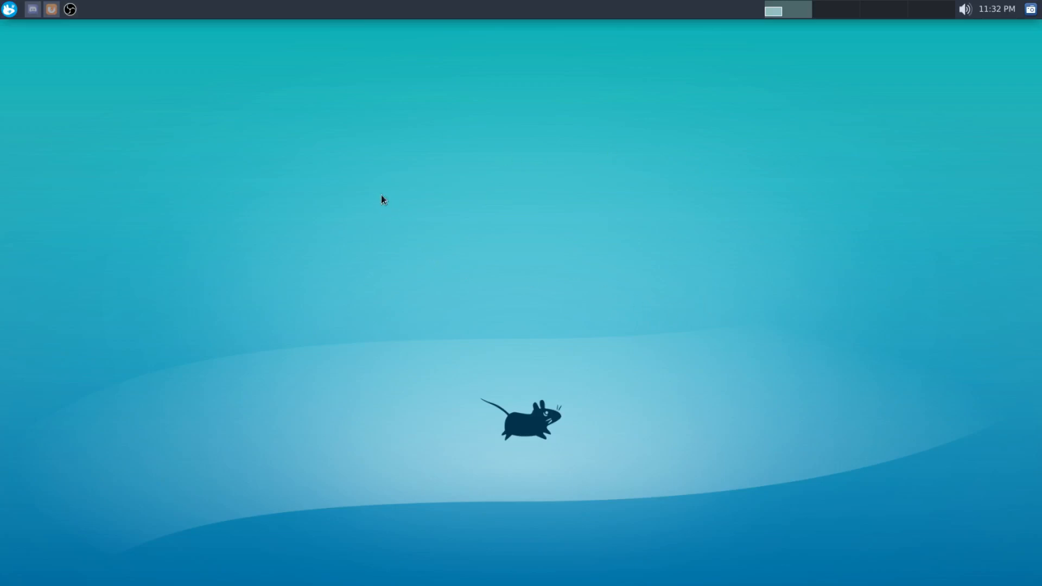
mouse_move(109, 91)
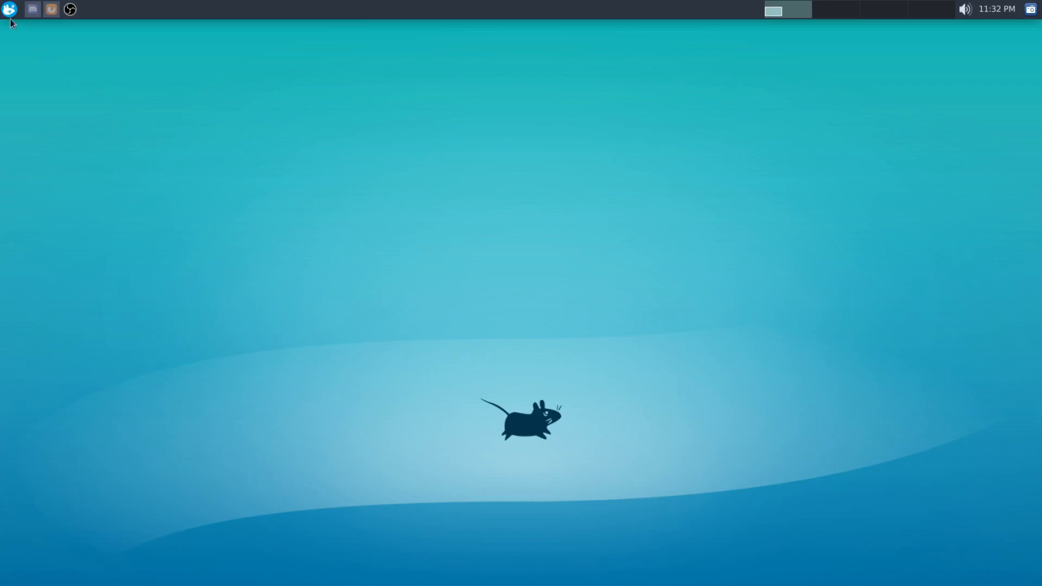
Launch a new terminal from the panel and settle it lower toward the desktop centre
left_click(32, 9)
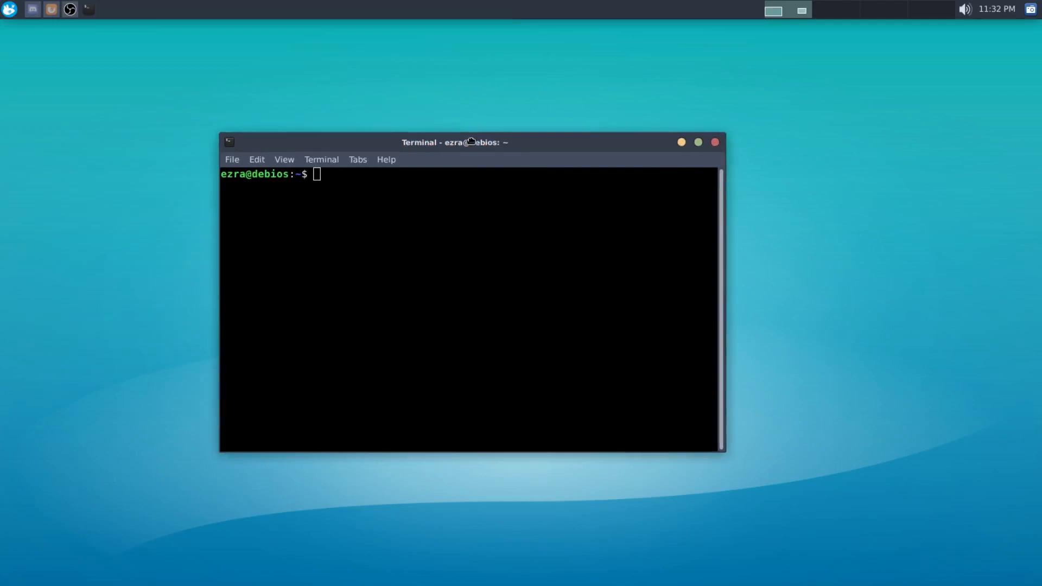
left_click_drag(455, 141, 472, 175)
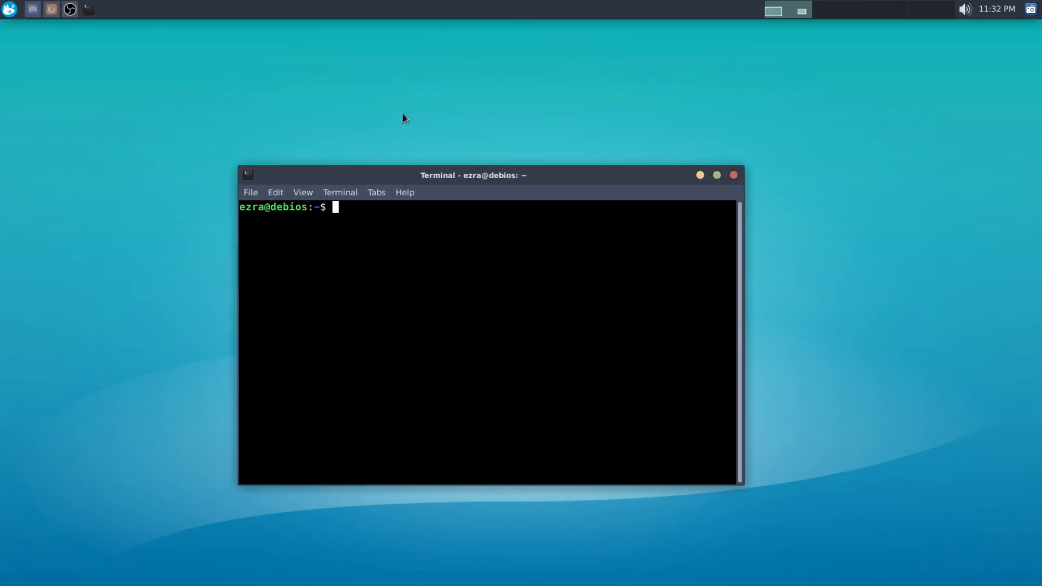
left_click_drag(472, 175, 502, 198)
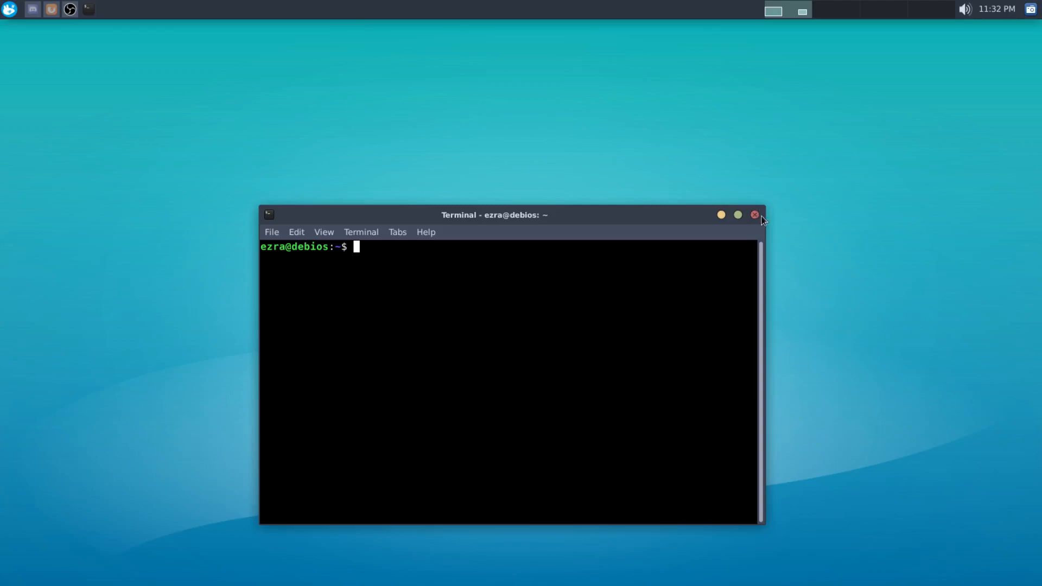
mouse_move(138, 238)
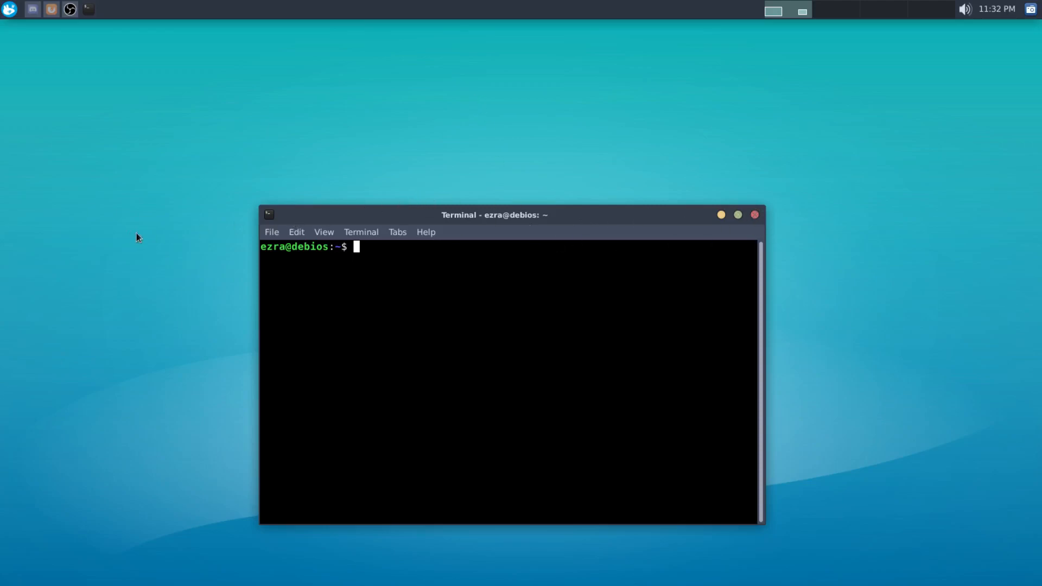
mouse_move(483, 117)
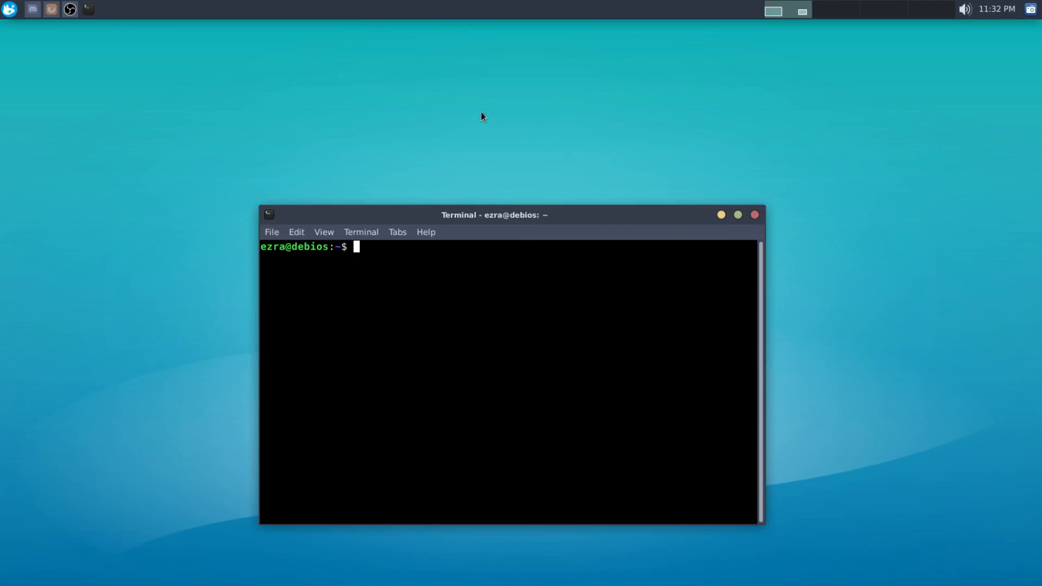
mouse_move(1009, 25)
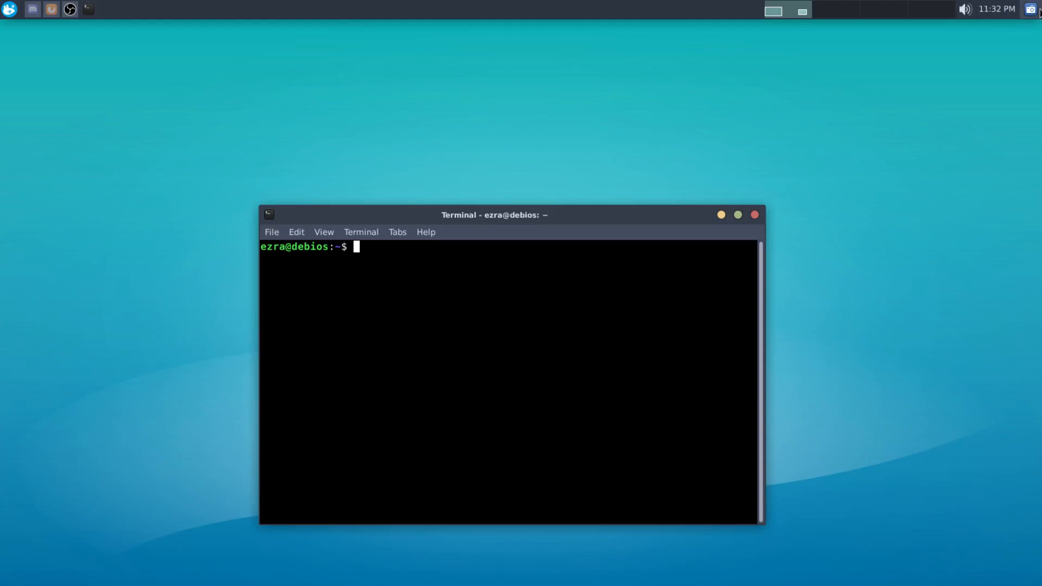
mouse_move(889, 136)
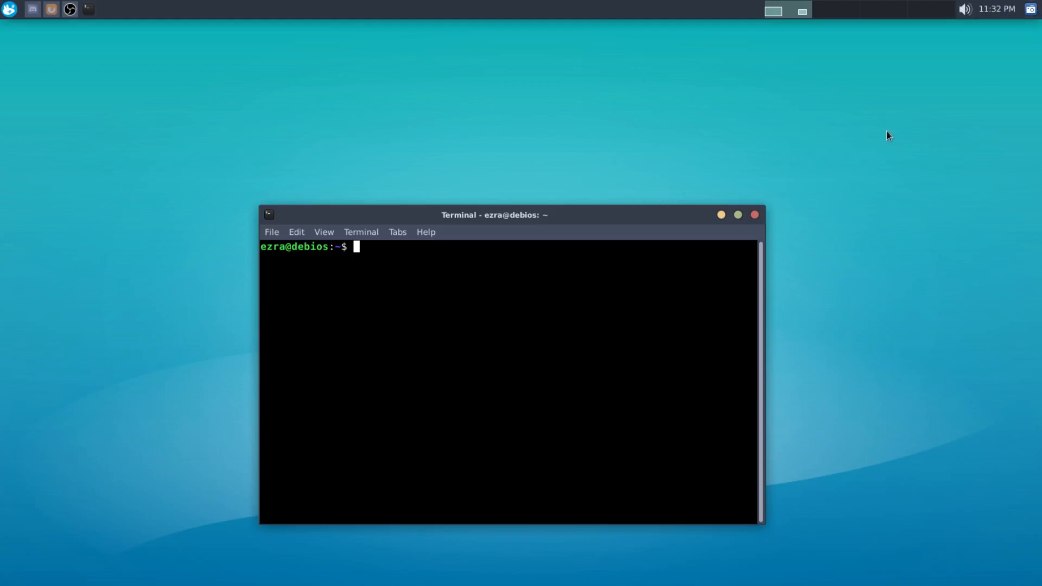
mouse_move(1030, 22)
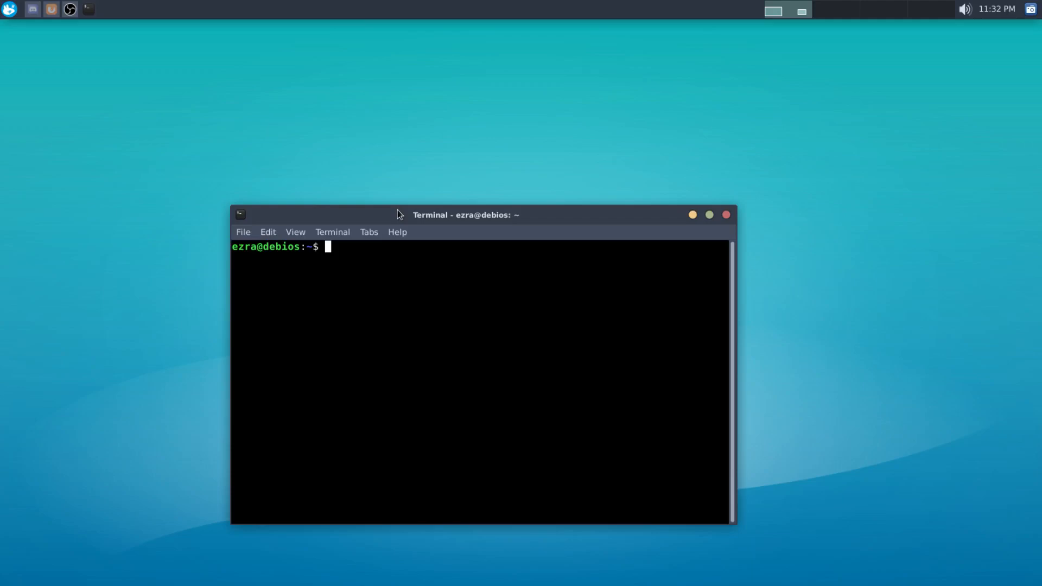
mouse_move(404, 216)
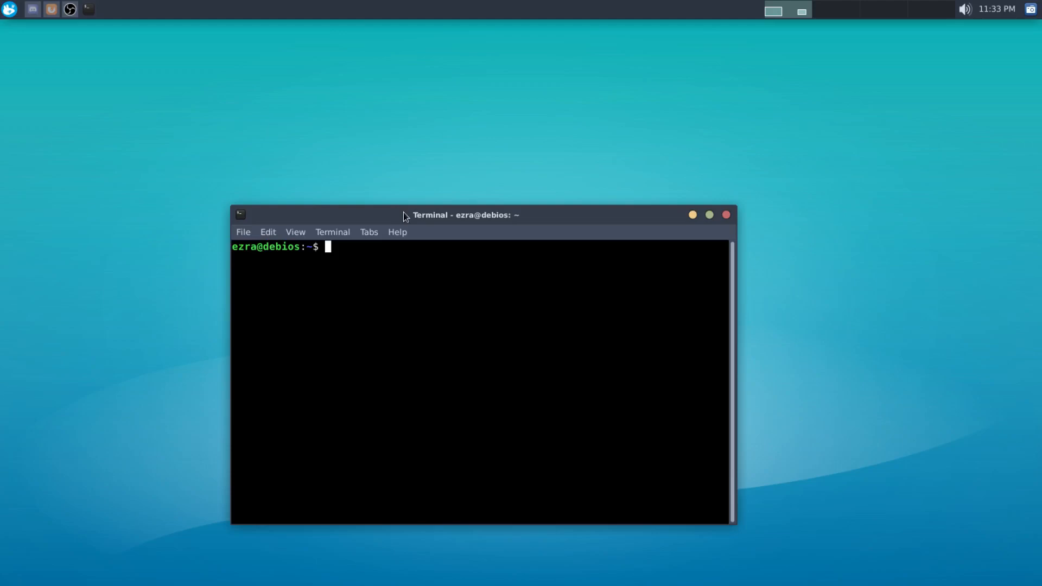
mouse_move(502, 132)
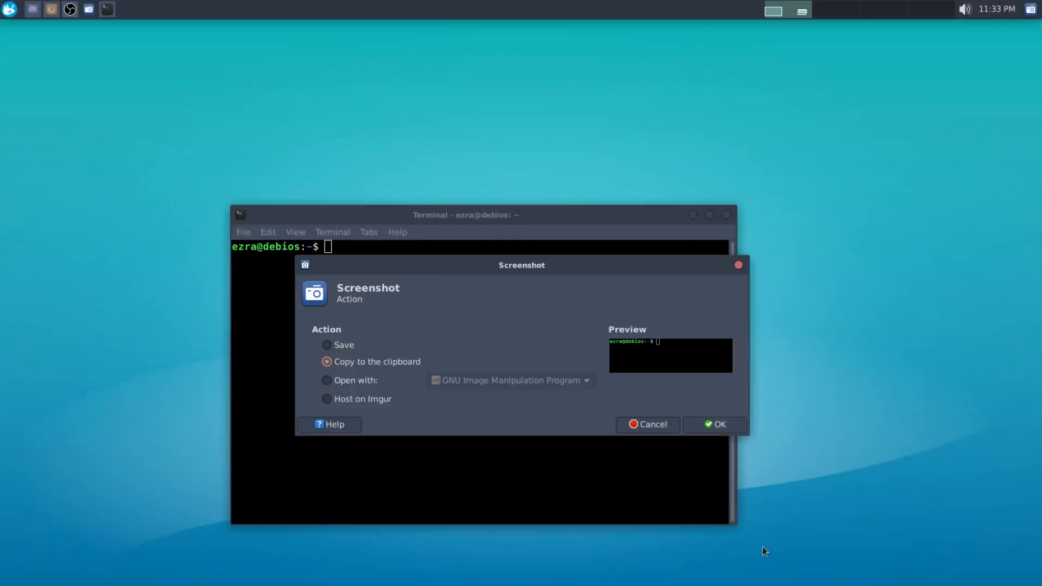
mouse_move(326, 394)
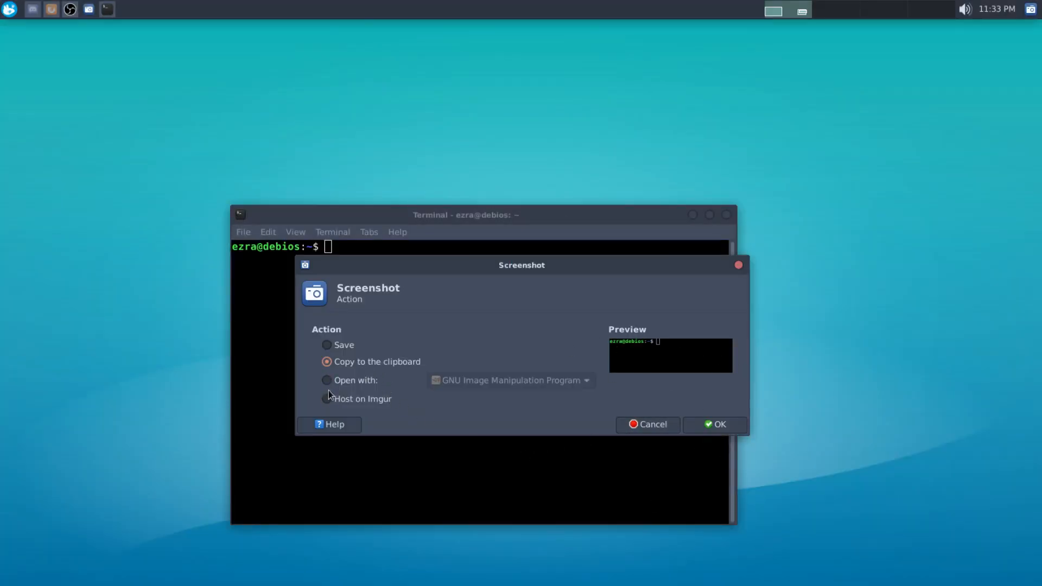
left_click(326, 379)
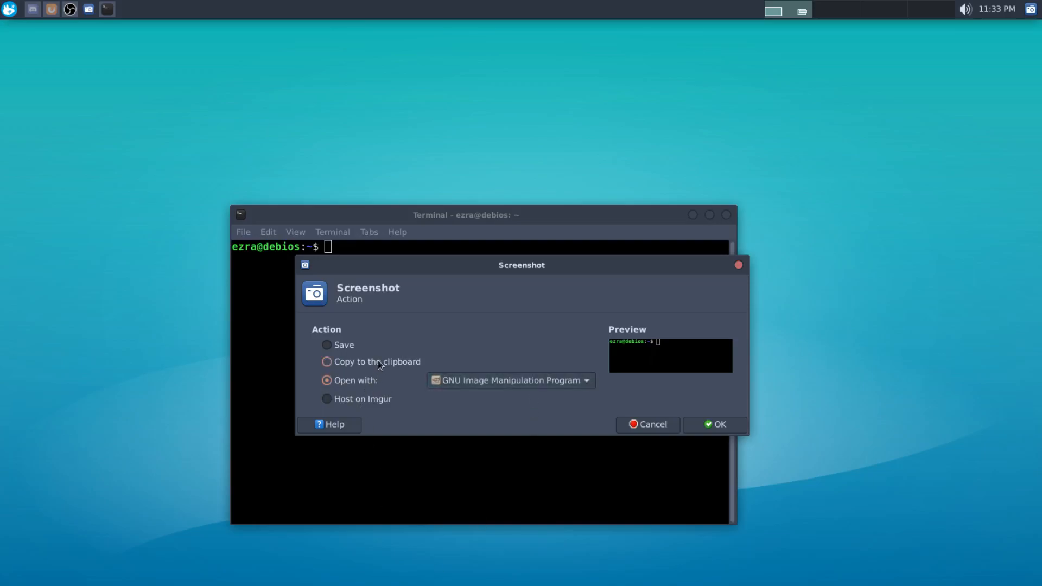
left_click(326, 362)
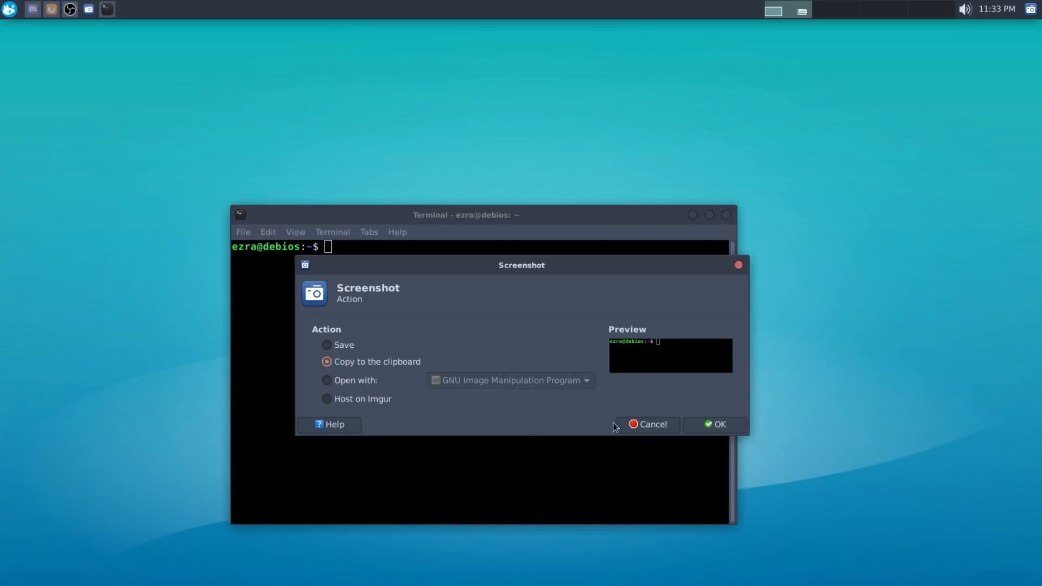
left_click(720, 425)
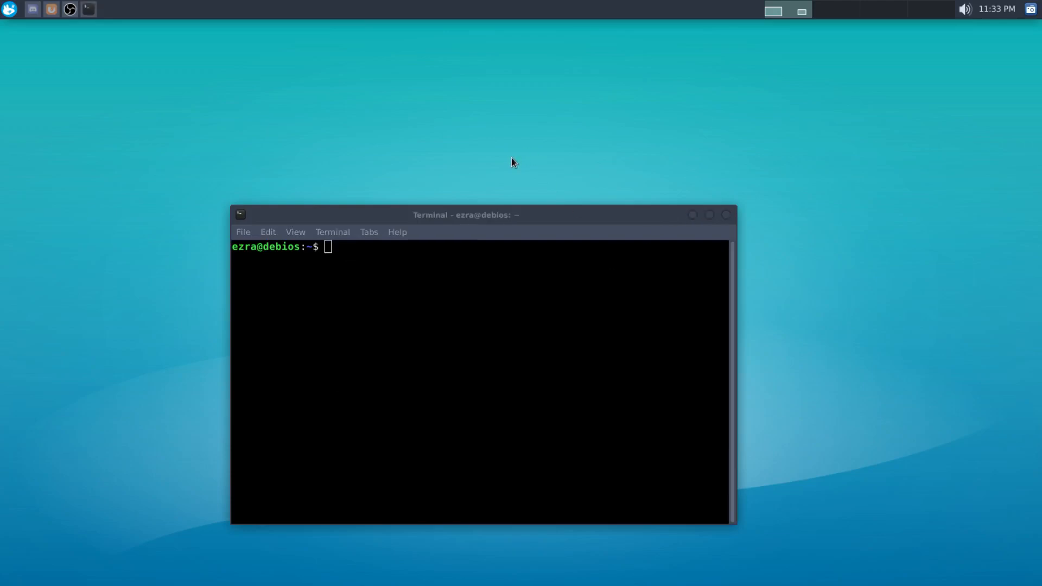
mouse_move(520, 206)
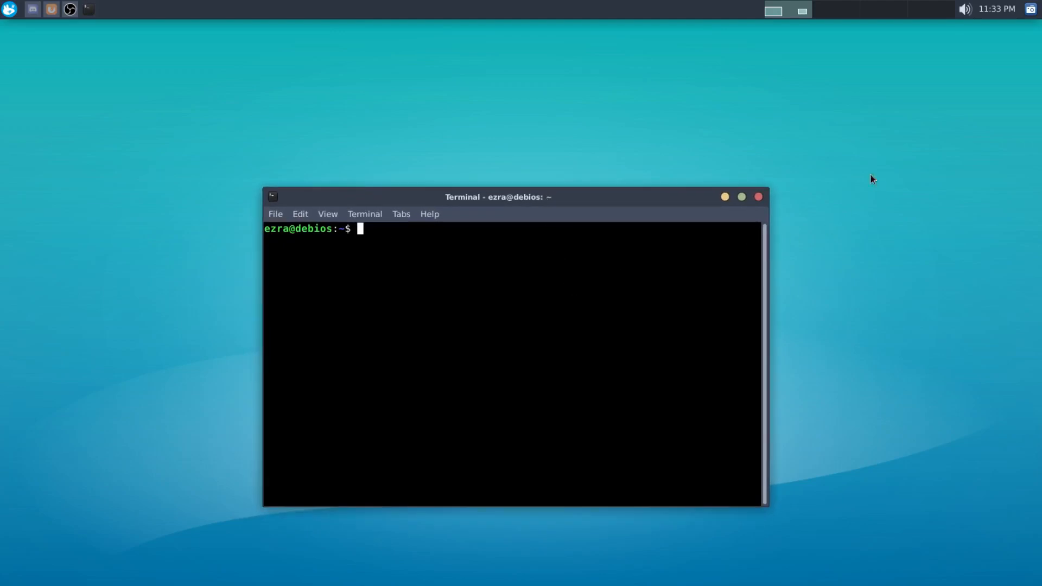
mouse_move(601, 169)
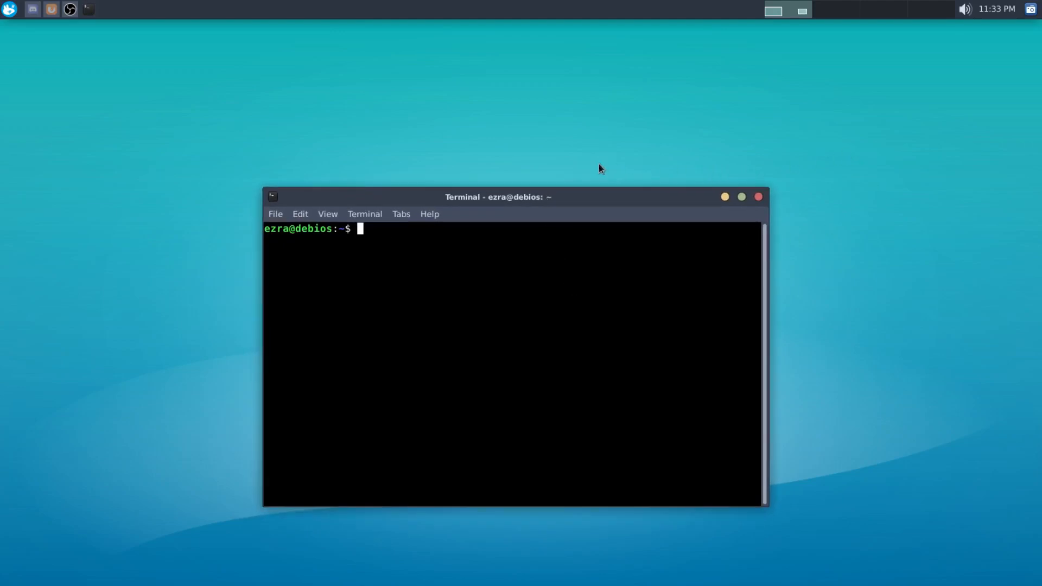